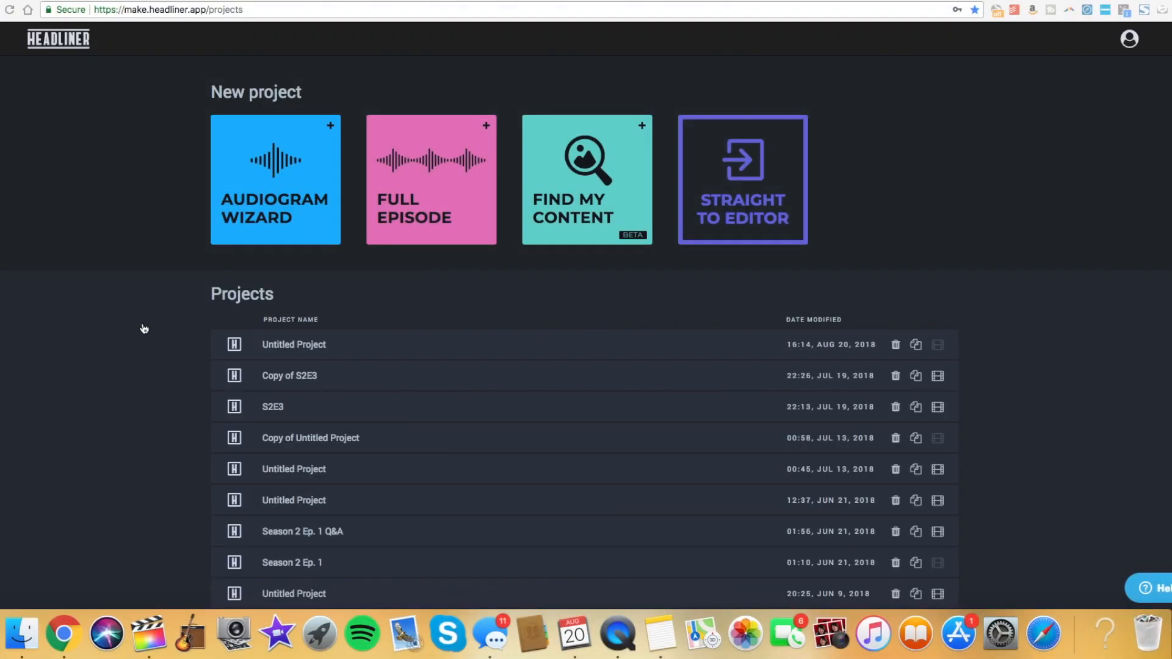
- Scroll through the Projects page to review the existing saved projects
scroll(down, 3)
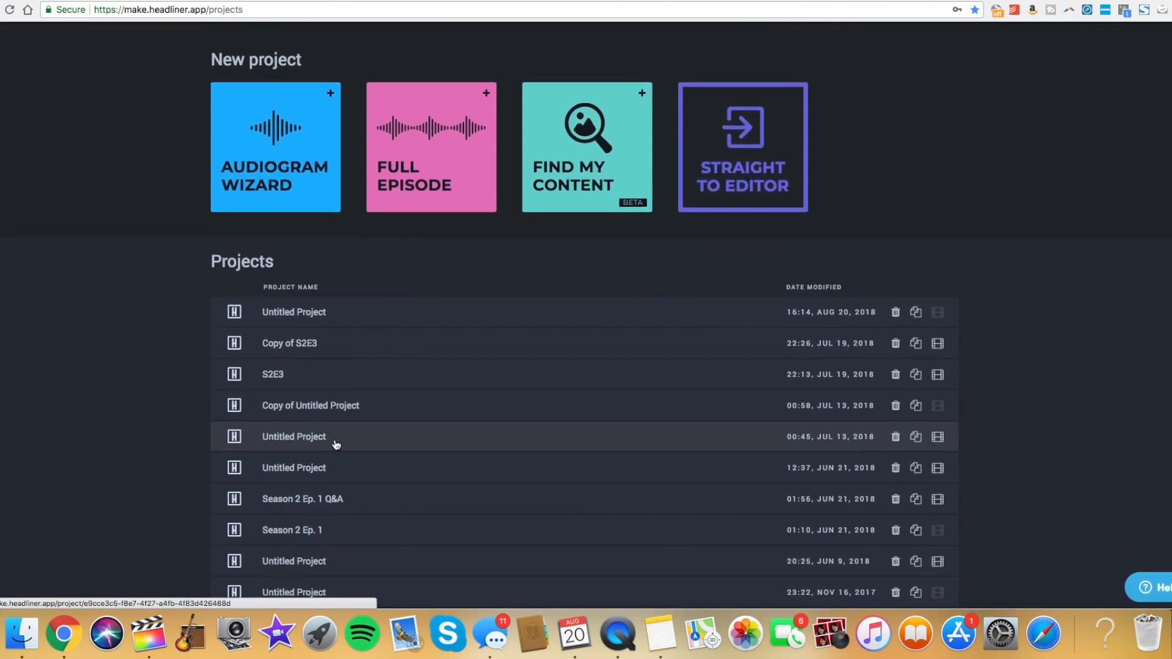
scroll(up, 3)
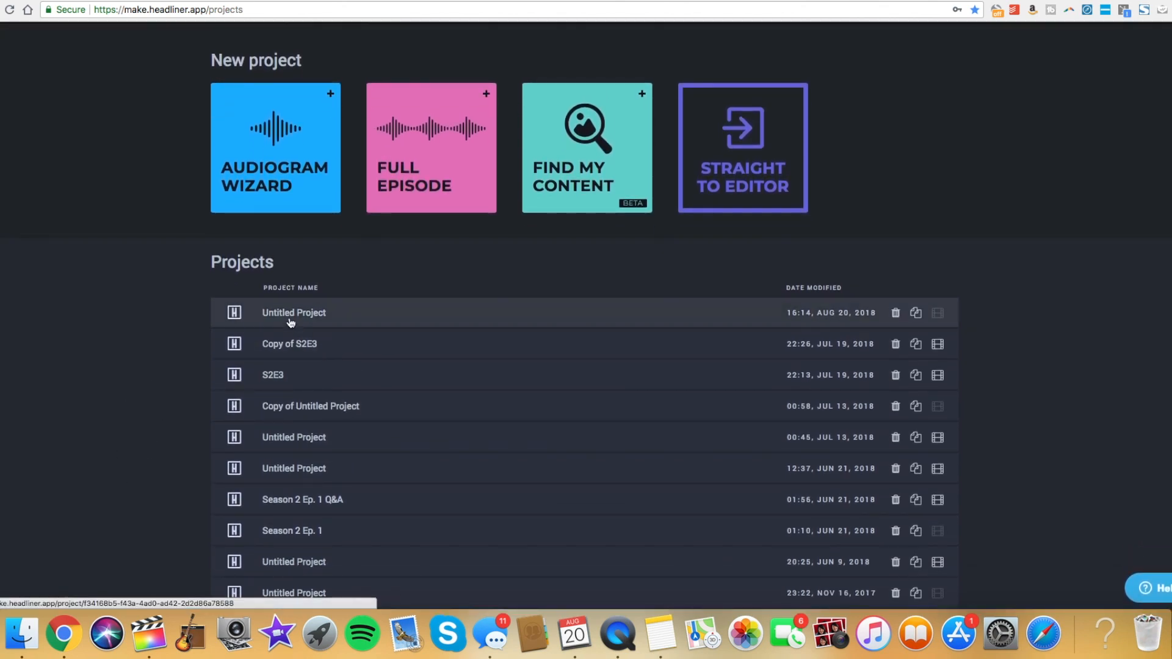
mouse_move(309, 437)
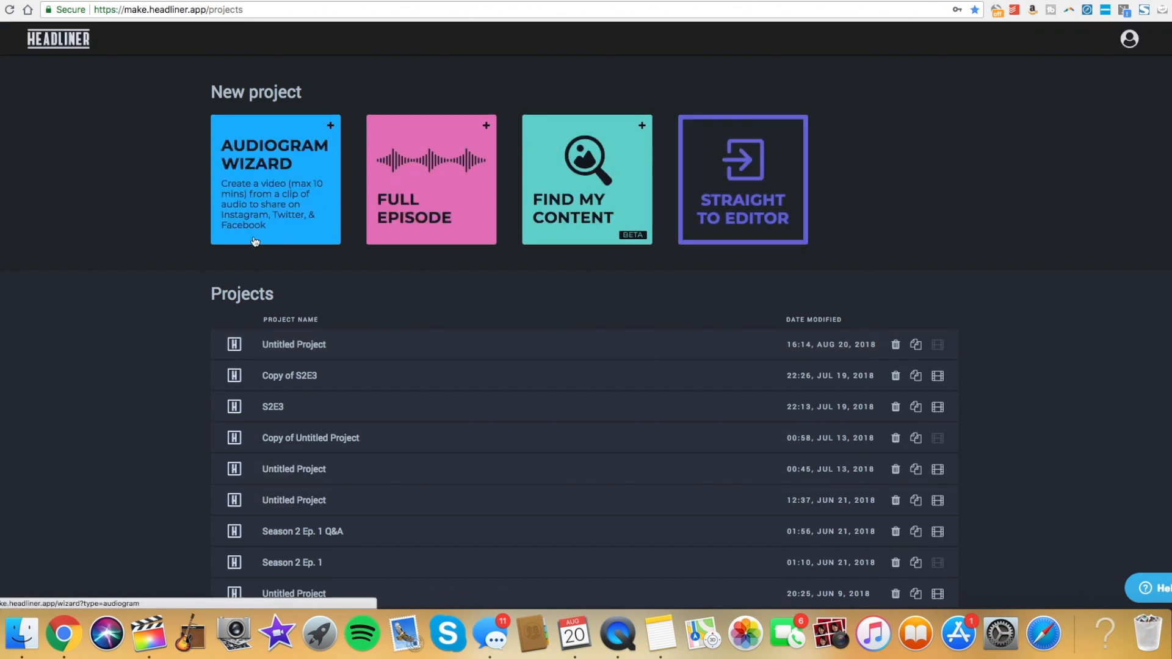
mouse_move(415, 229)
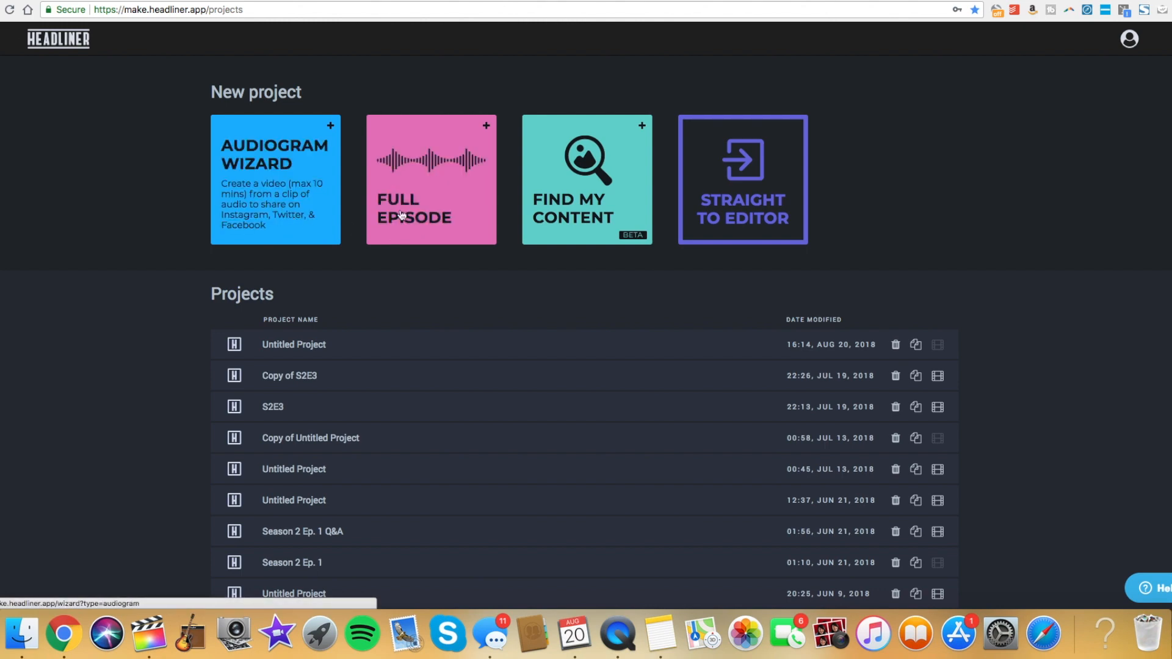
mouse_move(524, 257)
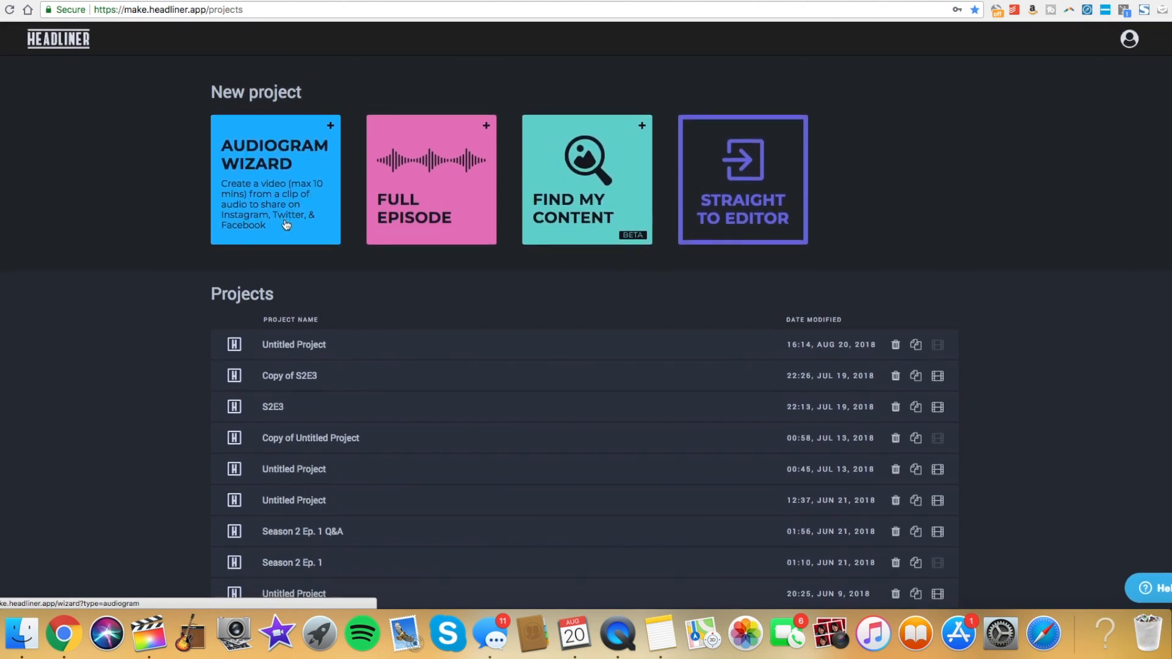
mouse_move(278, 217)
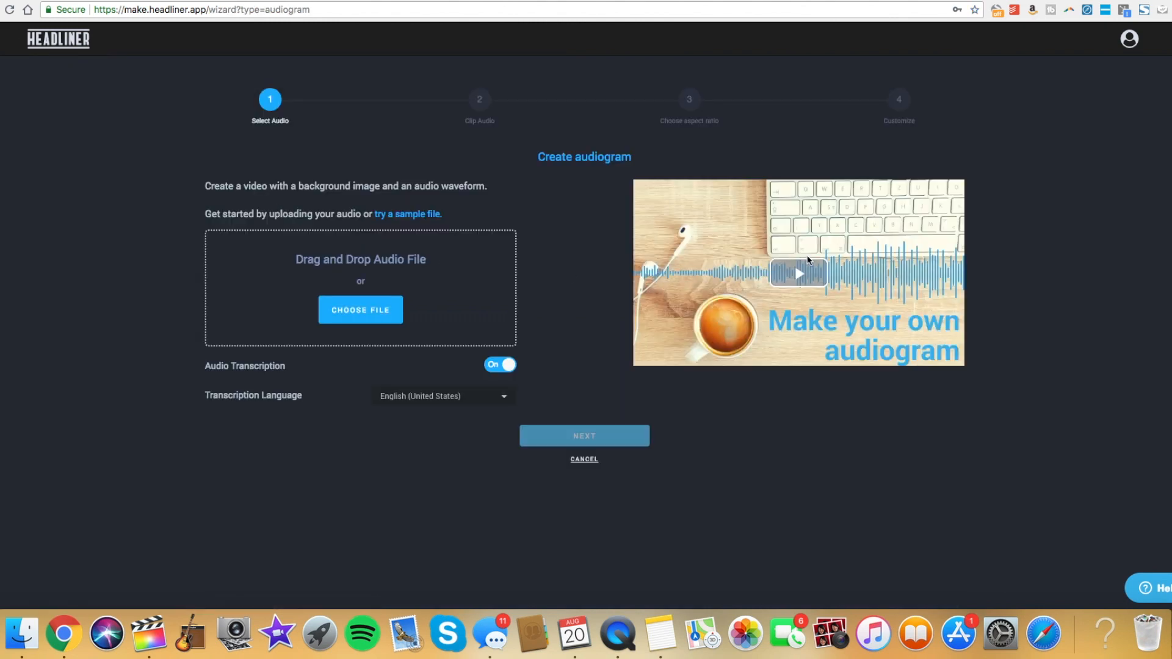
mouse_move(807, 290)
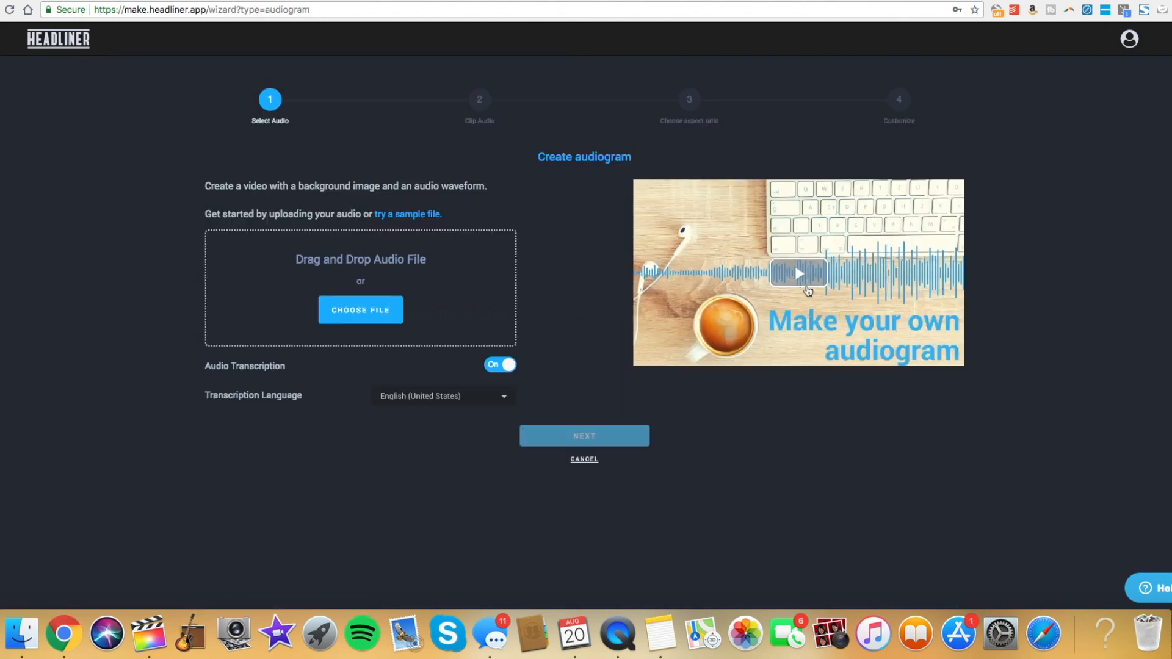
- Preview the sample audiogram, upload the podcast audio with transcription on, and continue to clipping
click(798, 274)
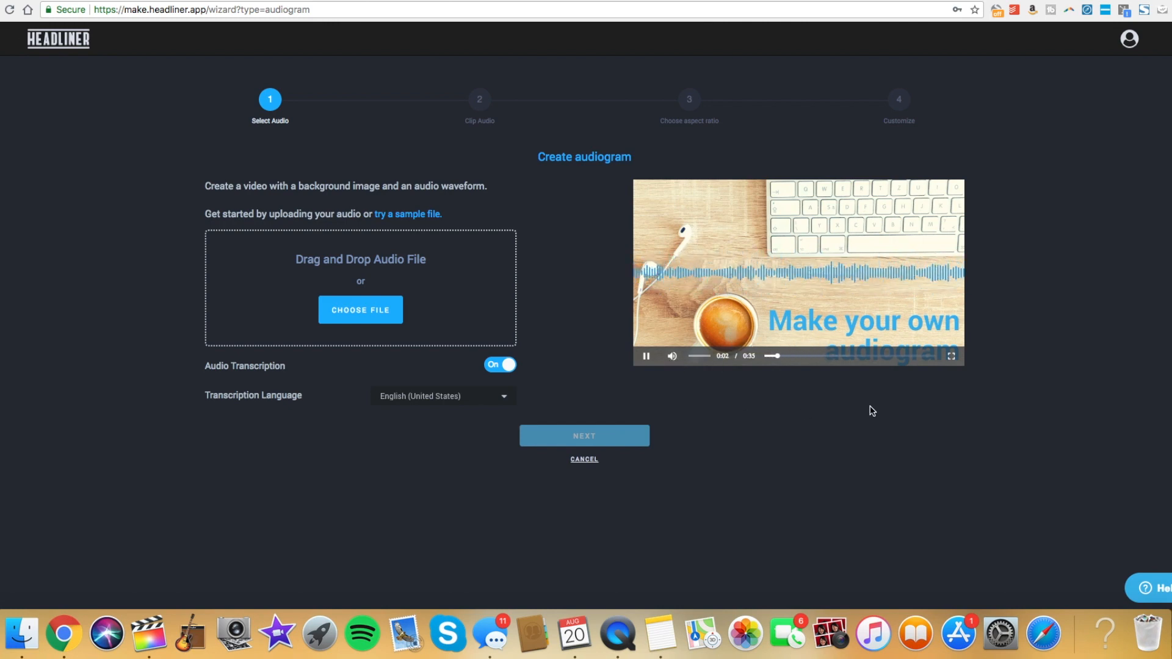
click(645, 355)
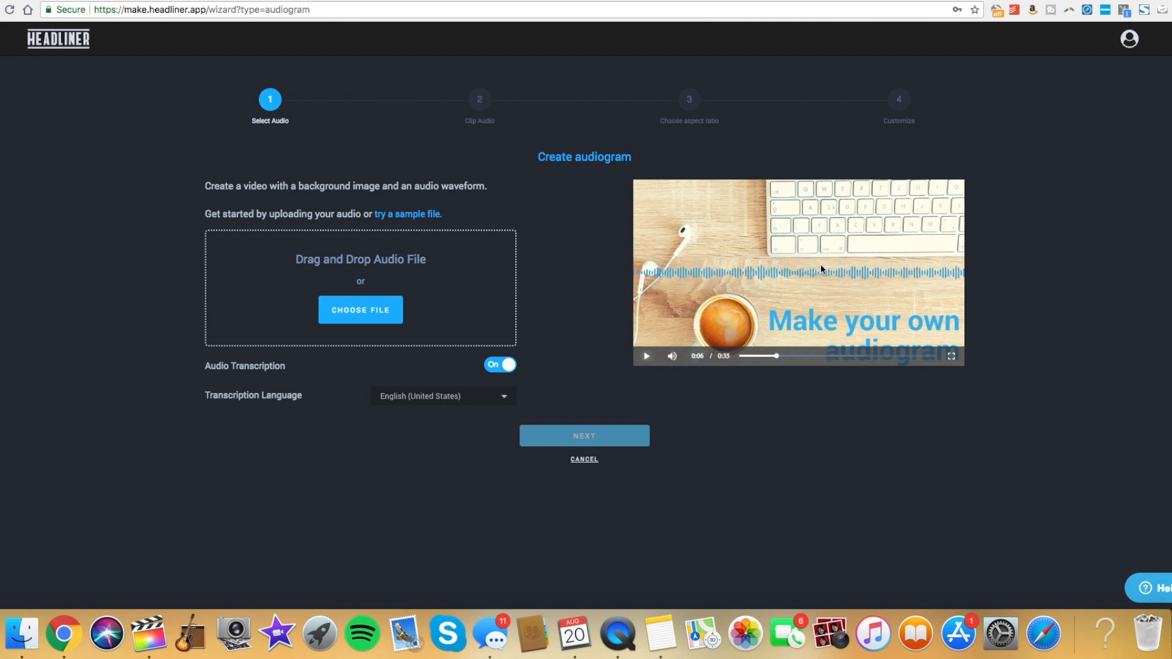
mouse_move(793, 311)
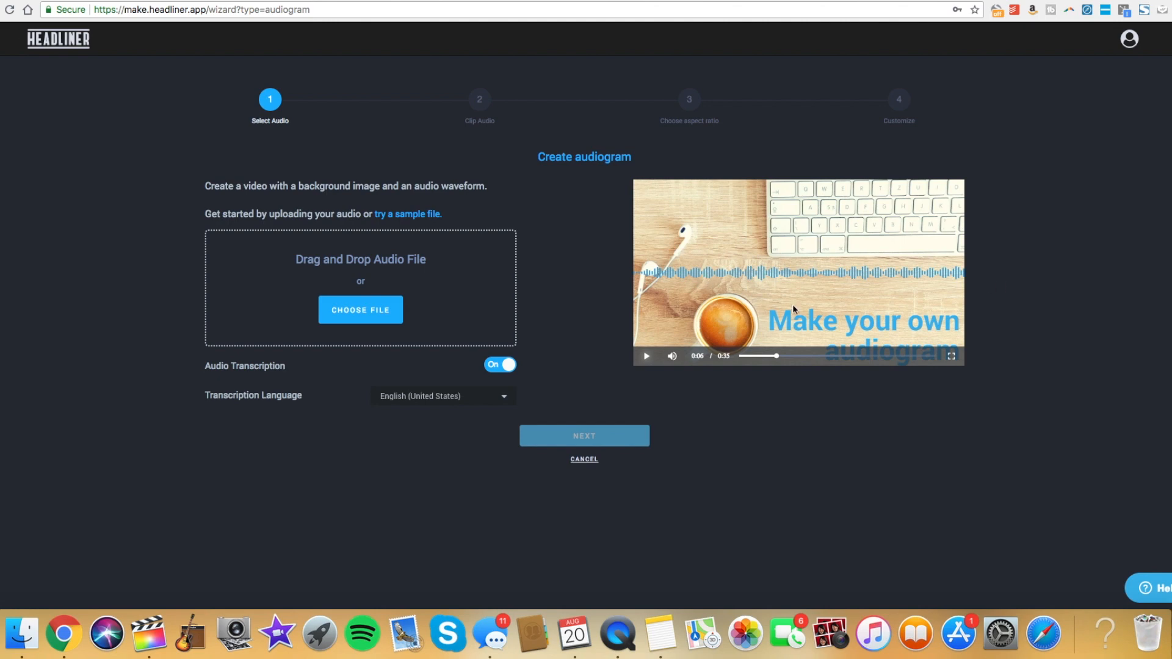
mouse_move(880, 264)
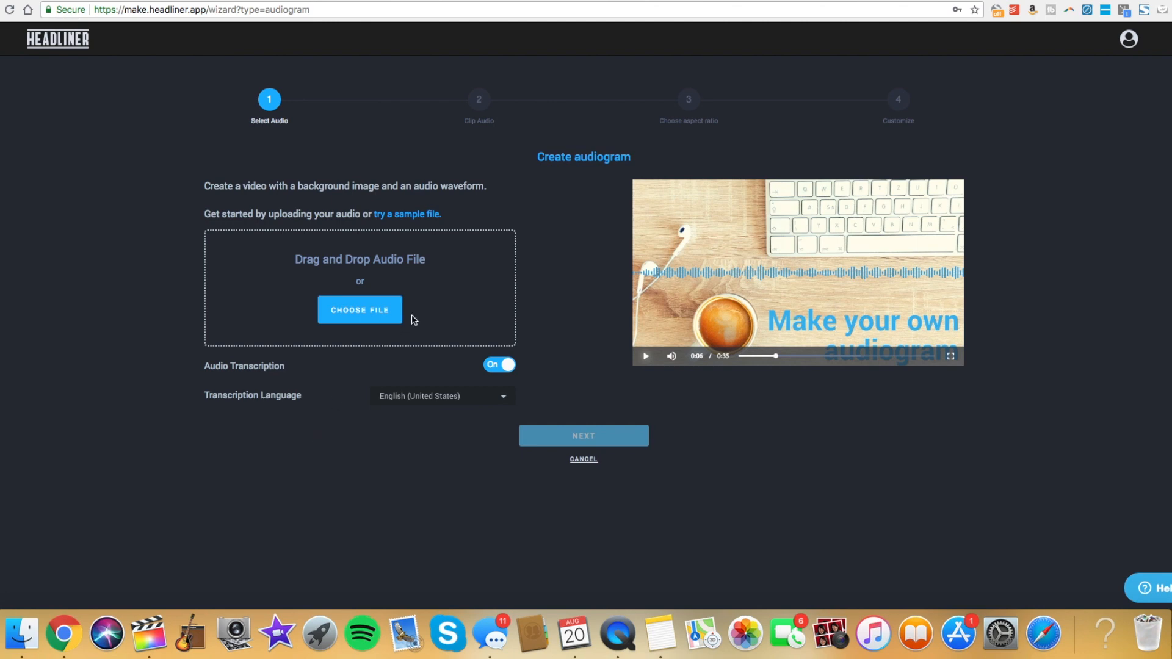
mouse_move(418, 528)
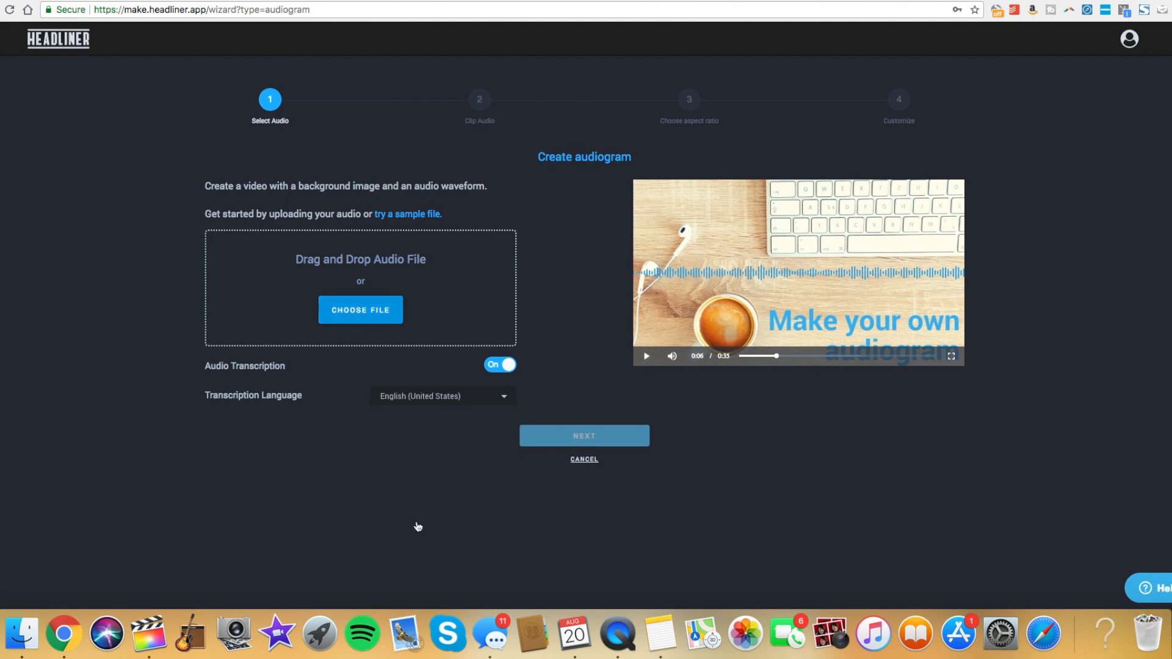
click(360, 309)
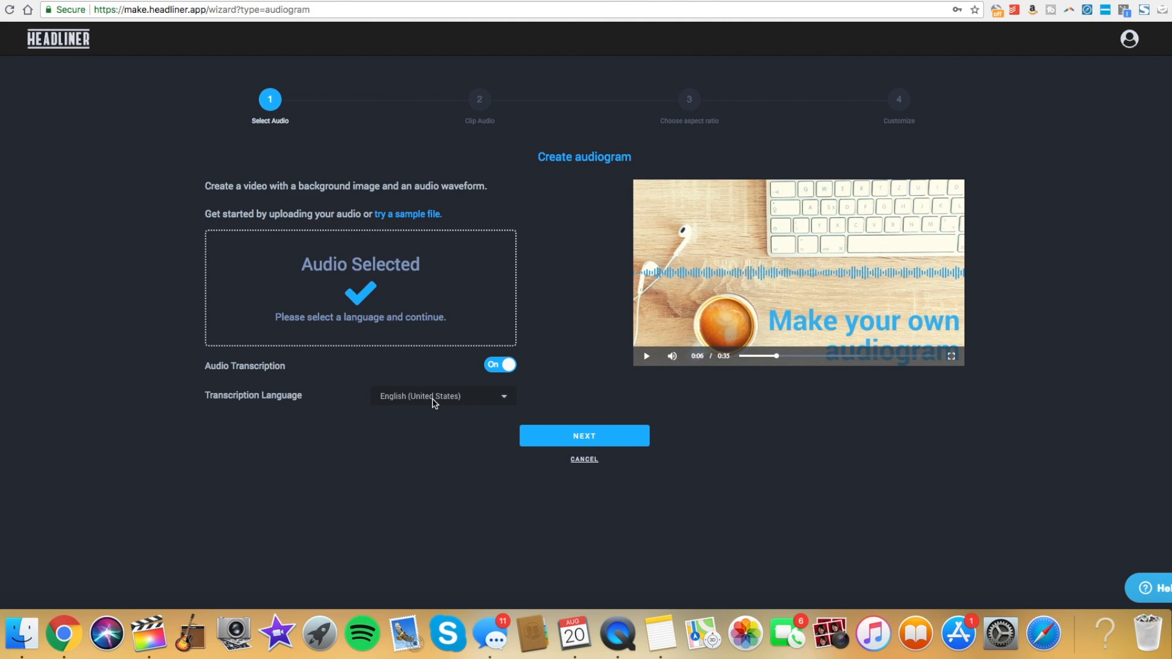
mouse_move(485, 383)
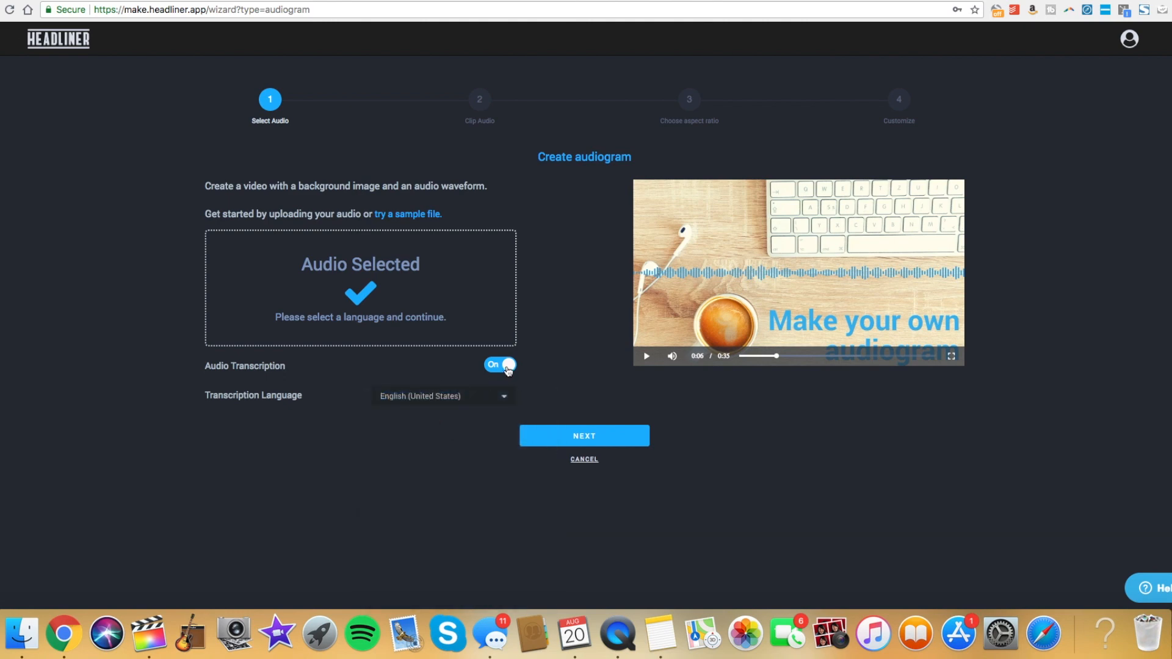
click(583, 436)
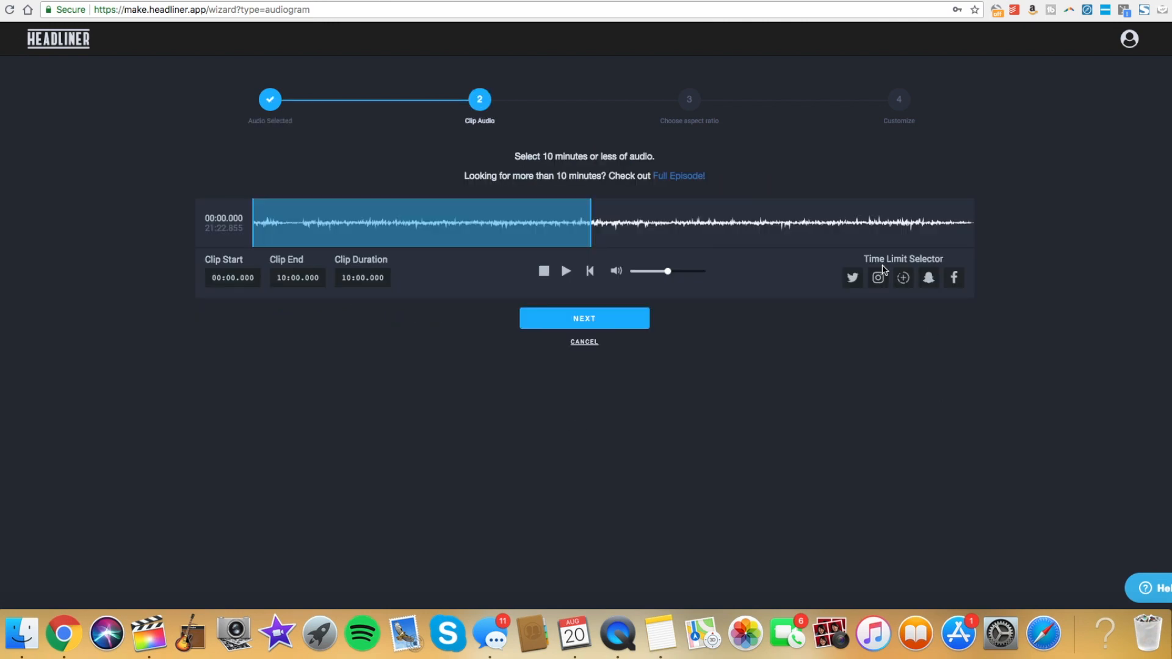
mouse_move(426, 217)
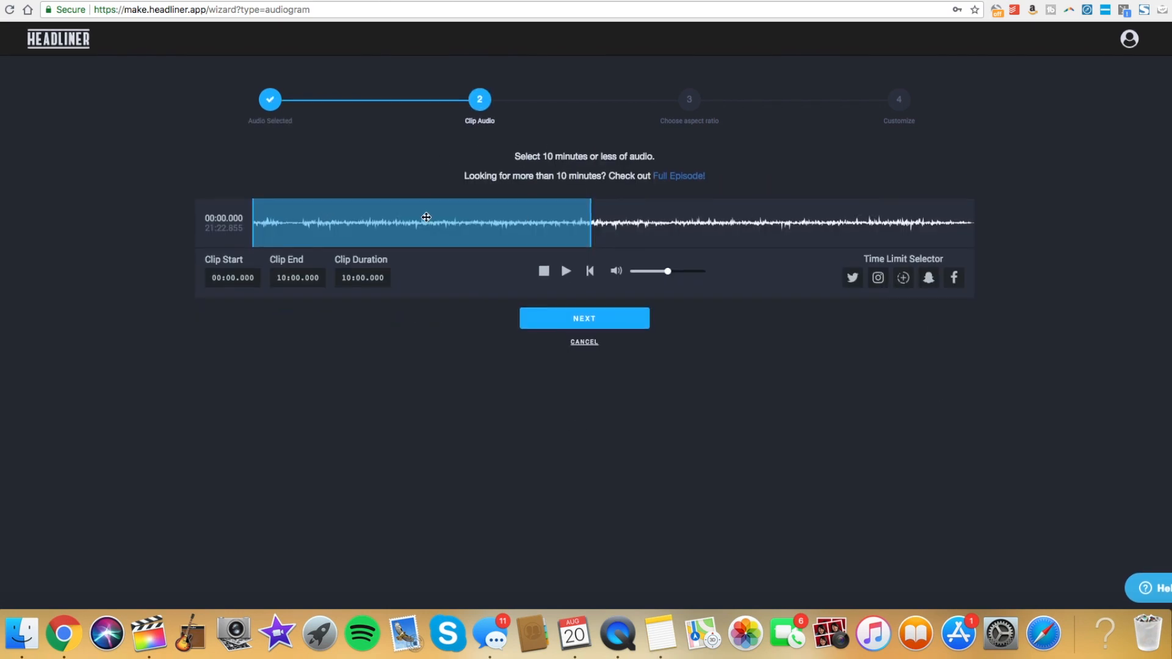
mouse_move(611, 187)
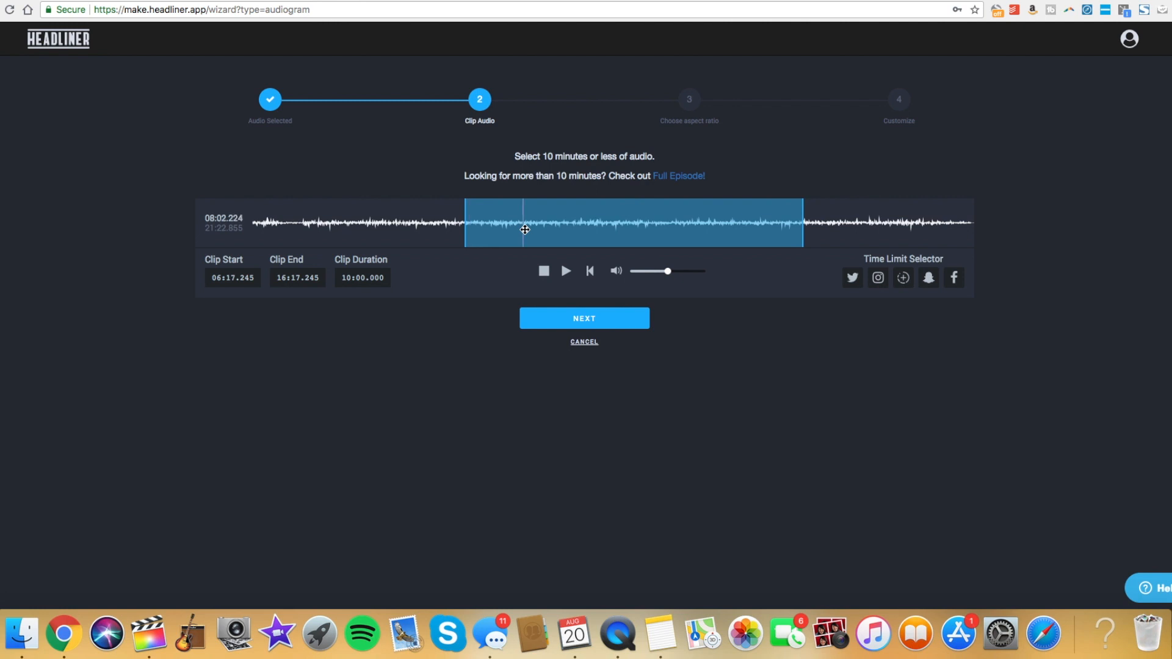
mouse_move(524, 230)
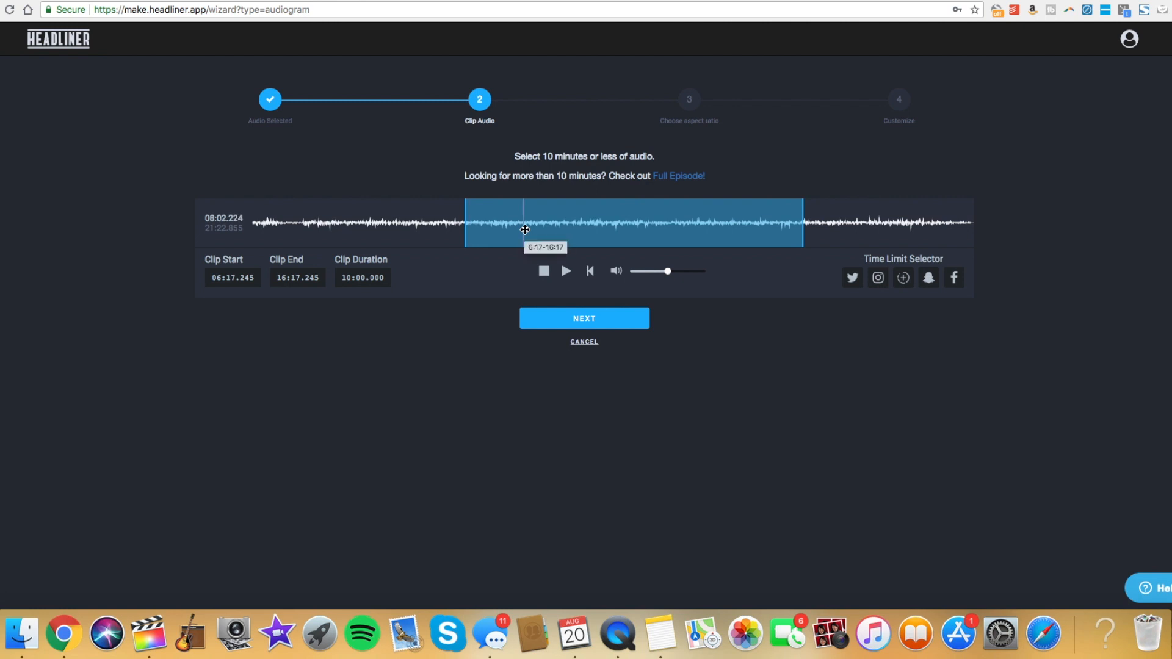
mouse_move(465, 186)
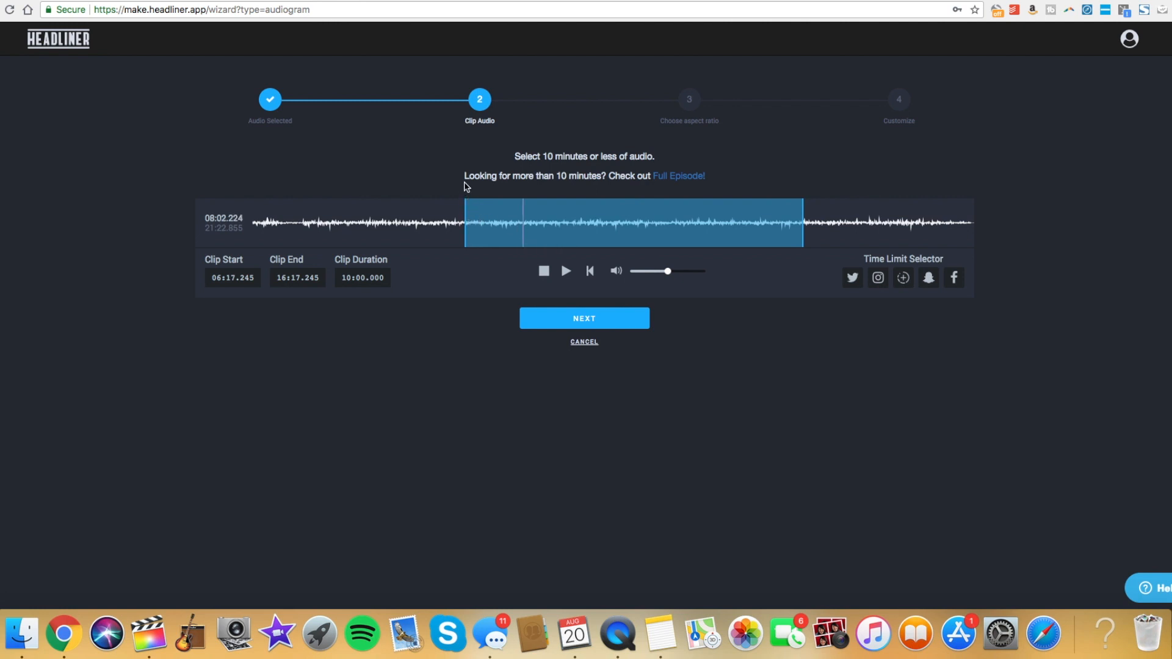
- Select a 54-second clip from 06:43.780 to 07:38.105 within the Twitter limit and confirm it
click(853, 277)
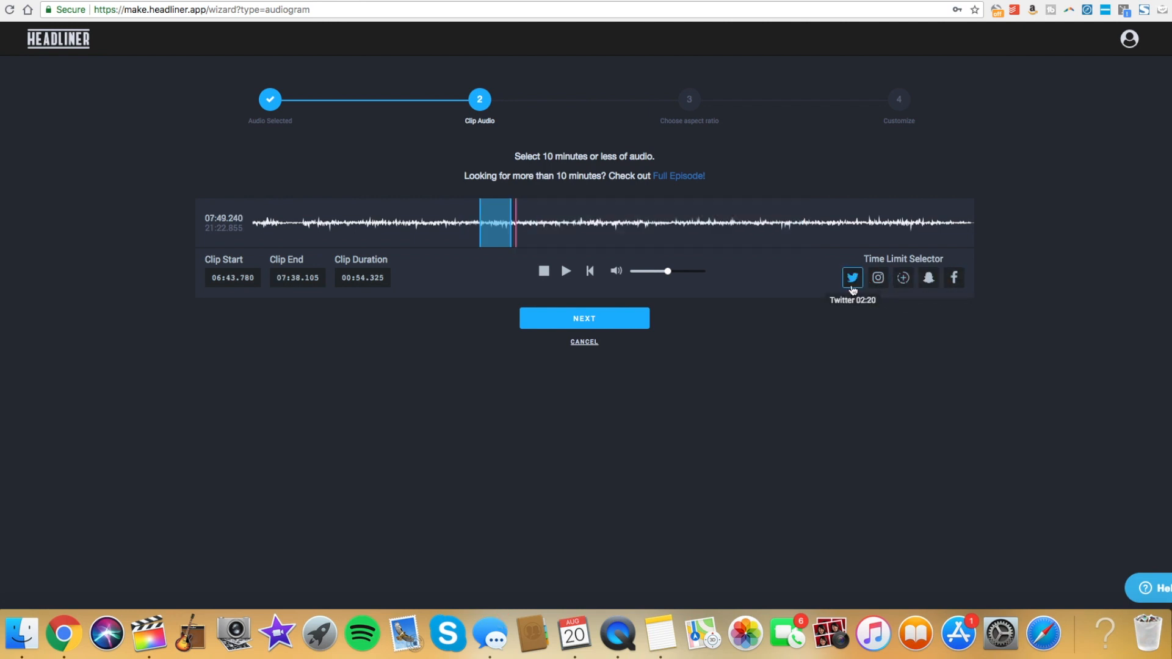
click(878, 277)
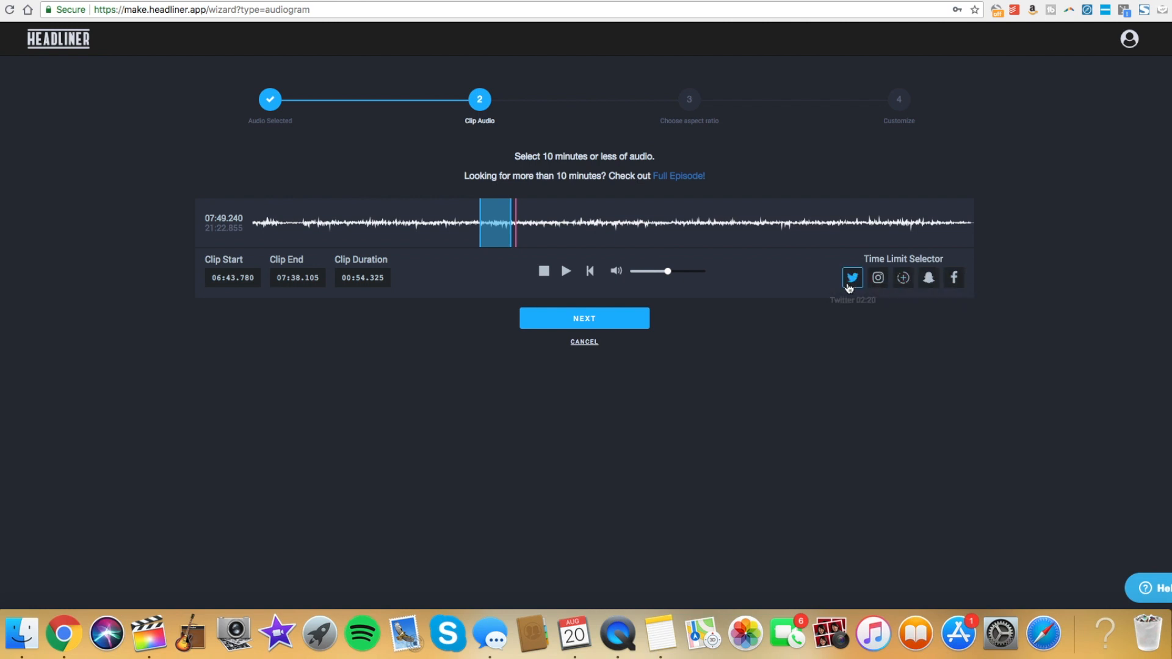
click(583, 317)
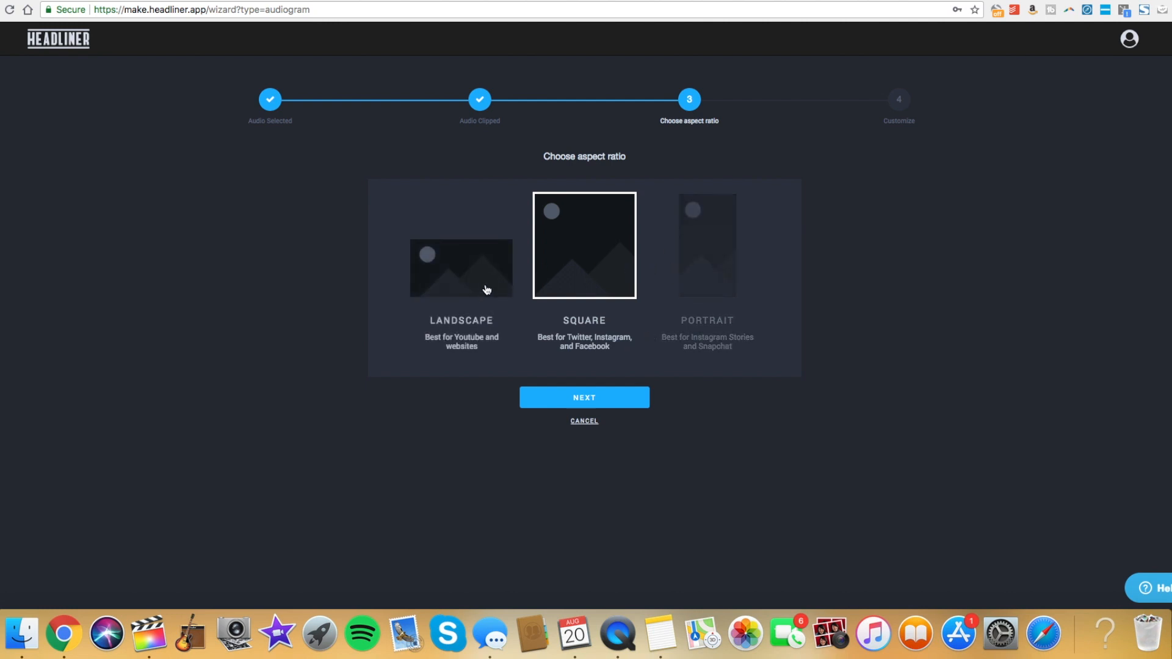
mouse_move(461, 283)
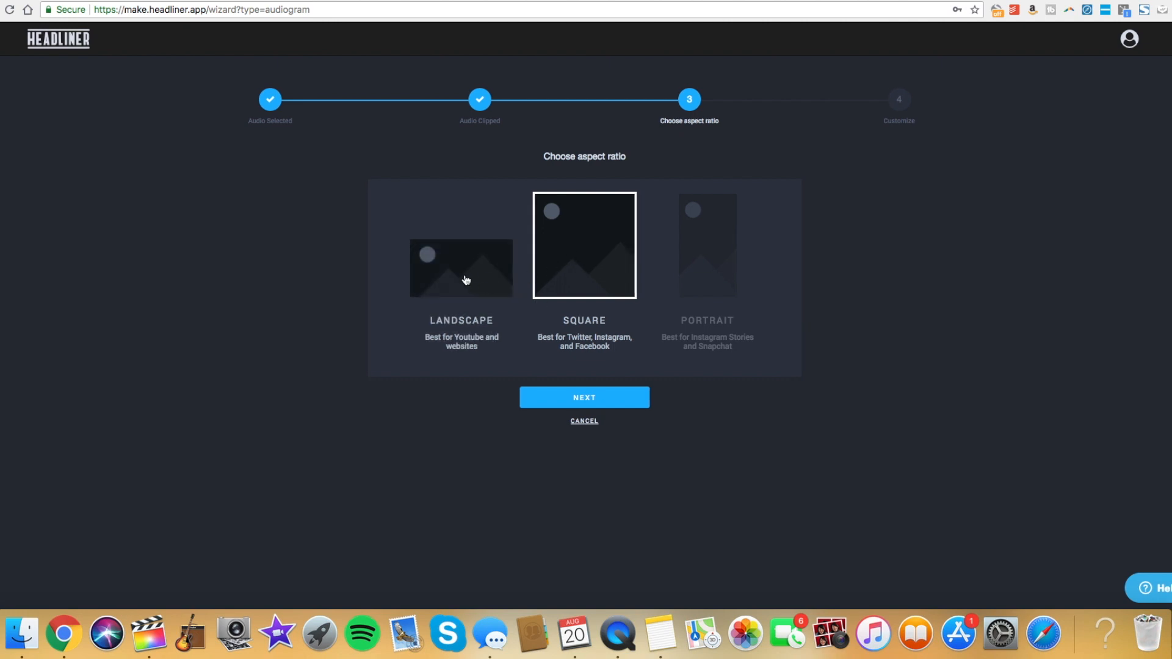
- Keep Landscape as the aspect ratio and continue to the customize step
click(462, 269)
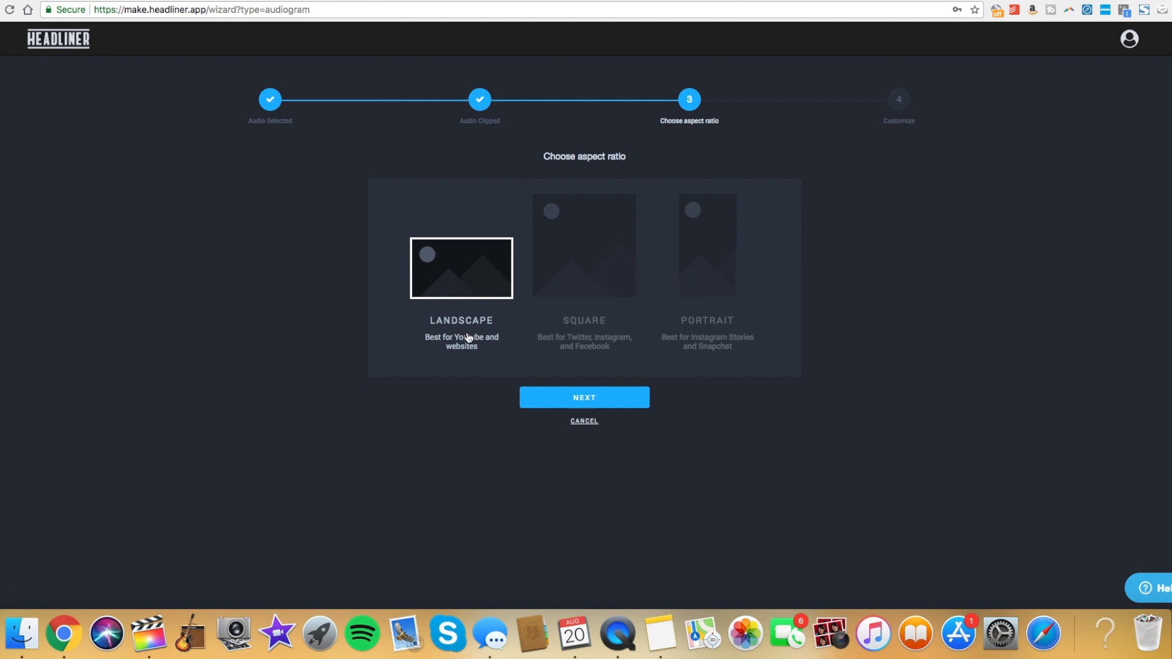
mouse_move(478, 245)
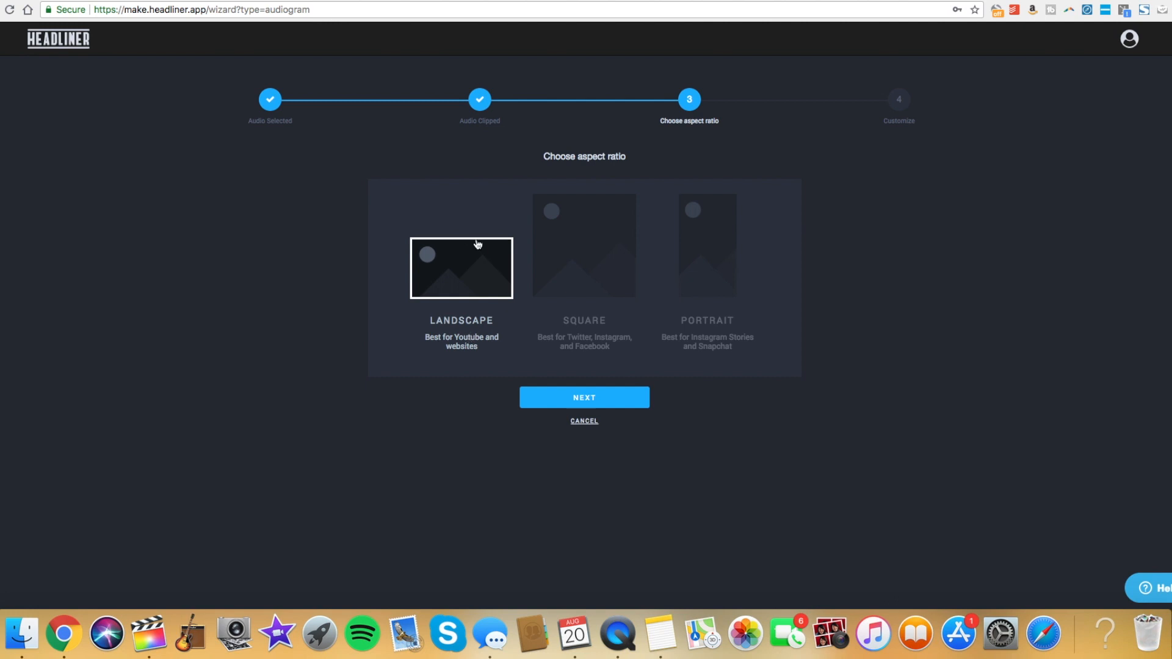
mouse_move(602, 313)
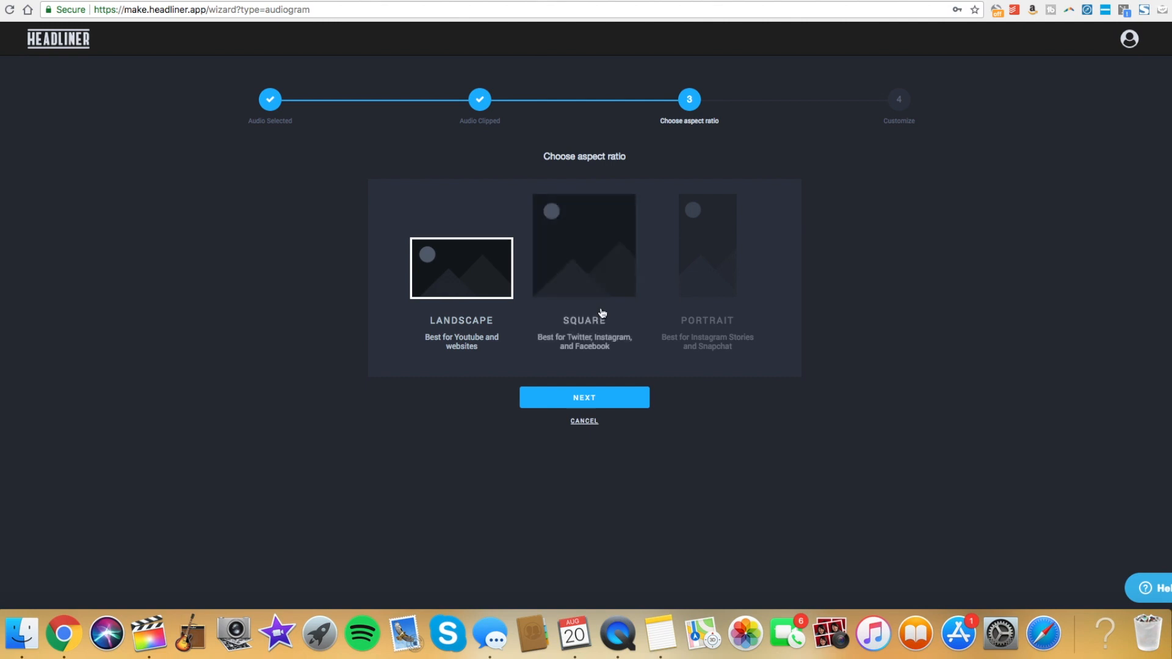
mouse_move(582, 254)
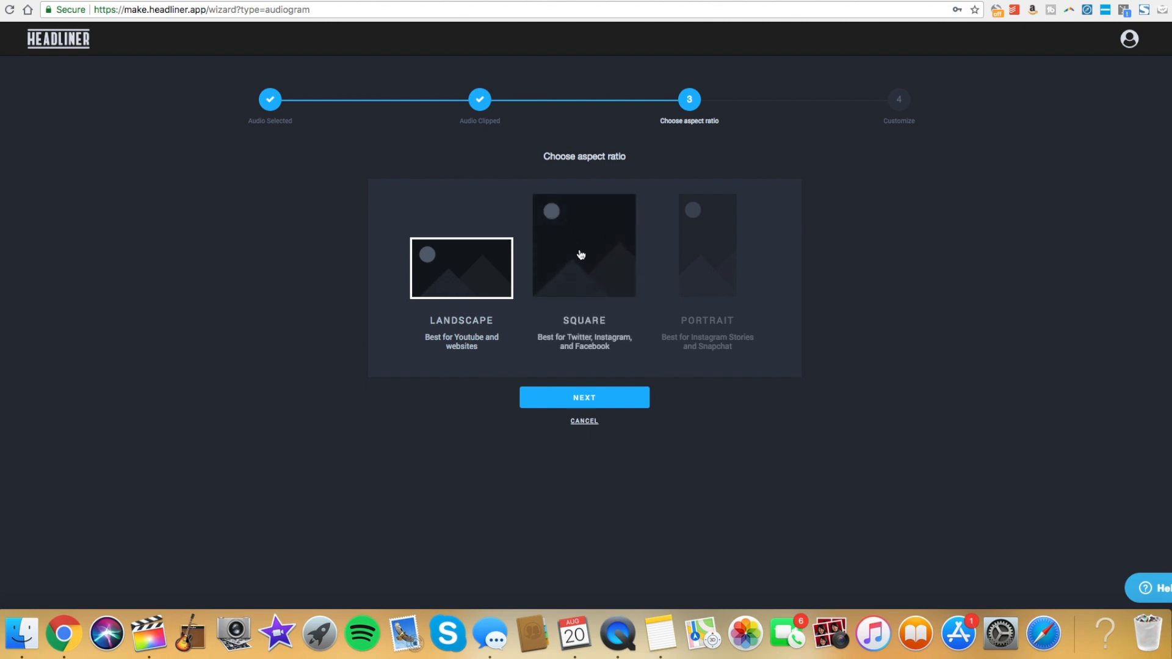
mouse_move(706, 259)
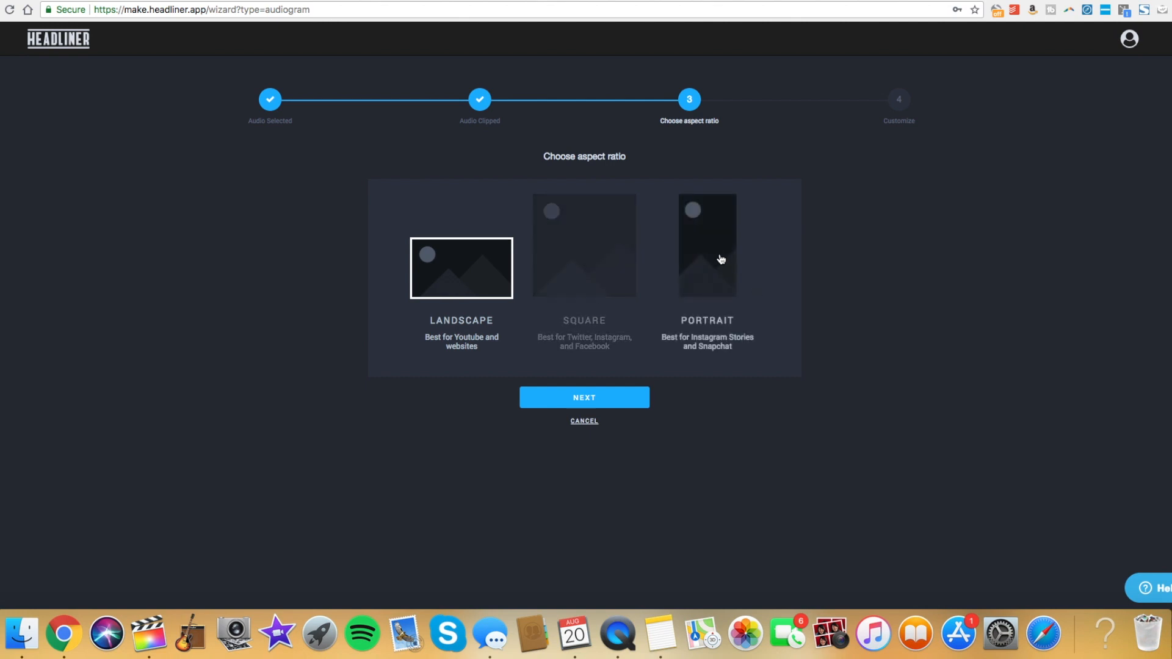
mouse_move(575, 327)
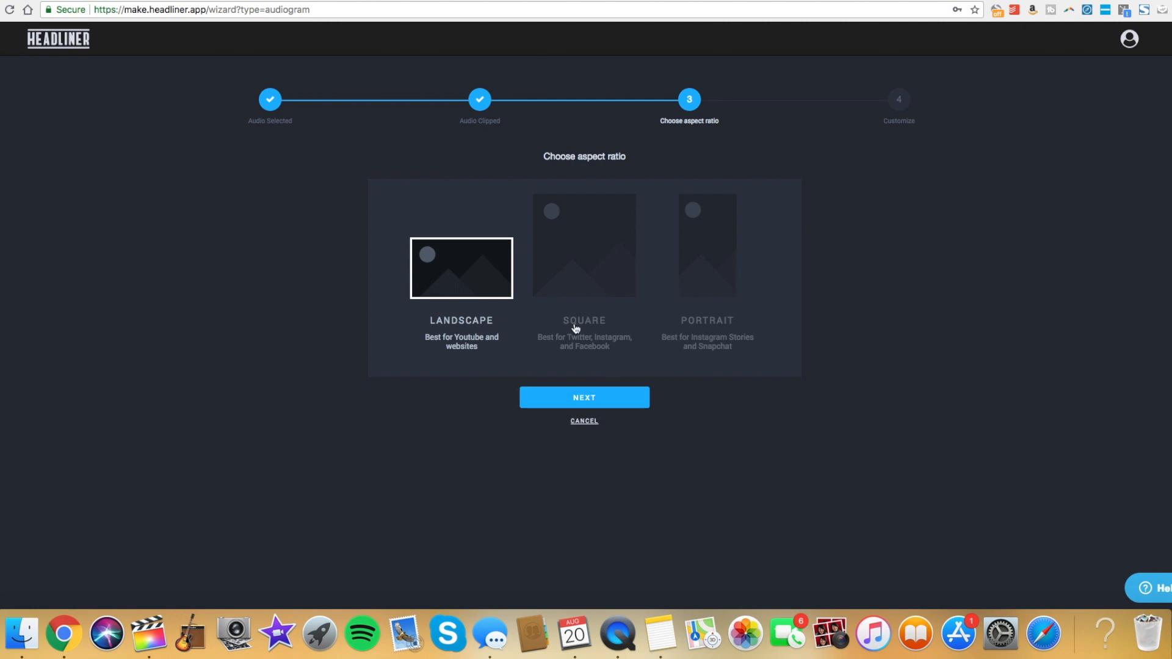
mouse_move(607, 272)
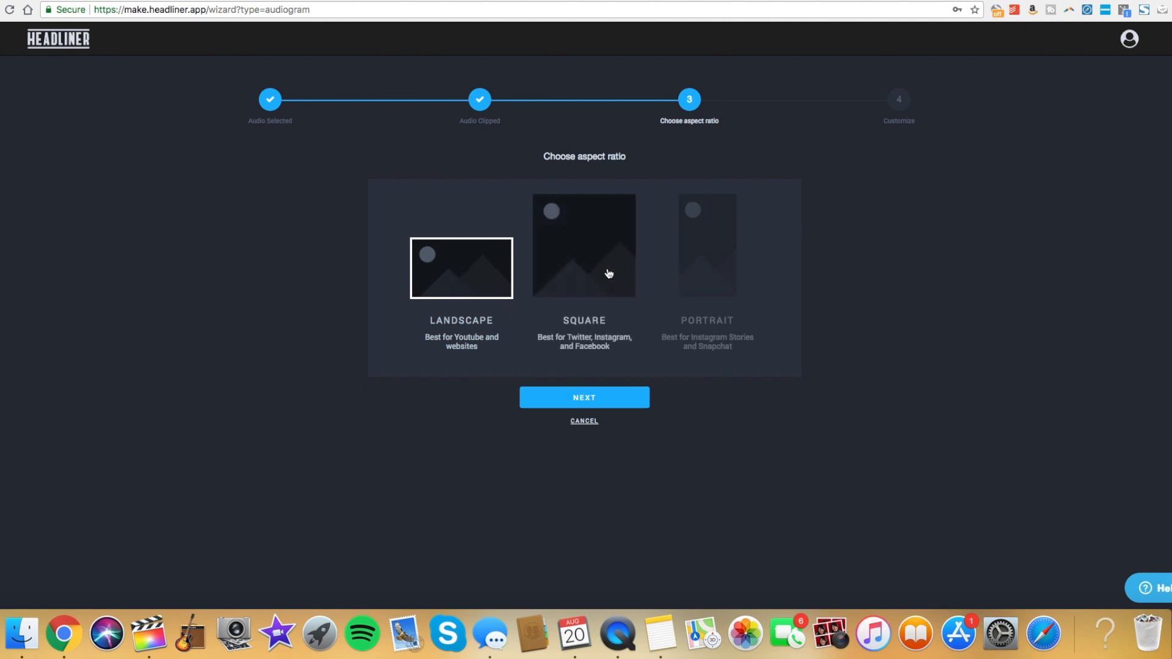
mouse_move(584, 398)
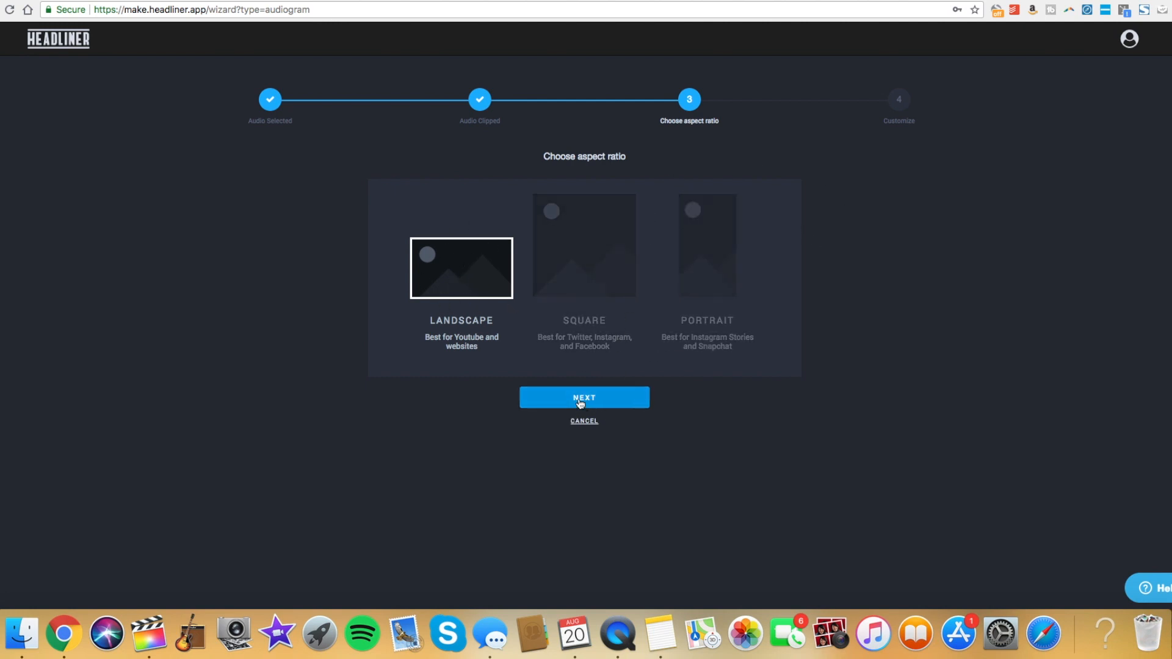
click(583, 397)
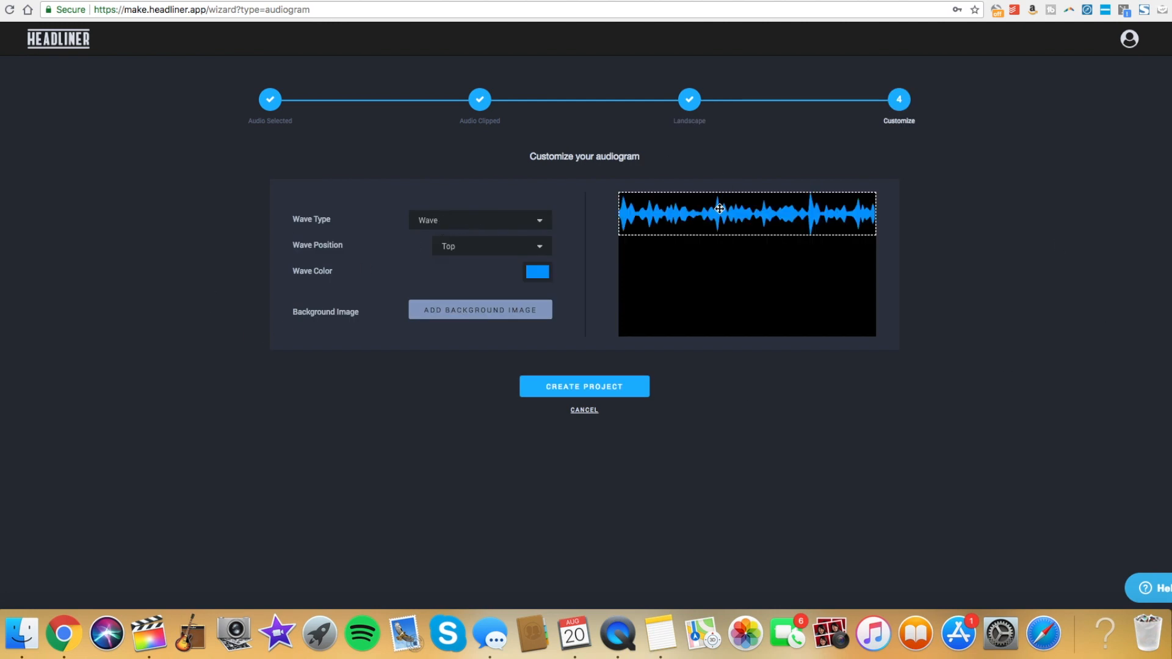
- Set the waveform to a single Line placed along the bottom edge after trying other types and positions
click(479, 219)
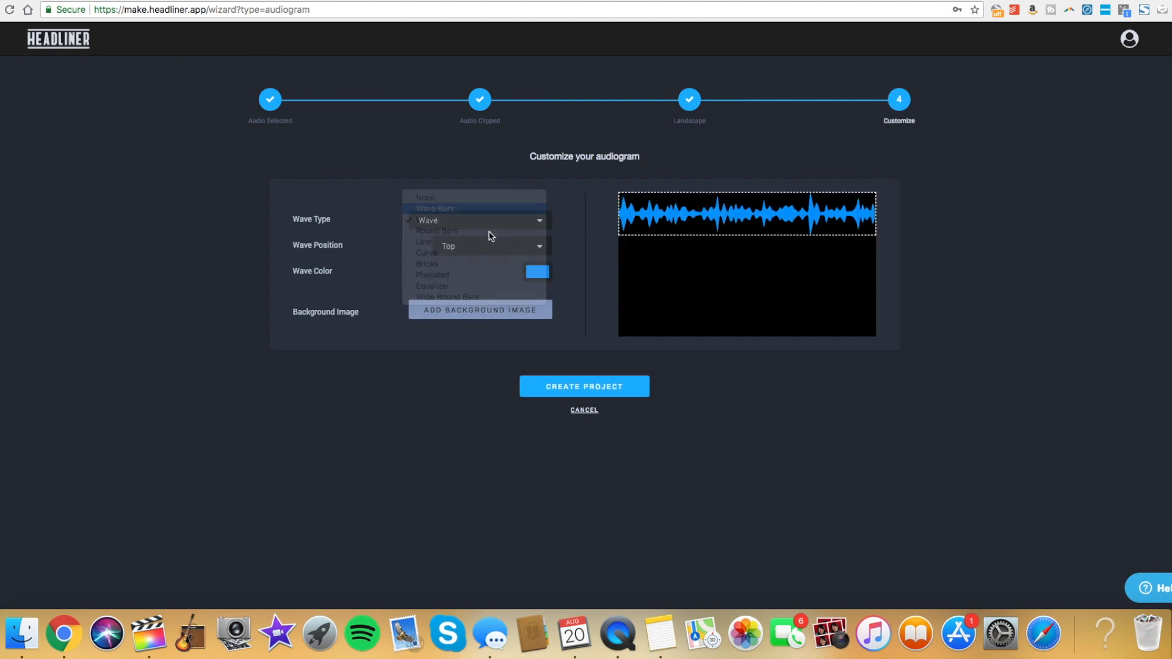
mouse_move(436, 242)
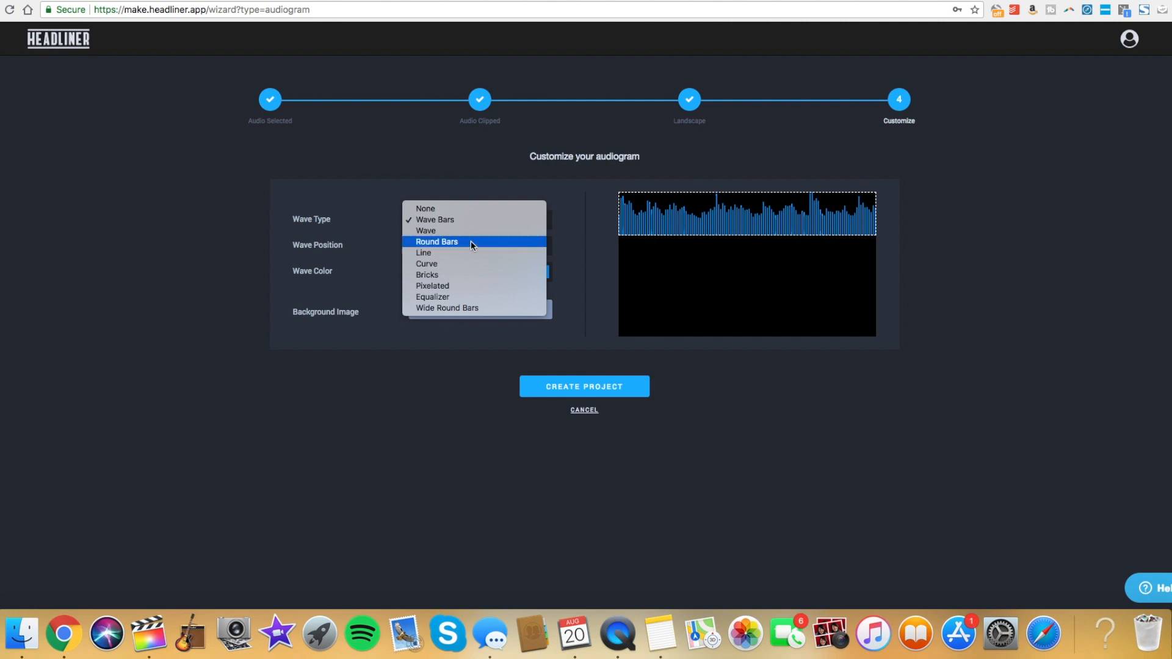
click(438, 242)
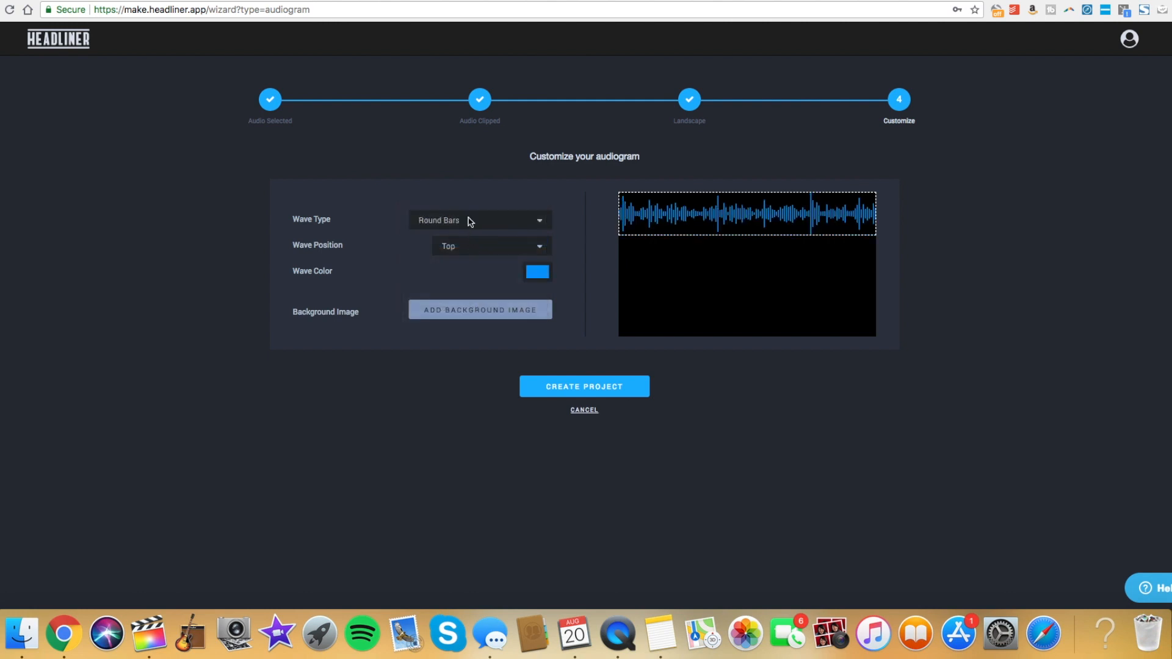
click(478, 220)
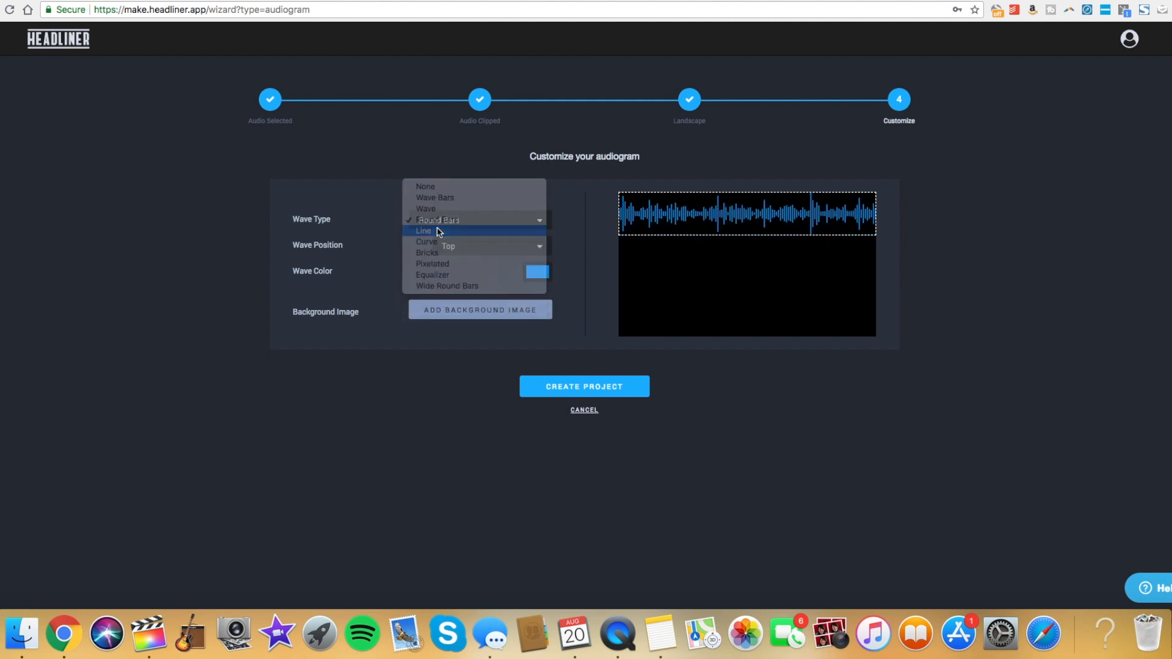
click(424, 231)
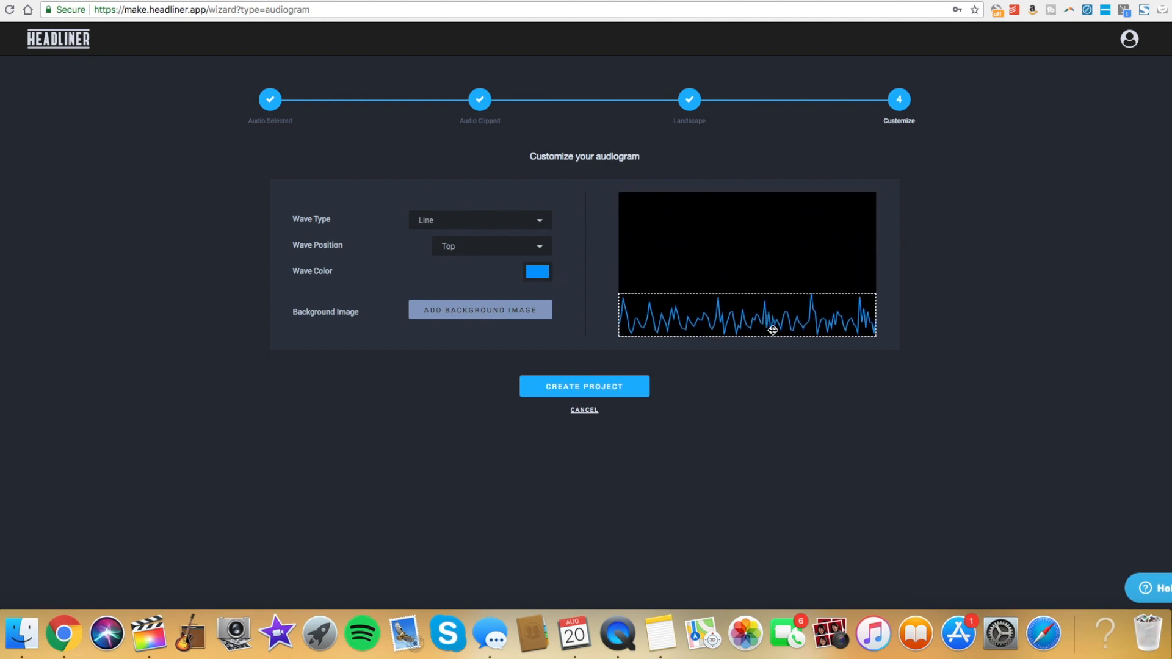
click(489, 246)
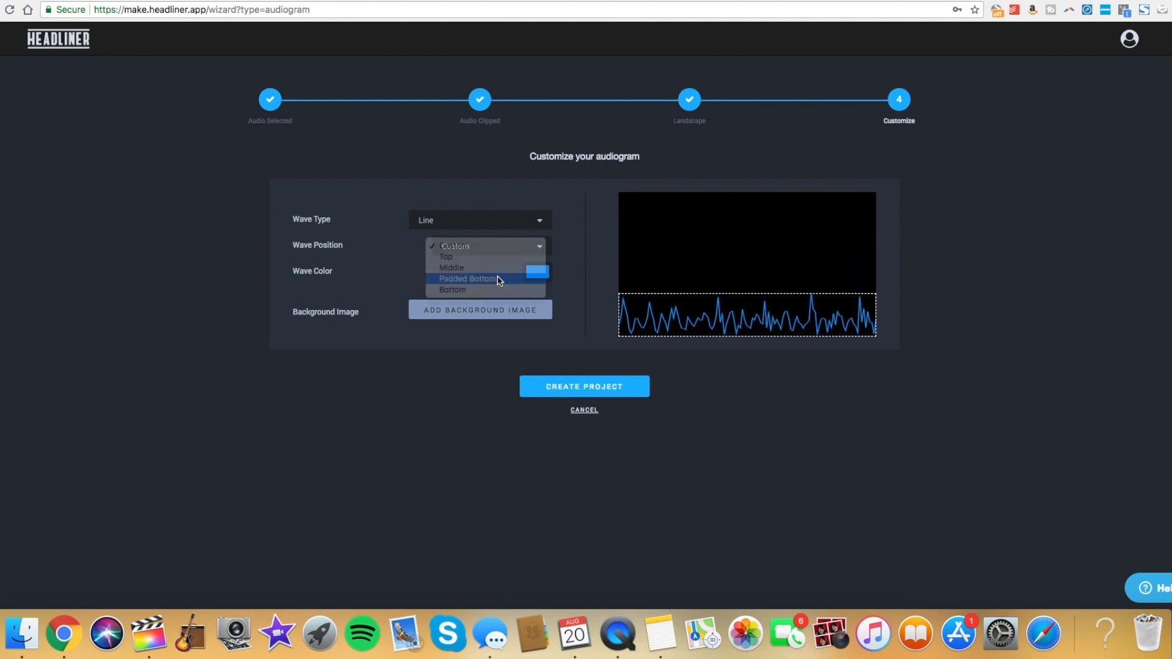
click(465, 279)
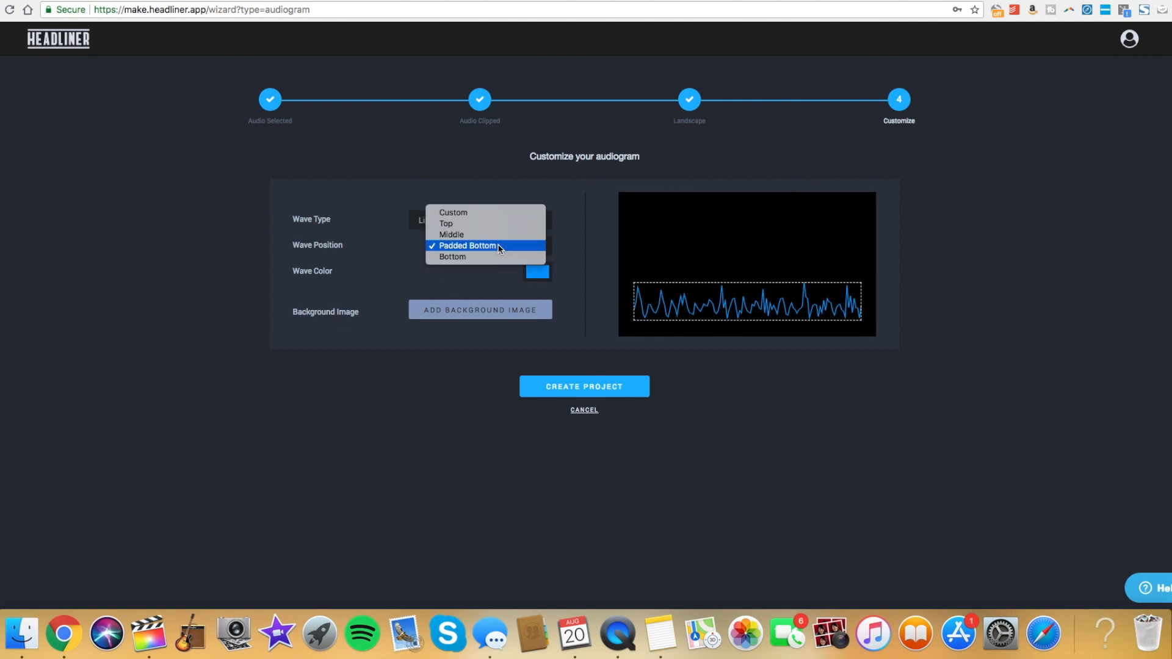
click(451, 235)
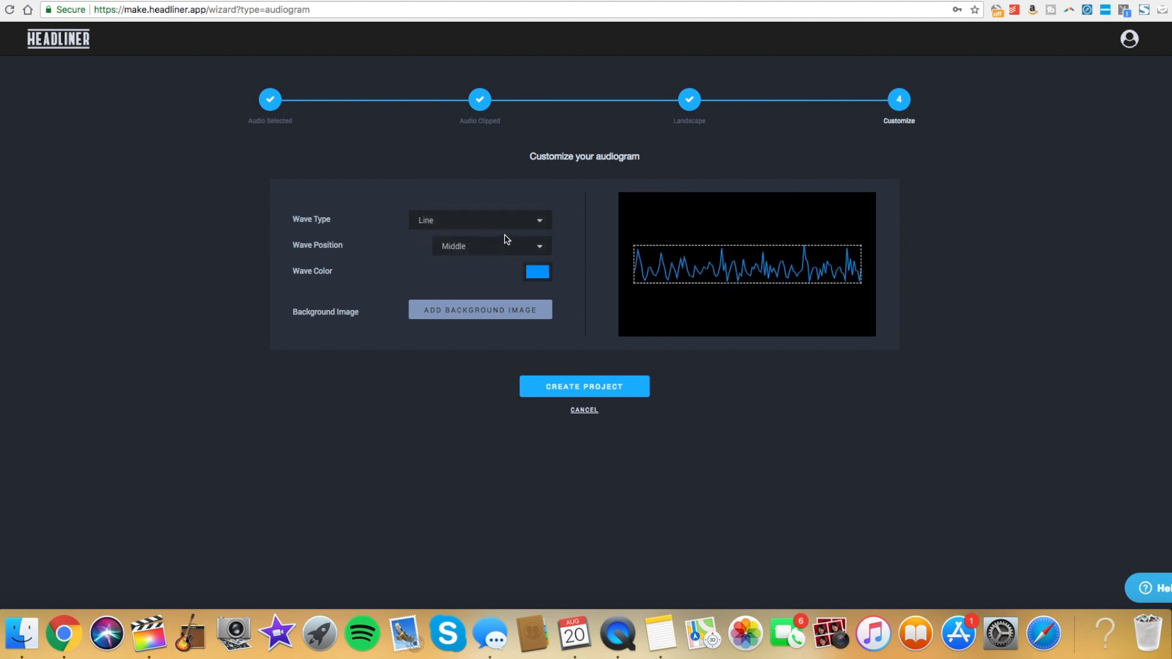
click(491, 245)
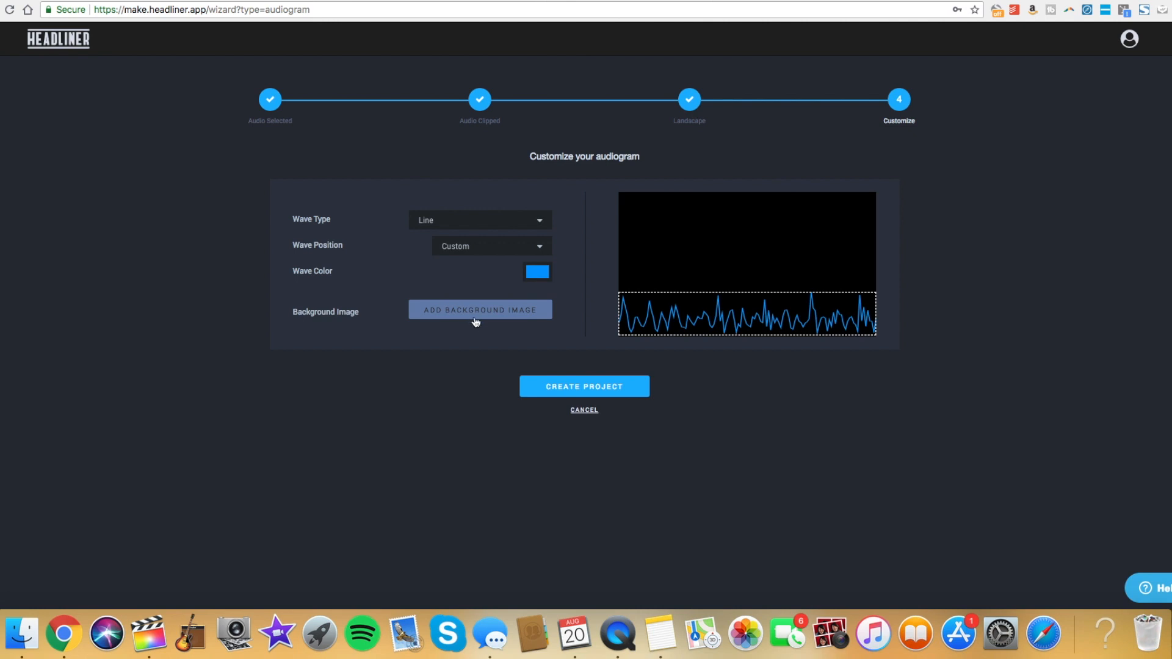
mouse_move(486, 316)
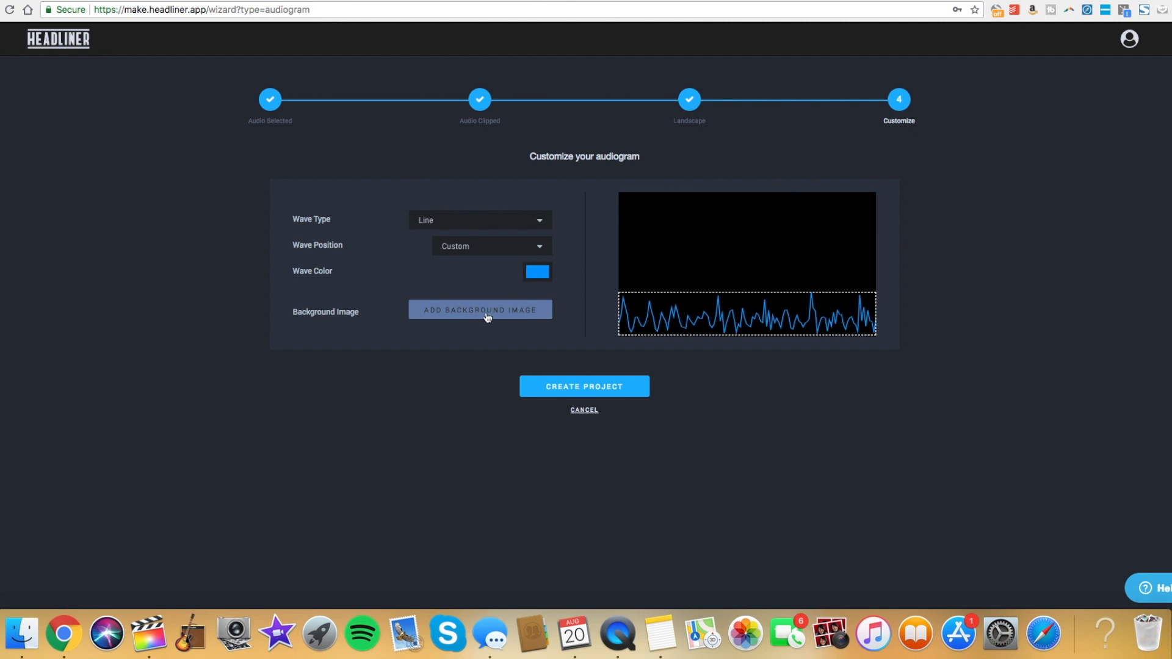
- Add the photo of a woman working on a laptop as background and crop it
click(480, 309)
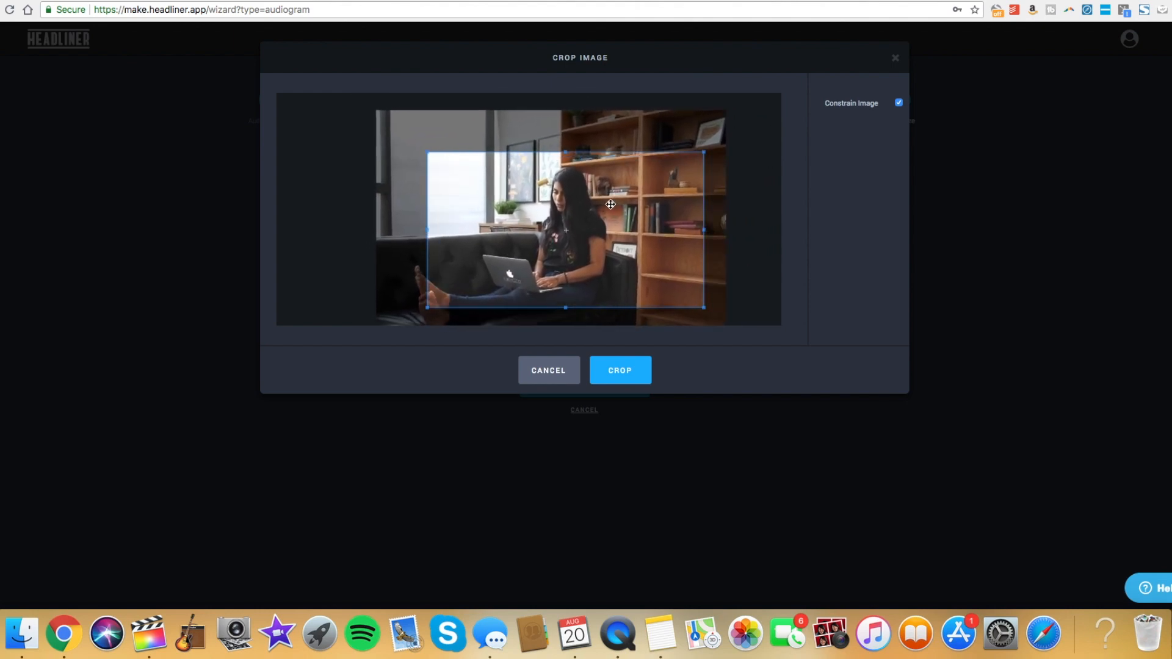
click(620, 370)
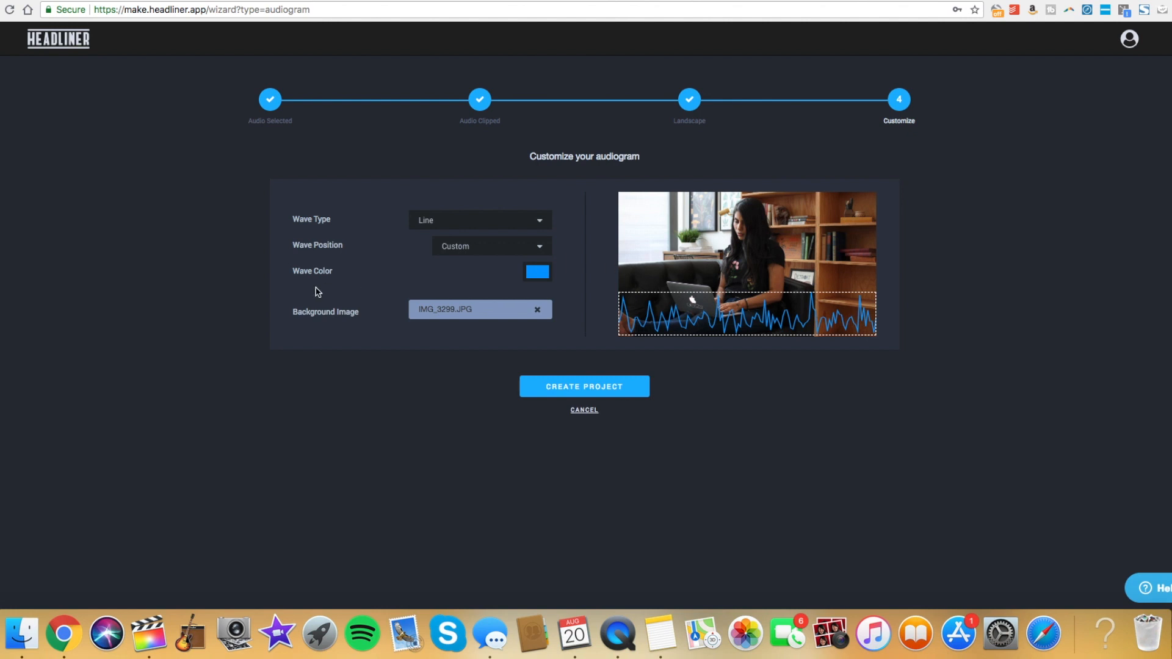
- Colour the bottom bar waveform white after trying light teal, then create the project
click(537, 272)
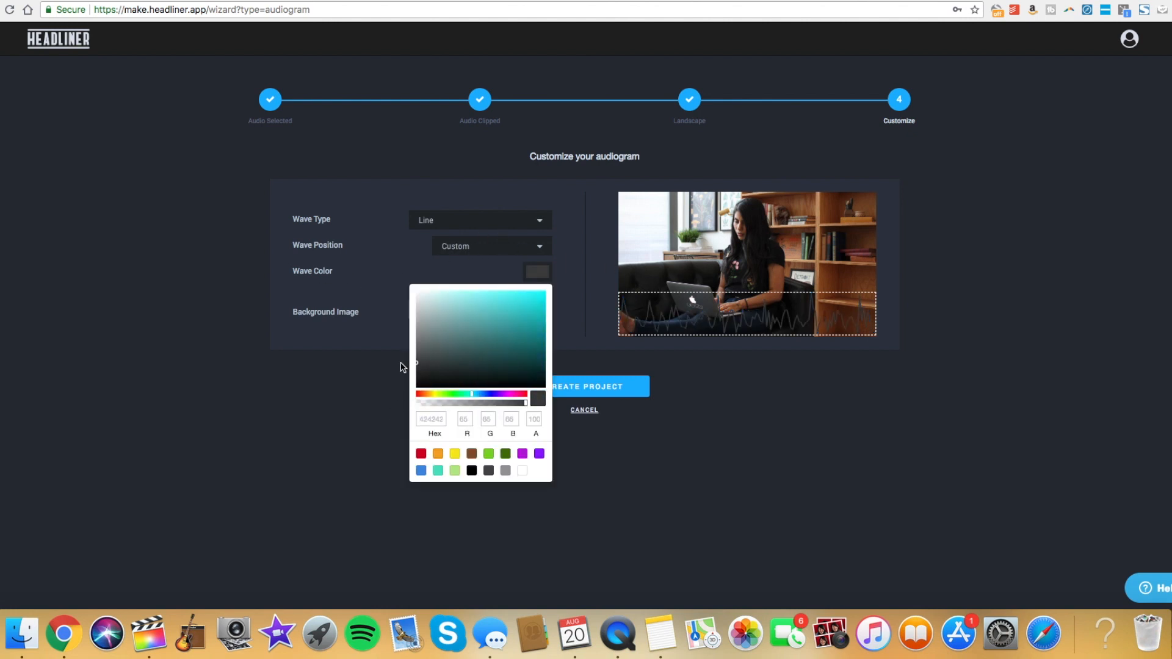
click(455, 316)
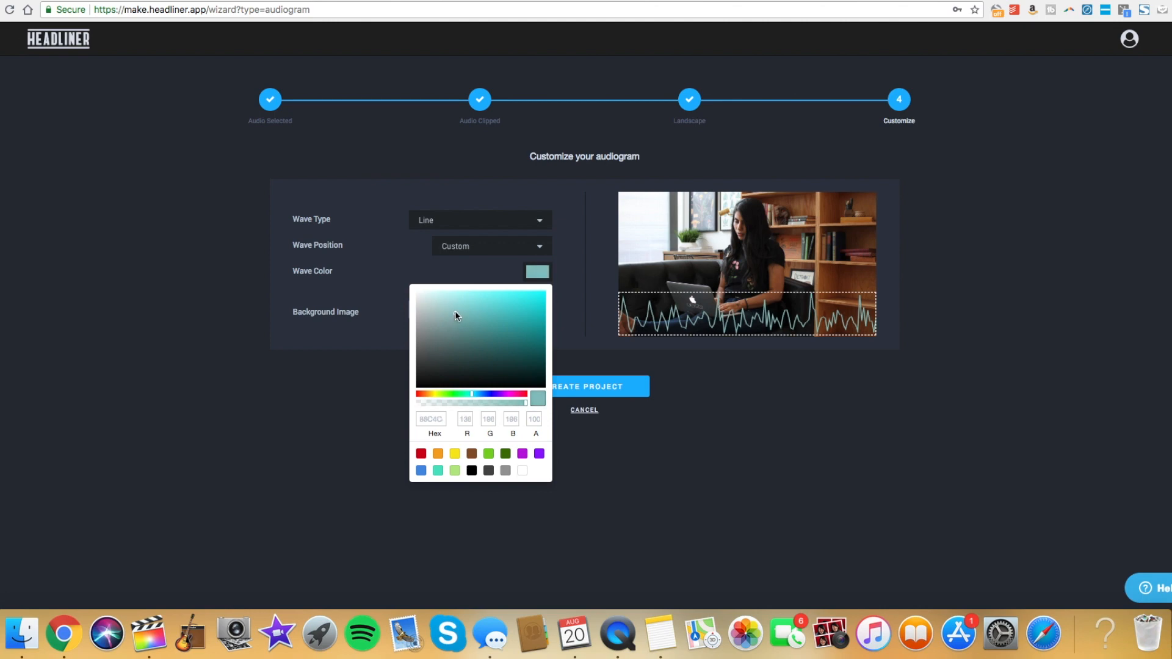
click(460, 292)
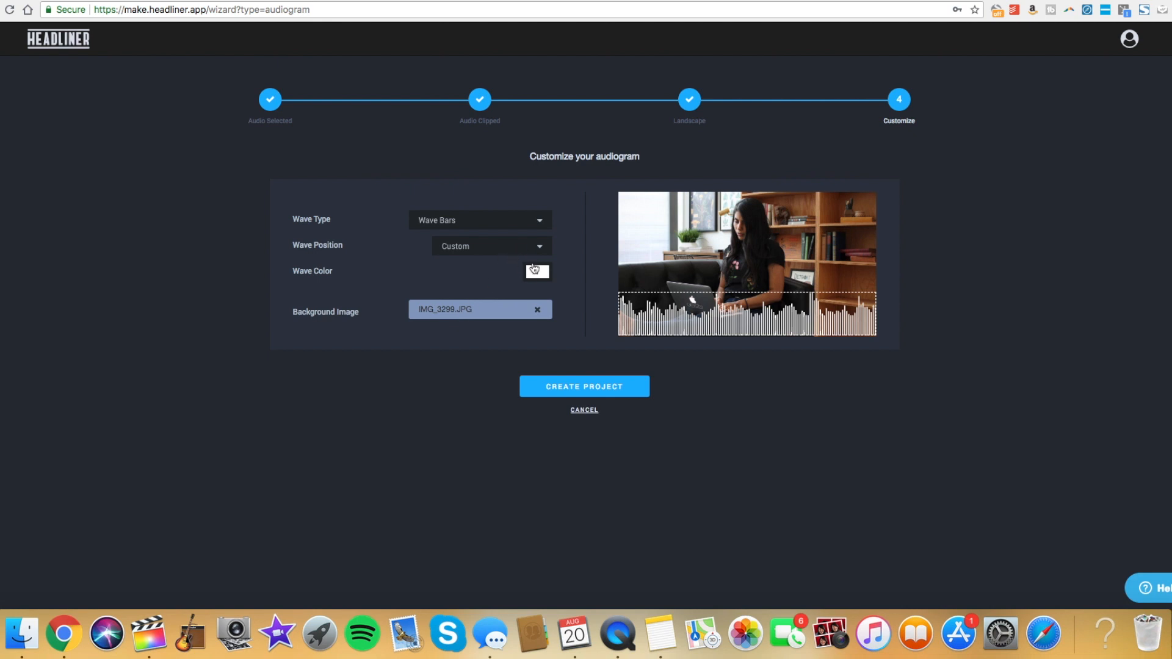
click(538, 271)
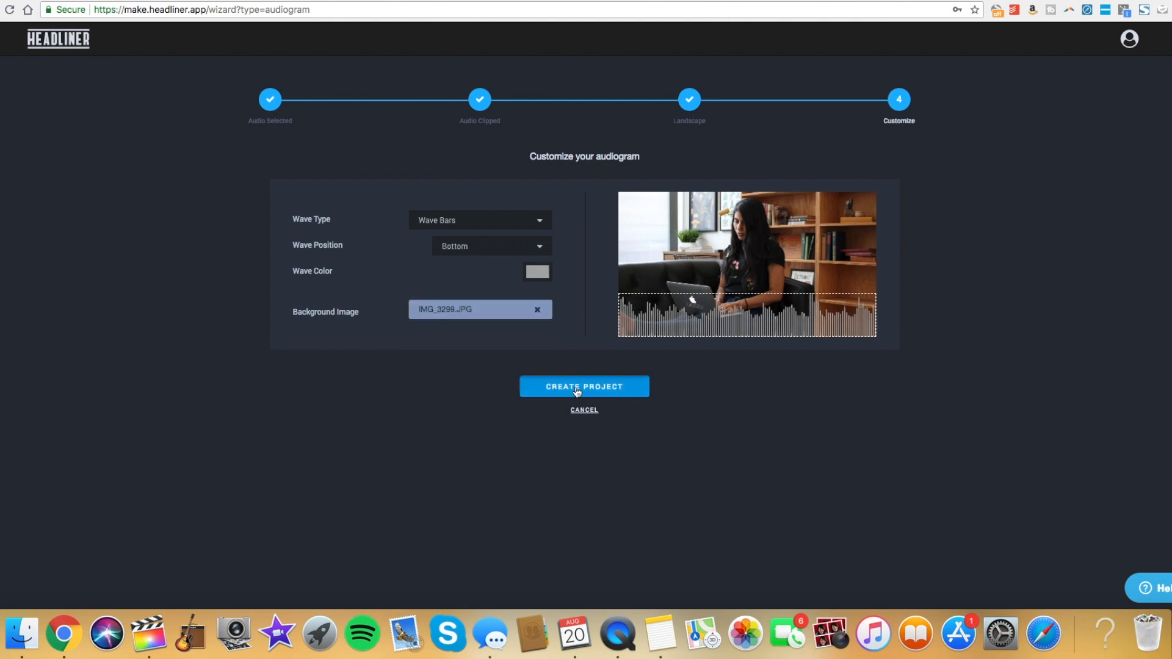
click(584, 387)
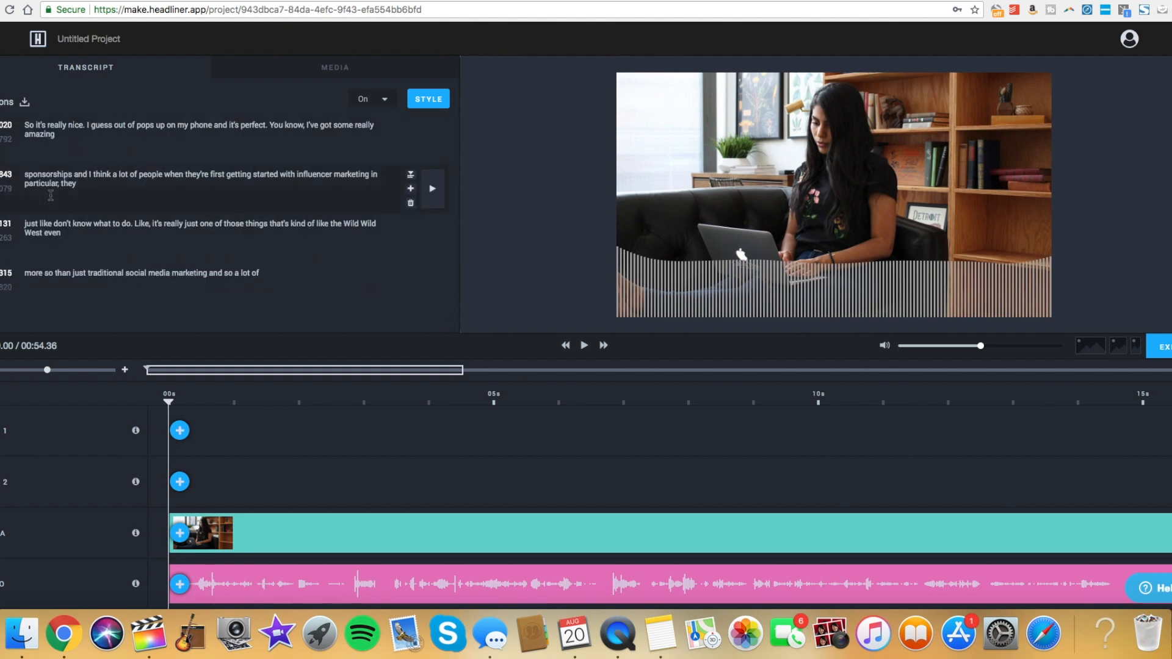
- Scroll the loaded editor and bring up the Captions Properties styling dialog
scroll(down, 3)
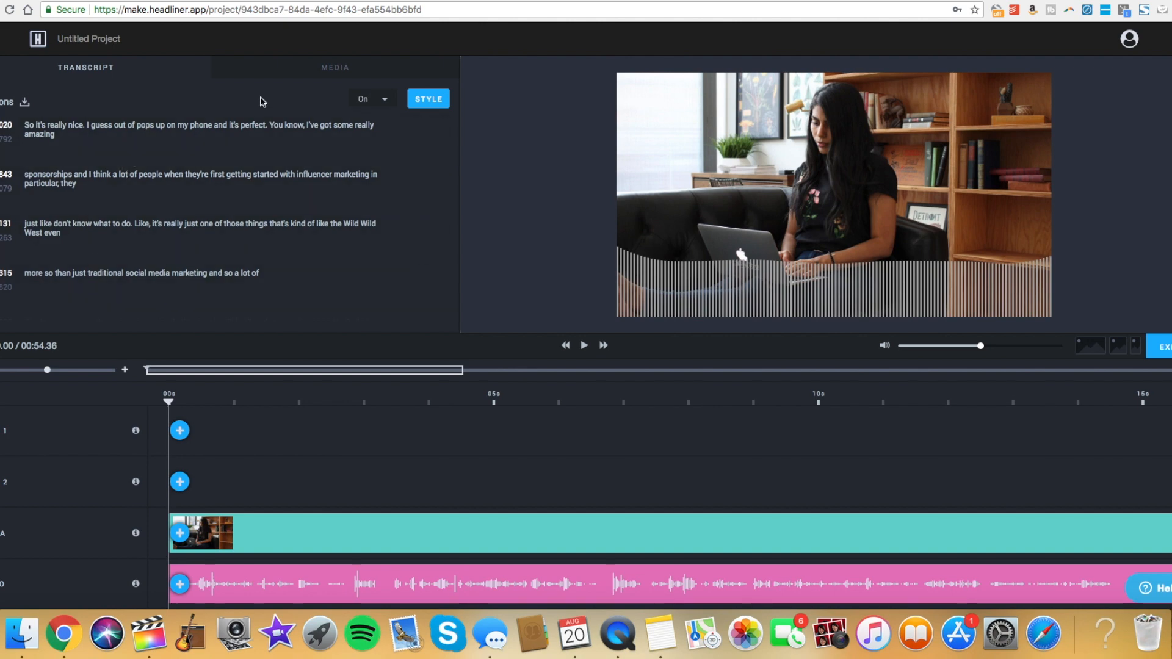
click(427, 98)
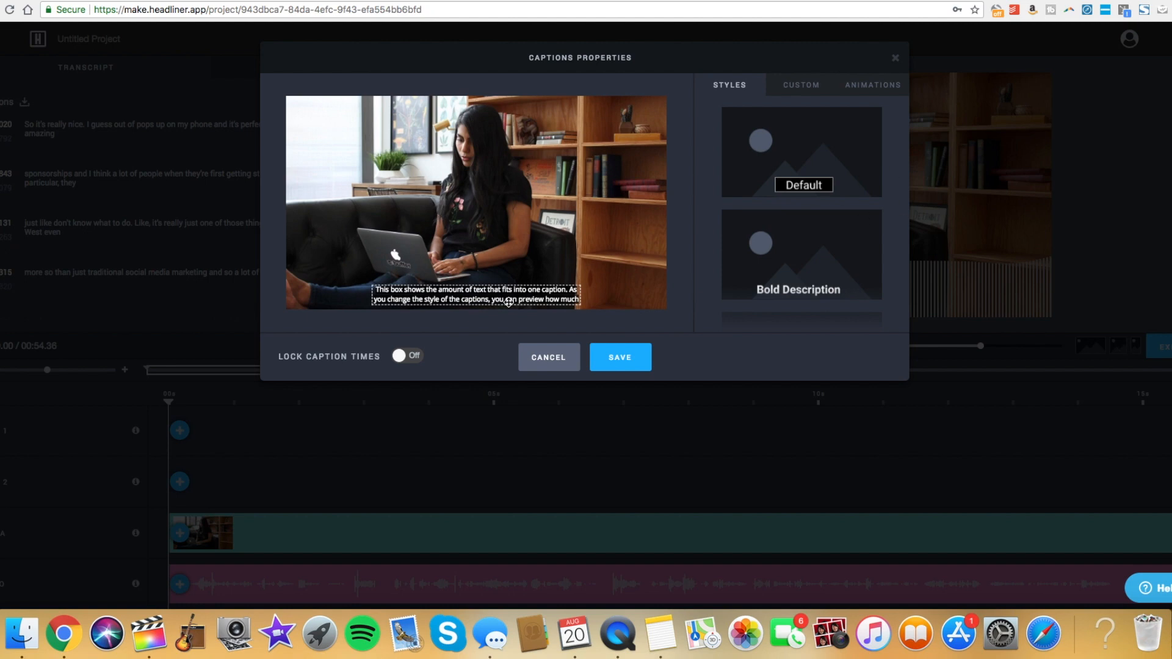
mouse_move(825, 81)
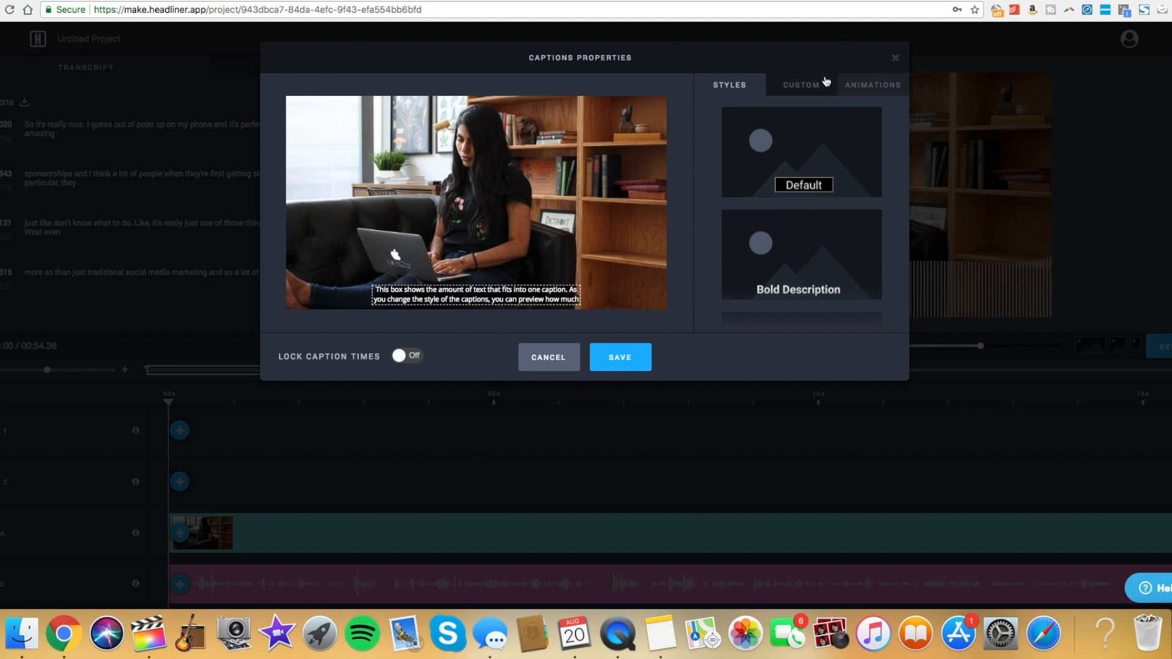
- Browse the Custom and Styles tabs, choose the Dark Background caption style and save it
click(802, 84)
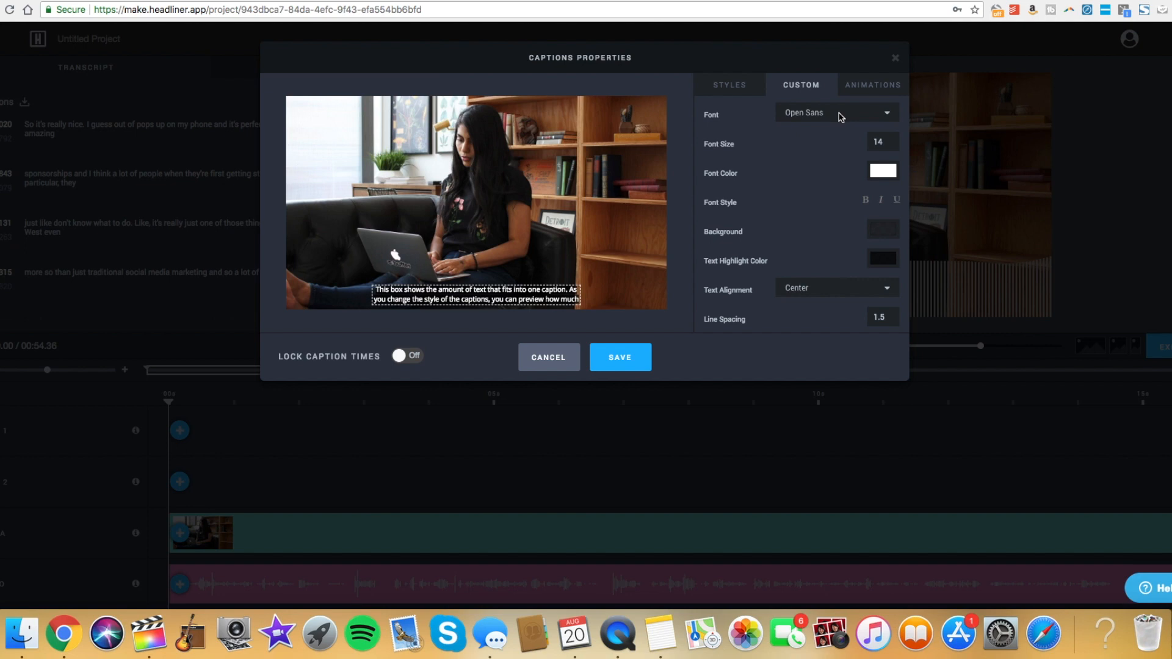
mouse_move(872, 84)
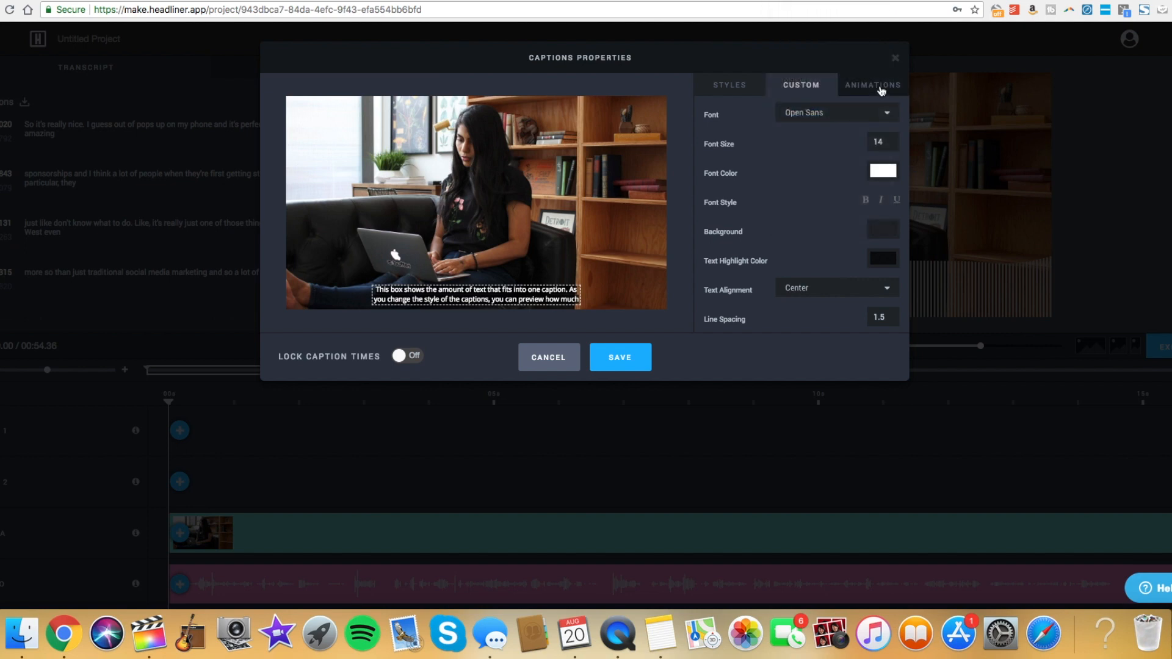
click(729, 84)
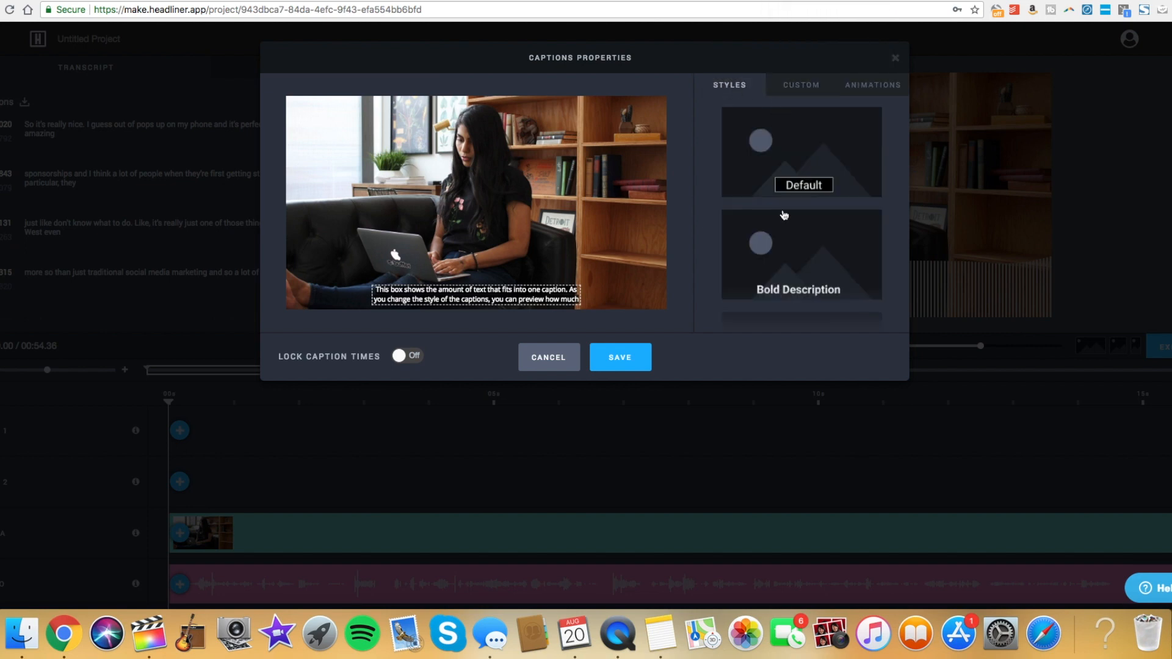
scroll(down, 3)
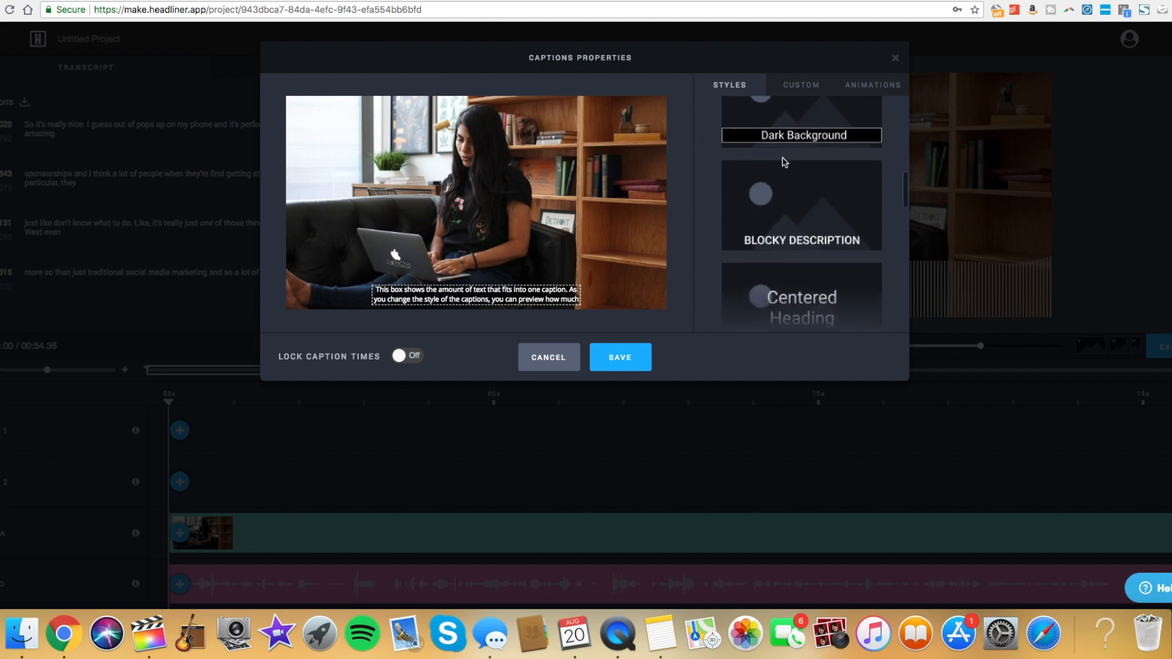
click(800, 133)
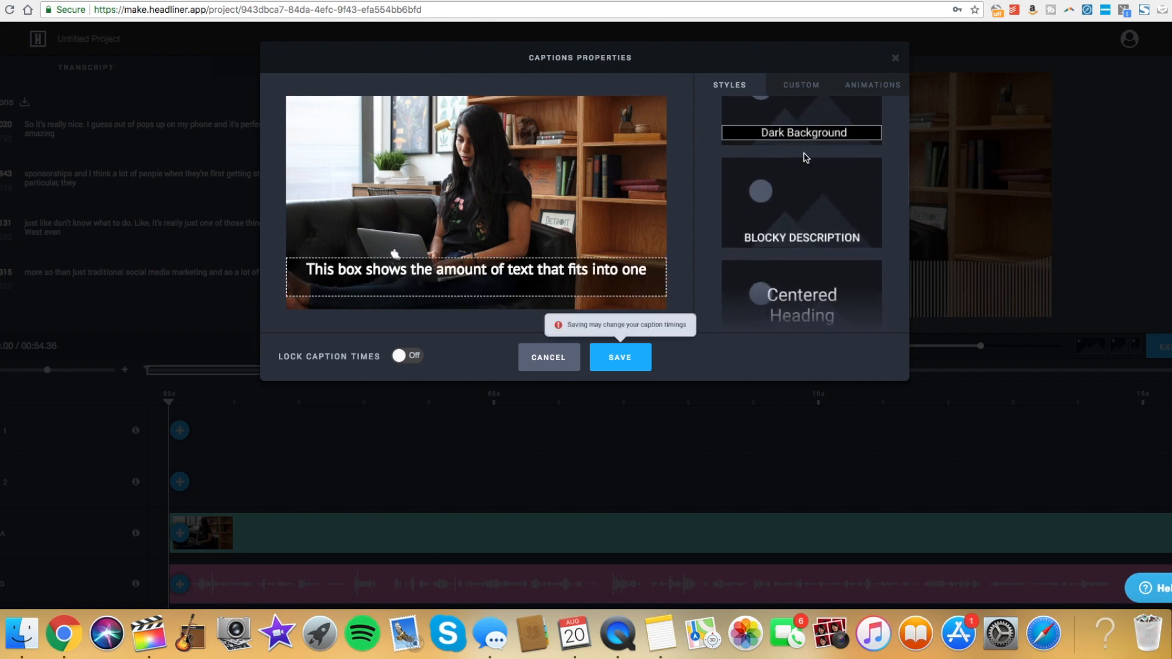
click(619, 356)
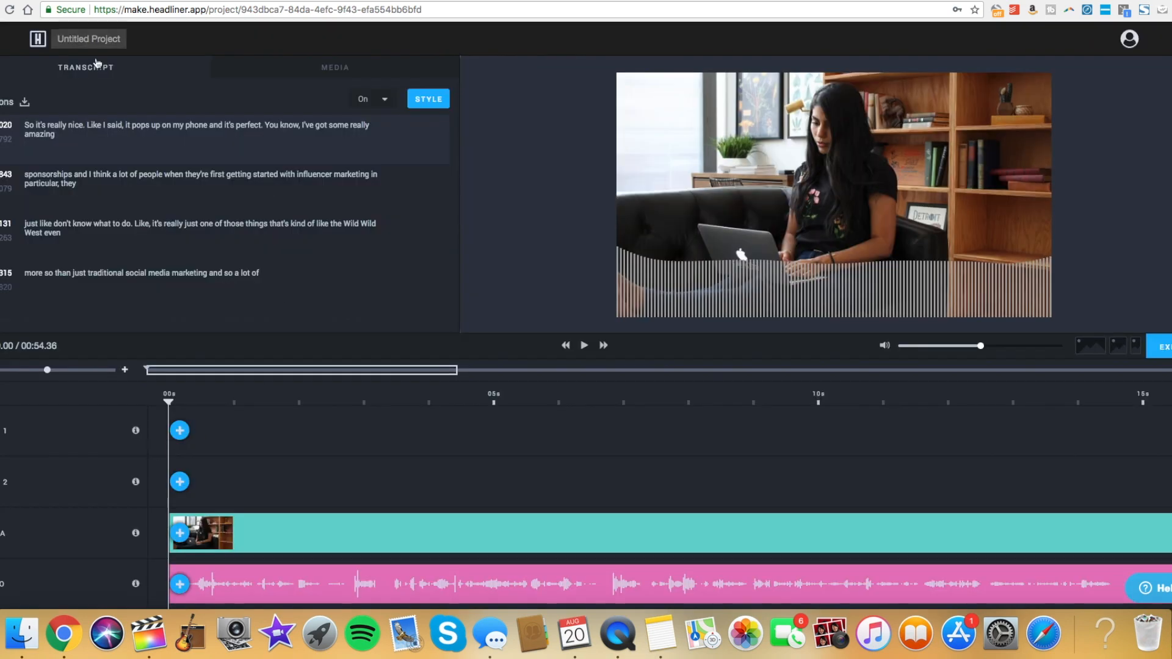
- Jump further into the episode, play to check the captions, and reopen Captions Properties
click(584, 344)
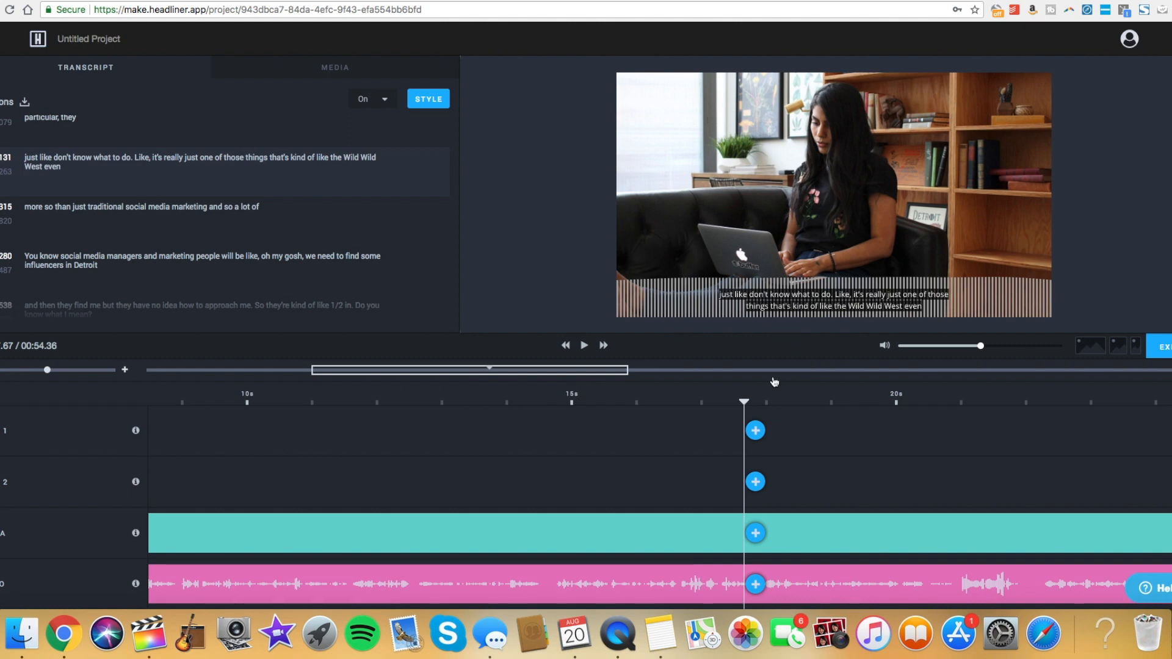
click(584, 345)
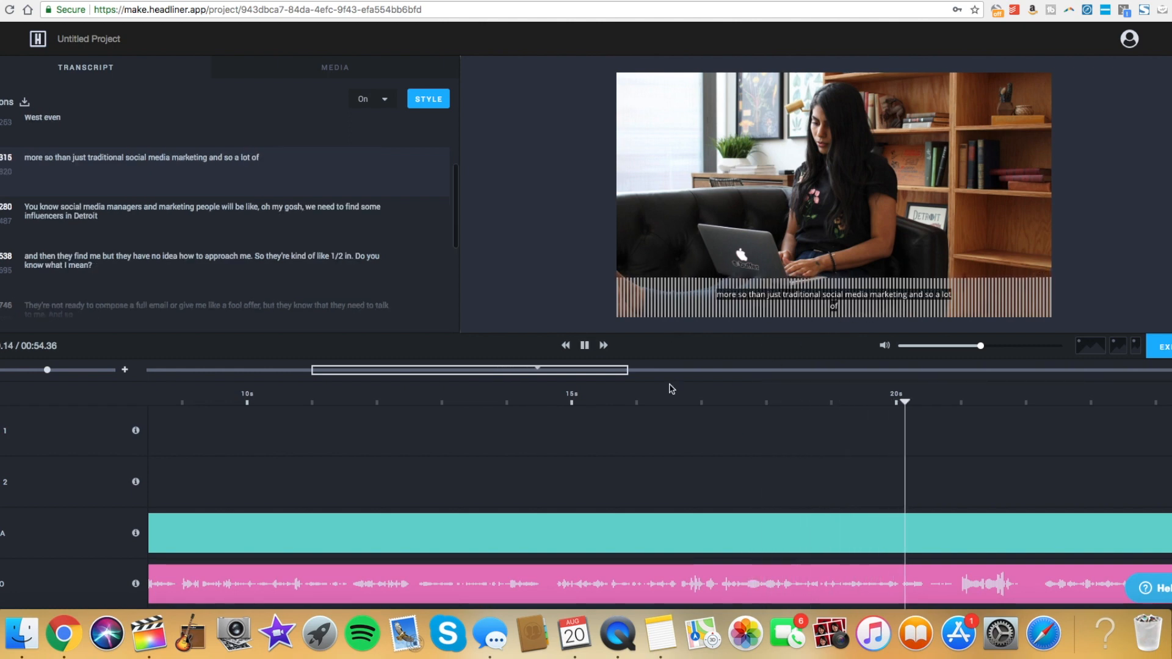
click(427, 97)
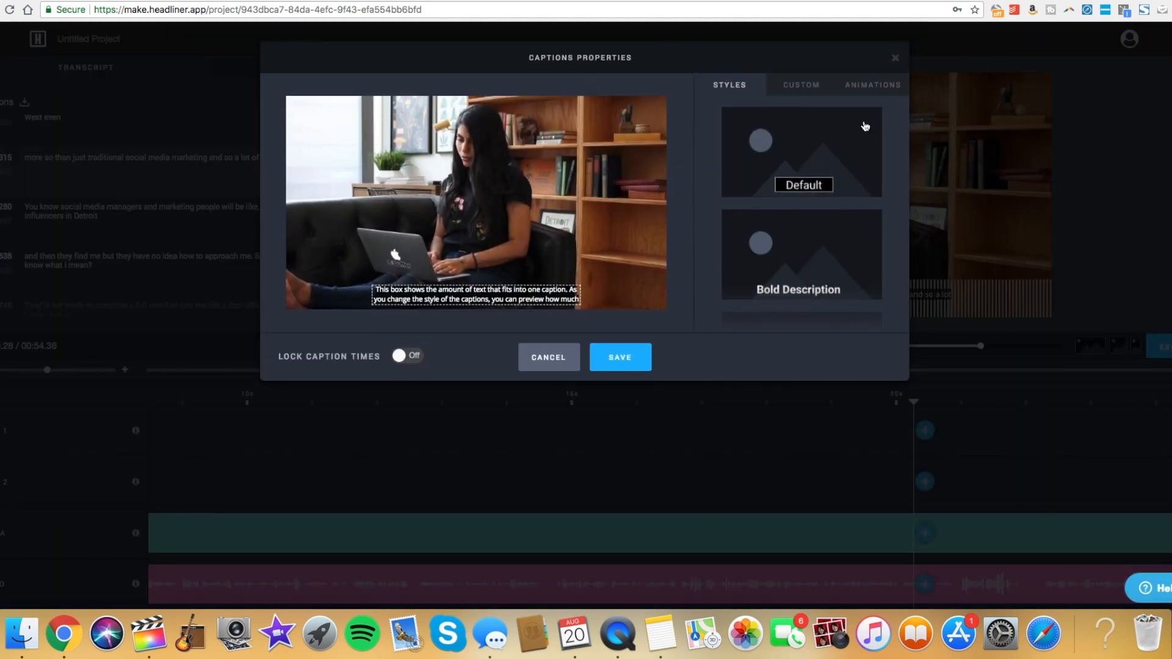
- Apply the Blocky Description style, move the caption box to the top right, and save
scroll(down, 3)
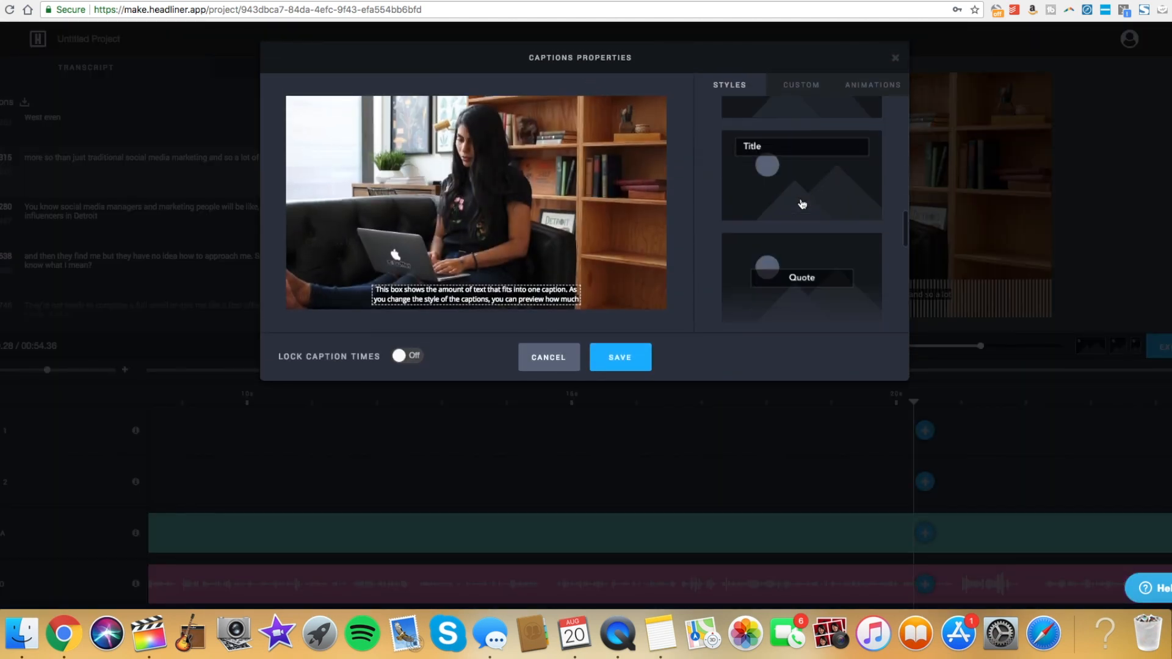
scroll(down, 3)
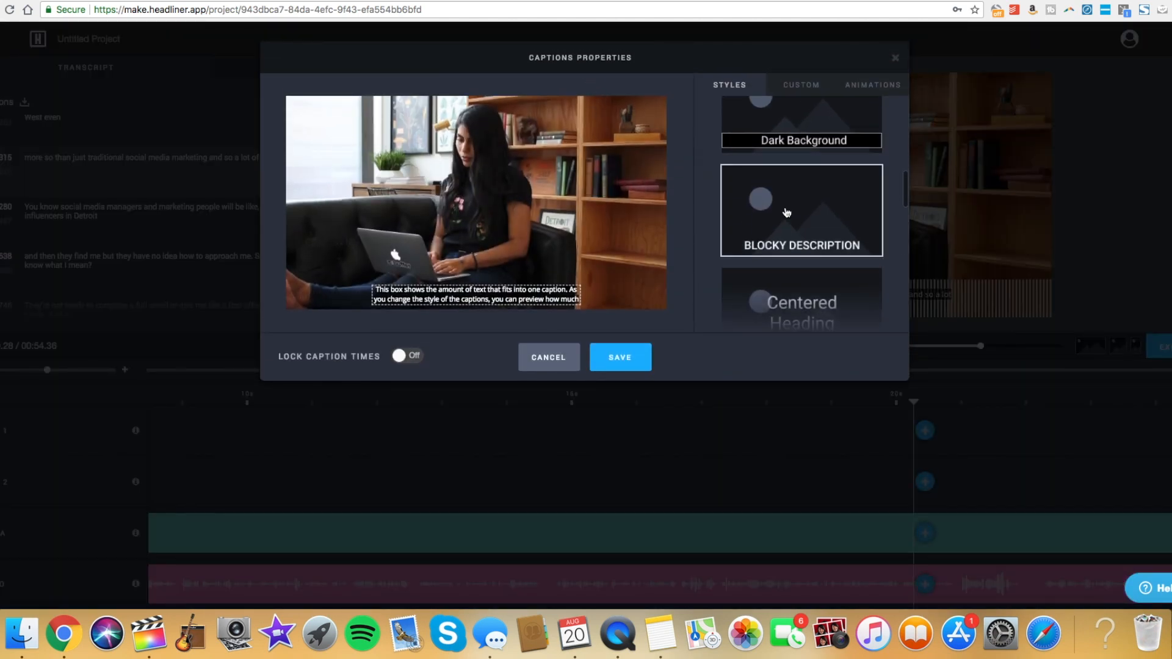
click(801, 210)
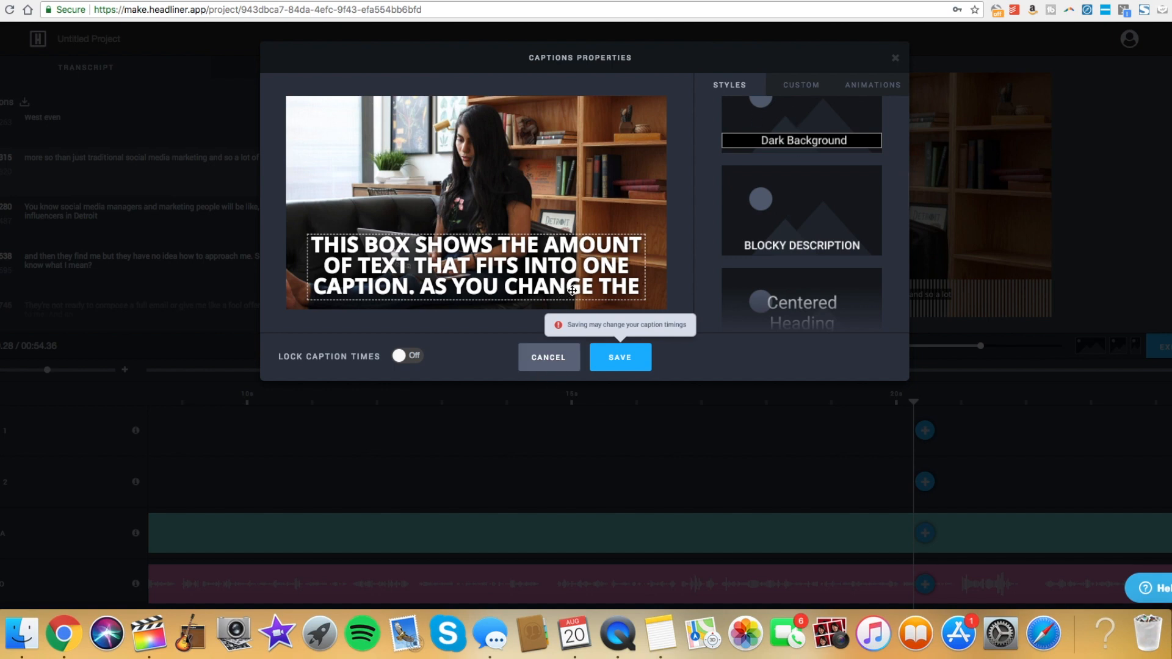
mouse_move(763, 72)
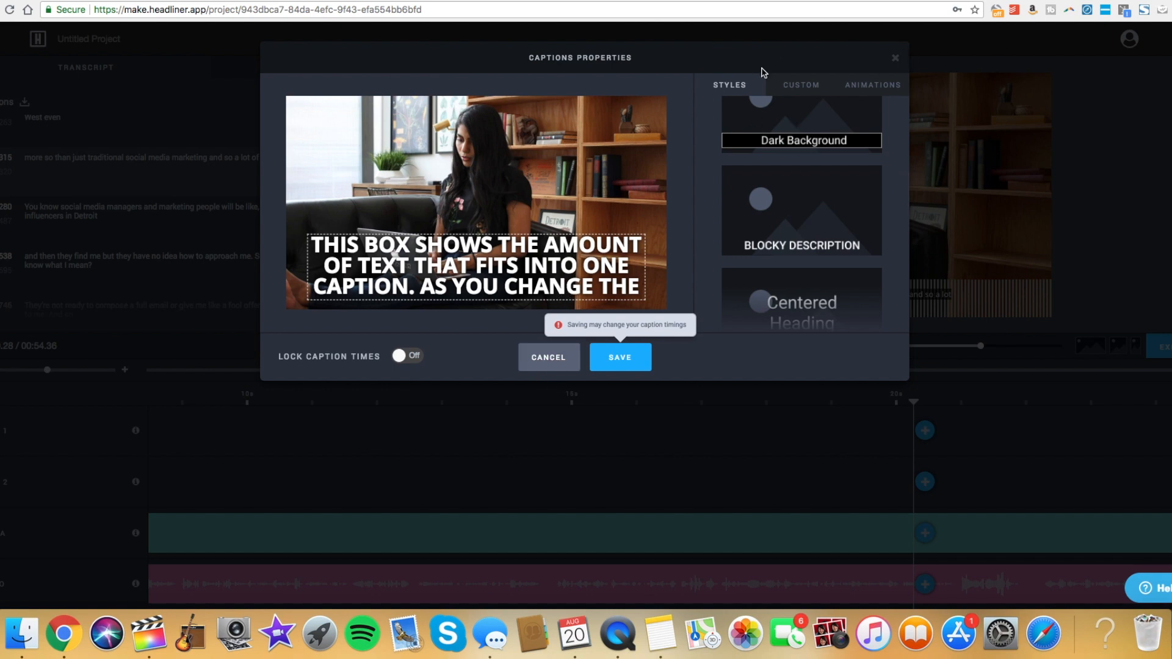
click(801, 85)
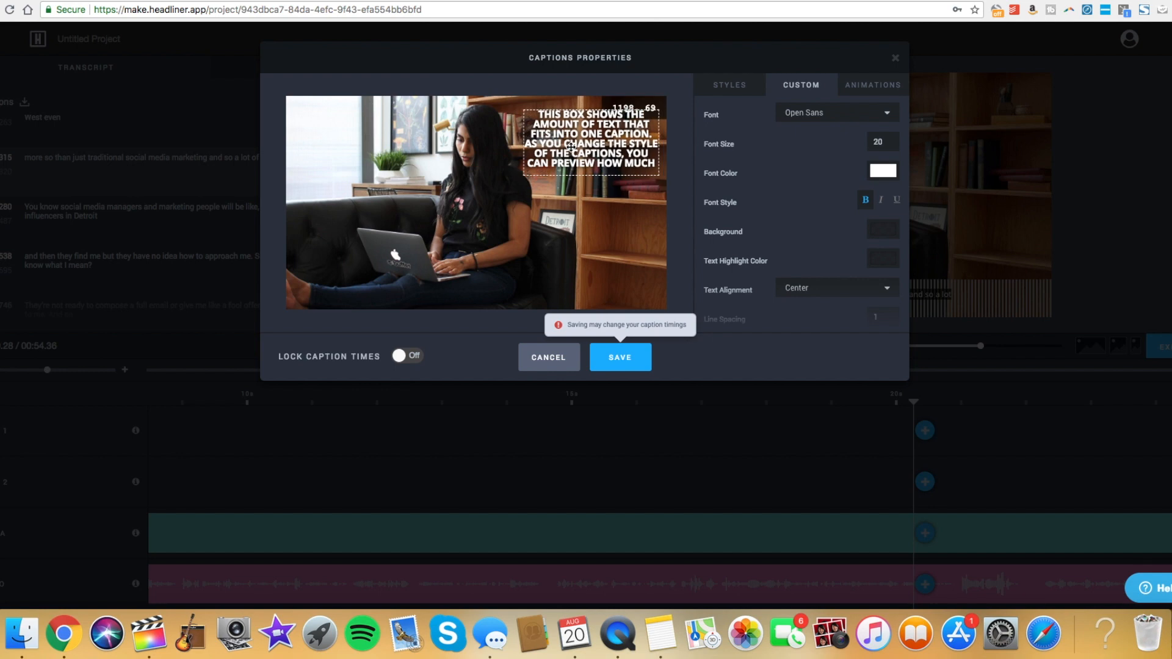
click(619, 357)
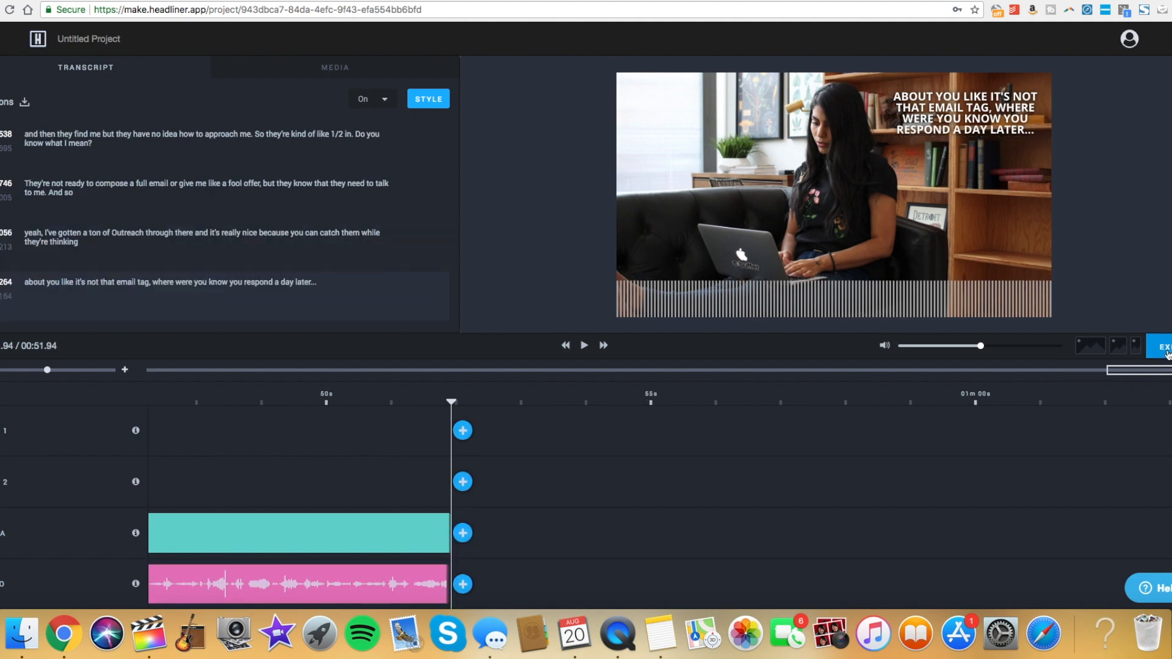
- Set the export Video Size to 1080p: 1920x1080 ahead of adding the outro
click(1164, 345)
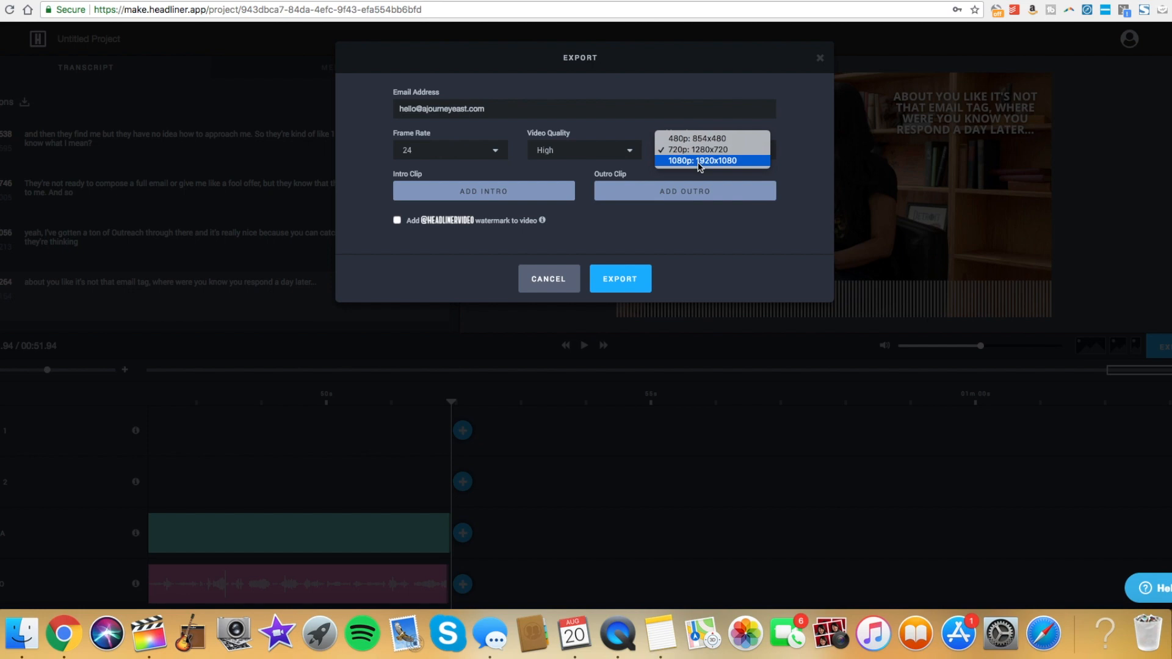
click(710, 160)
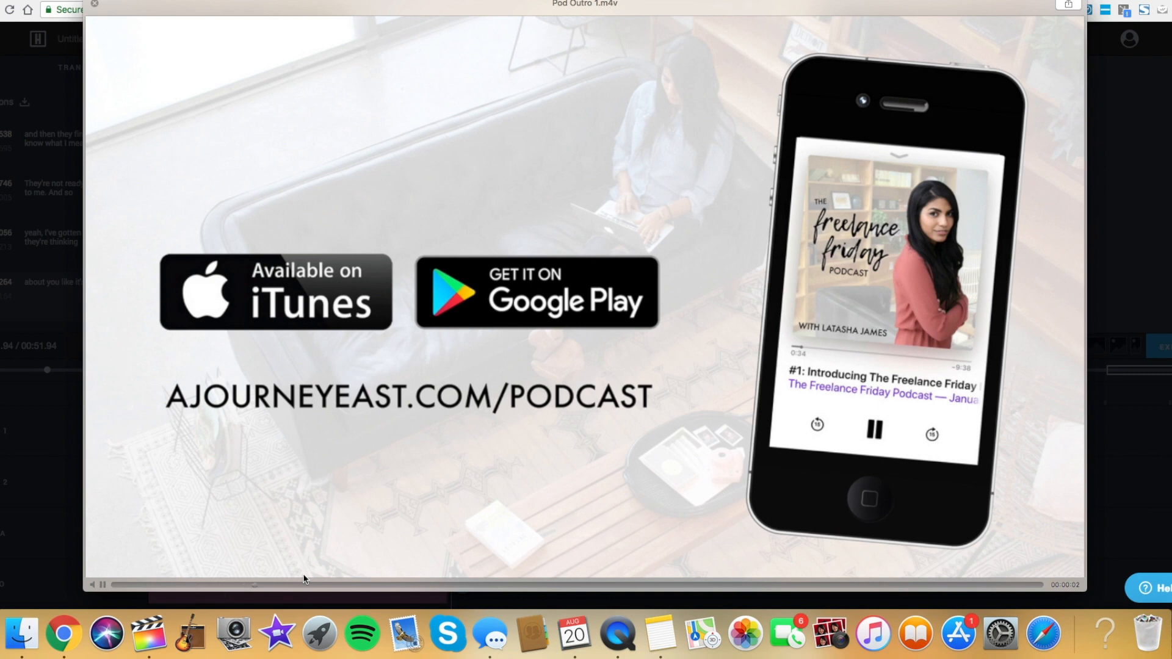
mouse_move(442, 486)
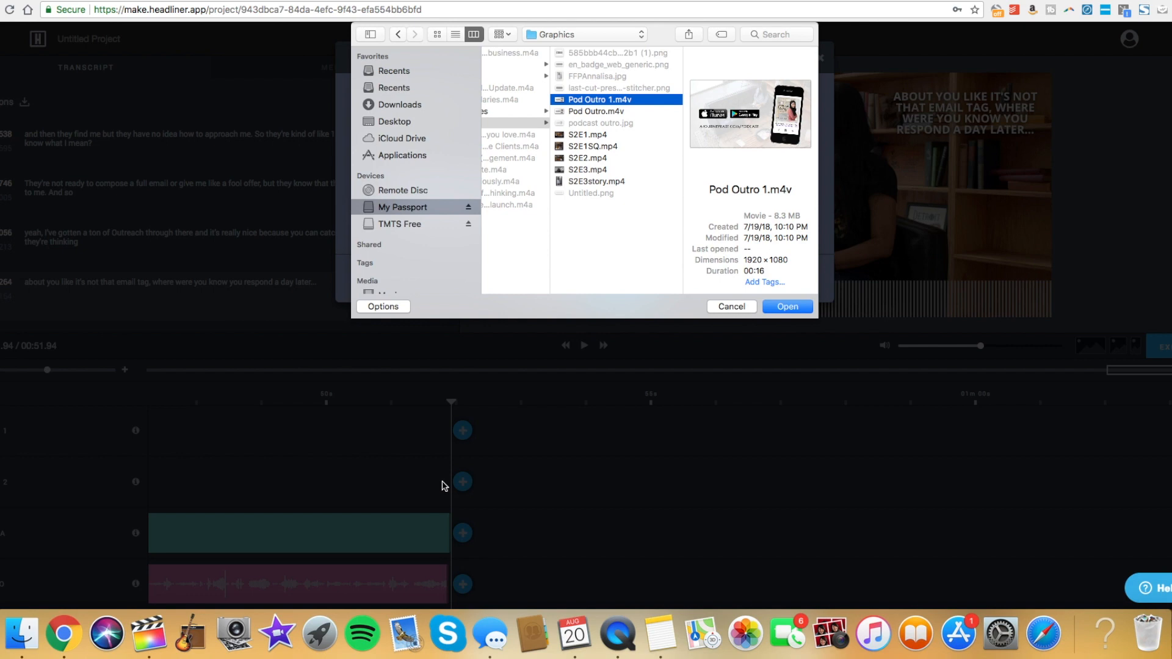
- Attach Pod Outro 1.m4v as the outro clip and submit the 1080p export
click(788, 306)
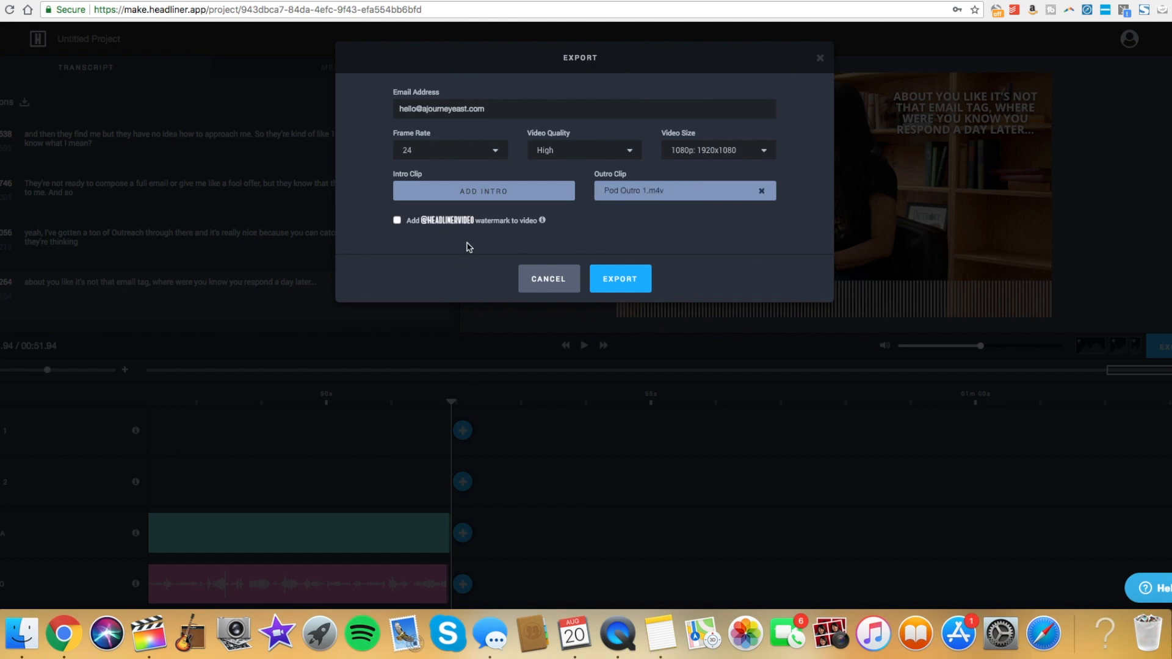
mouse_move(408, 233)
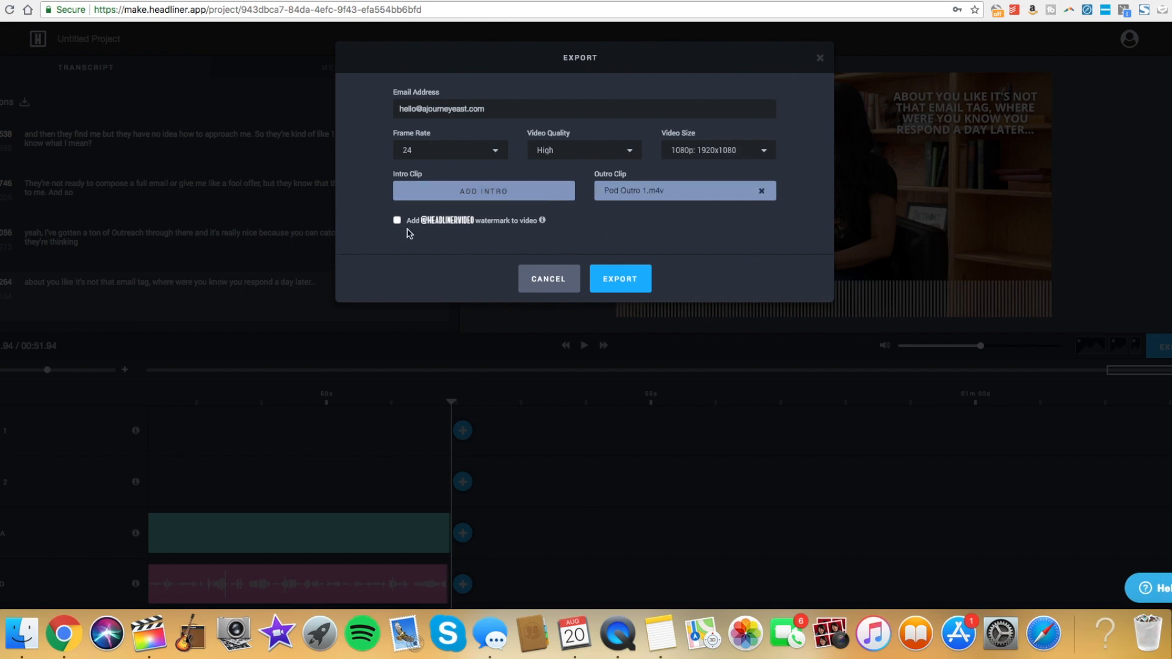
mouse_move(485, 191)
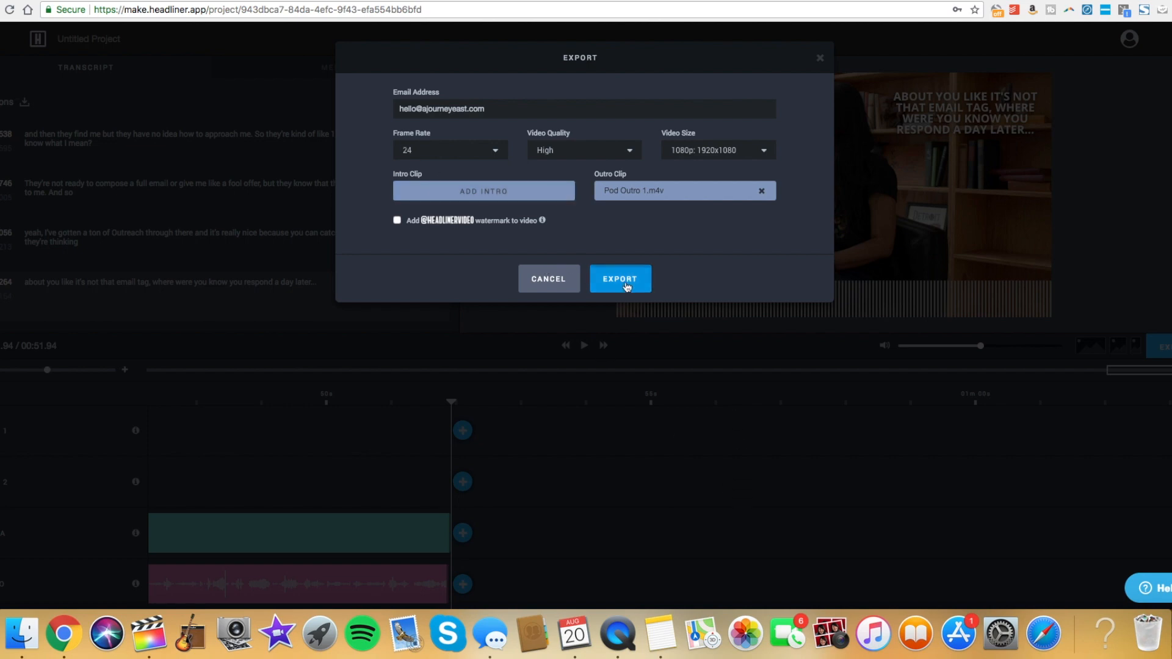
click(621, 279)
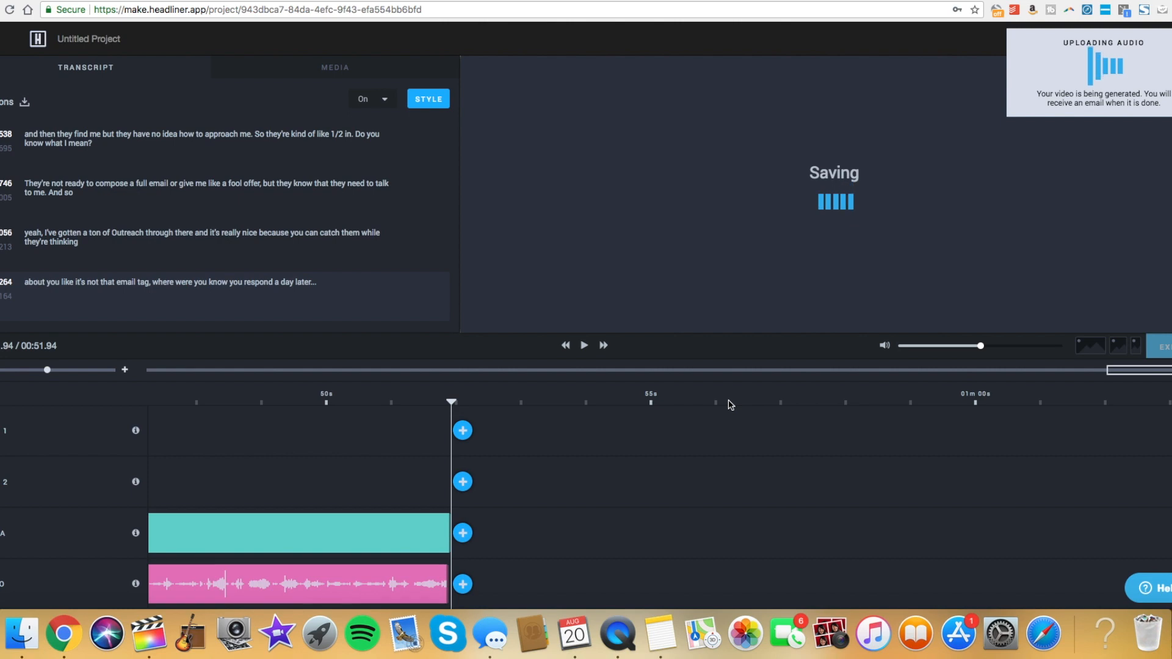
mouse_move(88, 38)
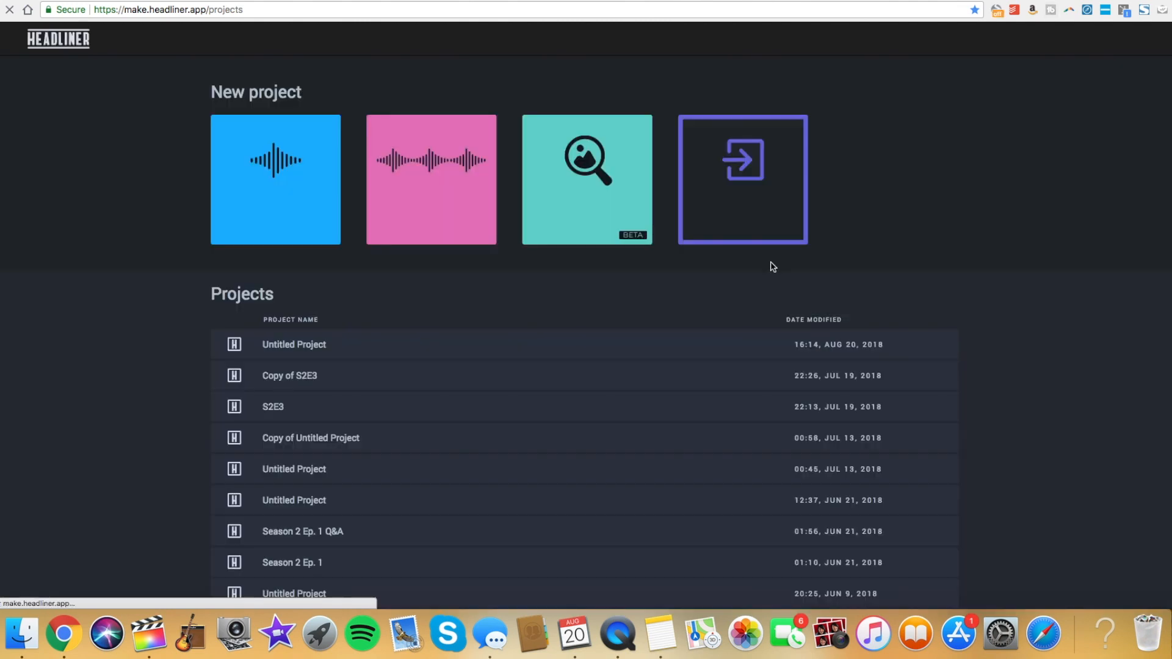
- Copy the Ep. 27 project into the vertical story aspect ratio and load Copy of Ep. 27
scroll(up, 3)
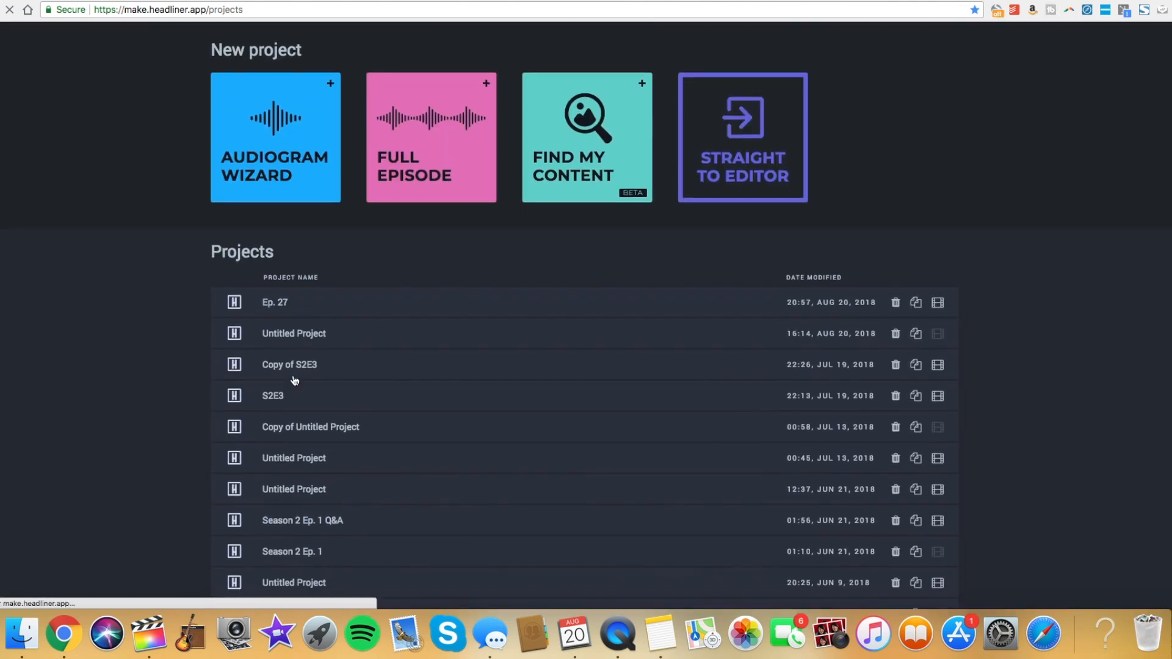
mouse_move(916, 307)
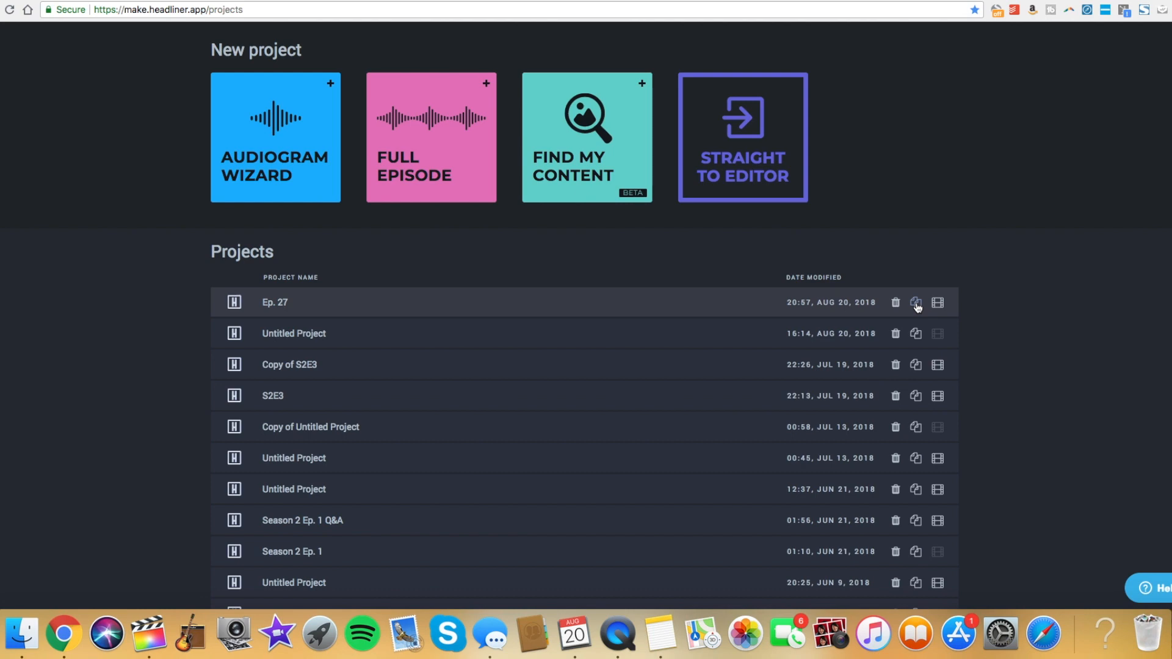
click(915, 301)
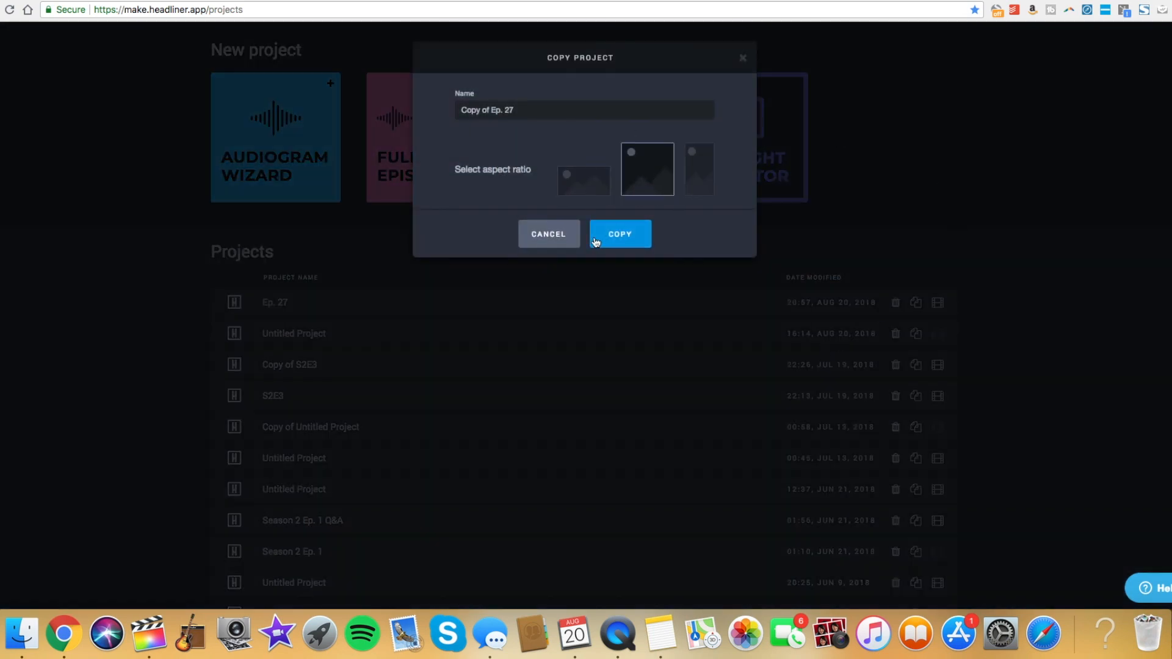
click(619, 233)
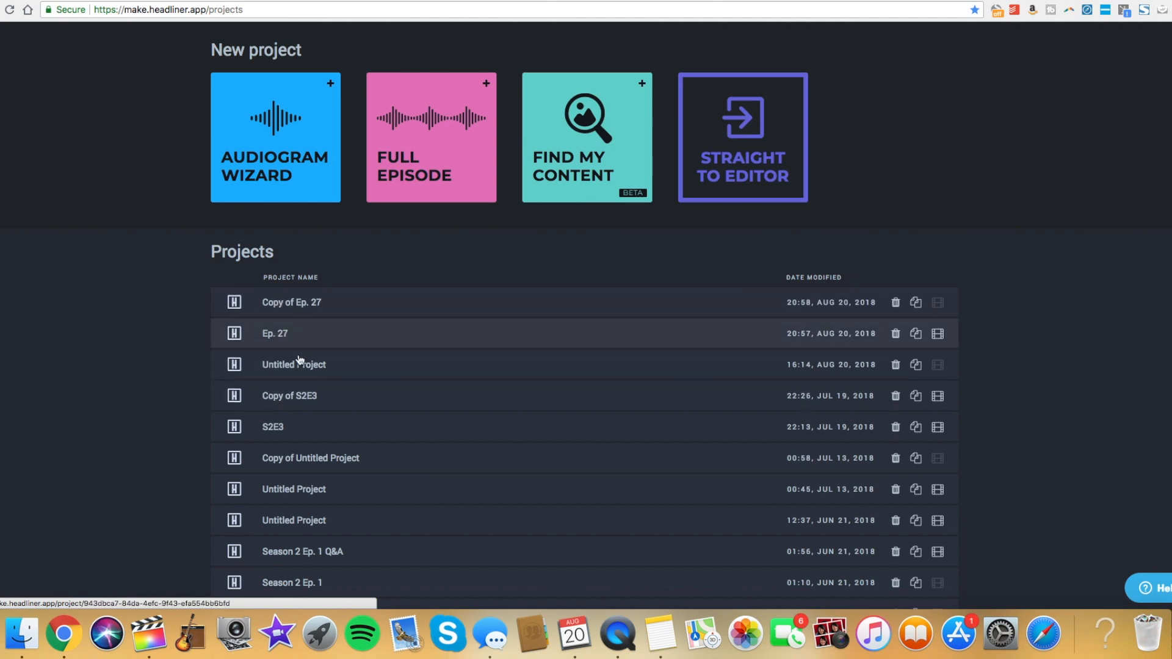
scroll(down, 3)
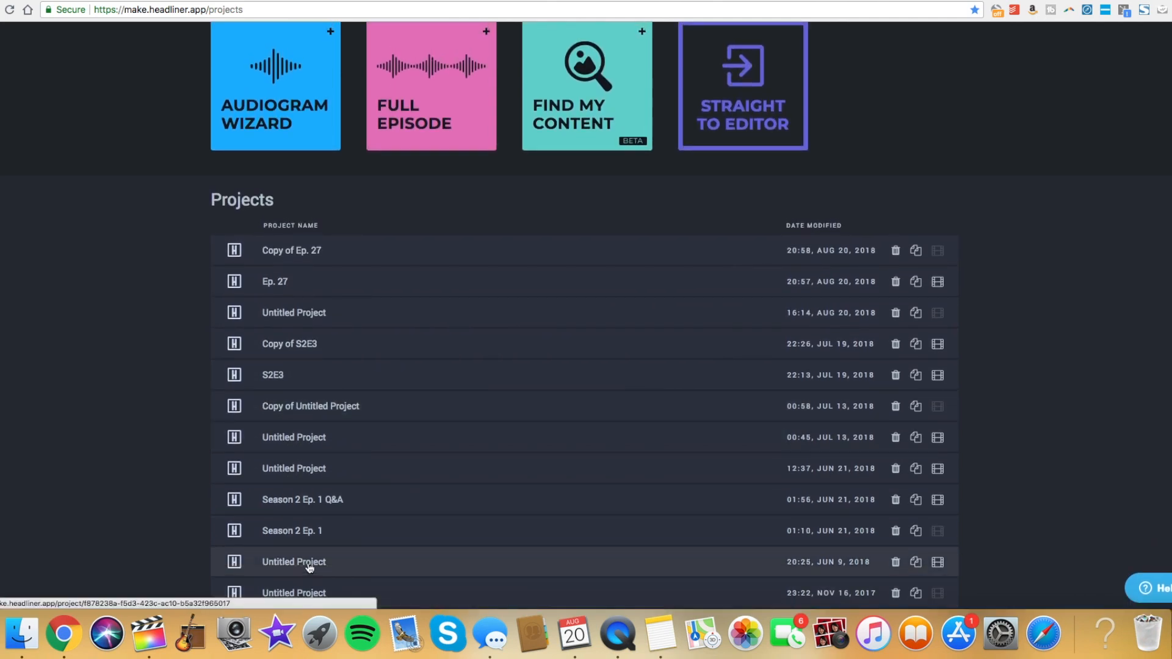
click(292, 249)
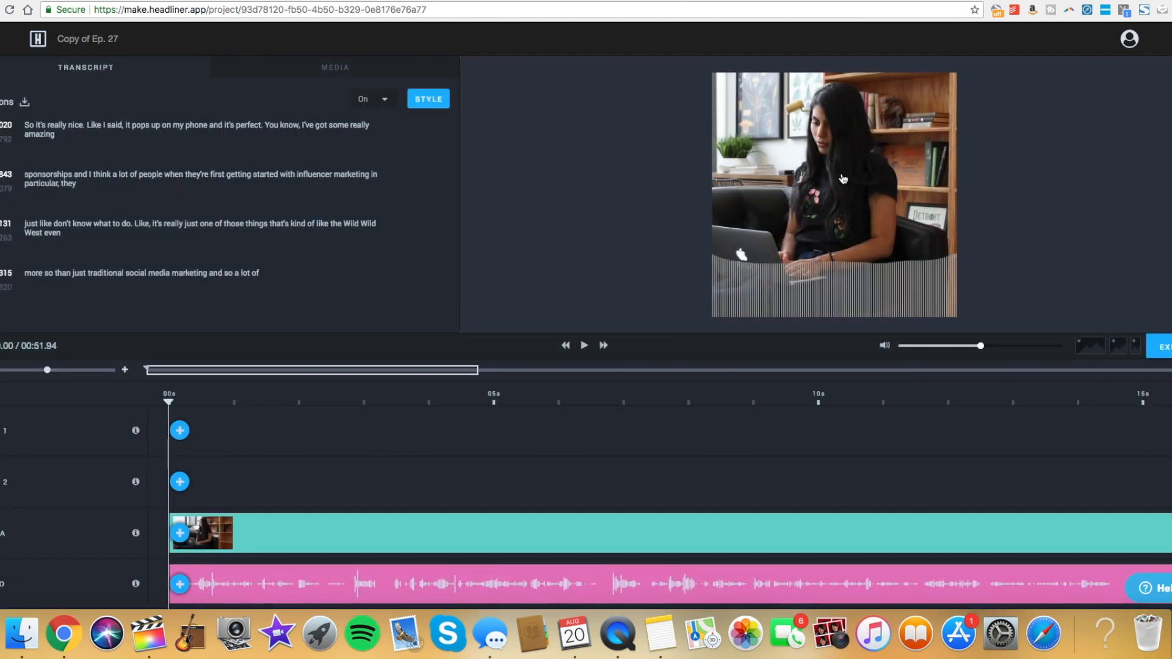
- Preview the copy, then re-save the custom caption style: bold white Open Sans, size 18
click(584, 344)
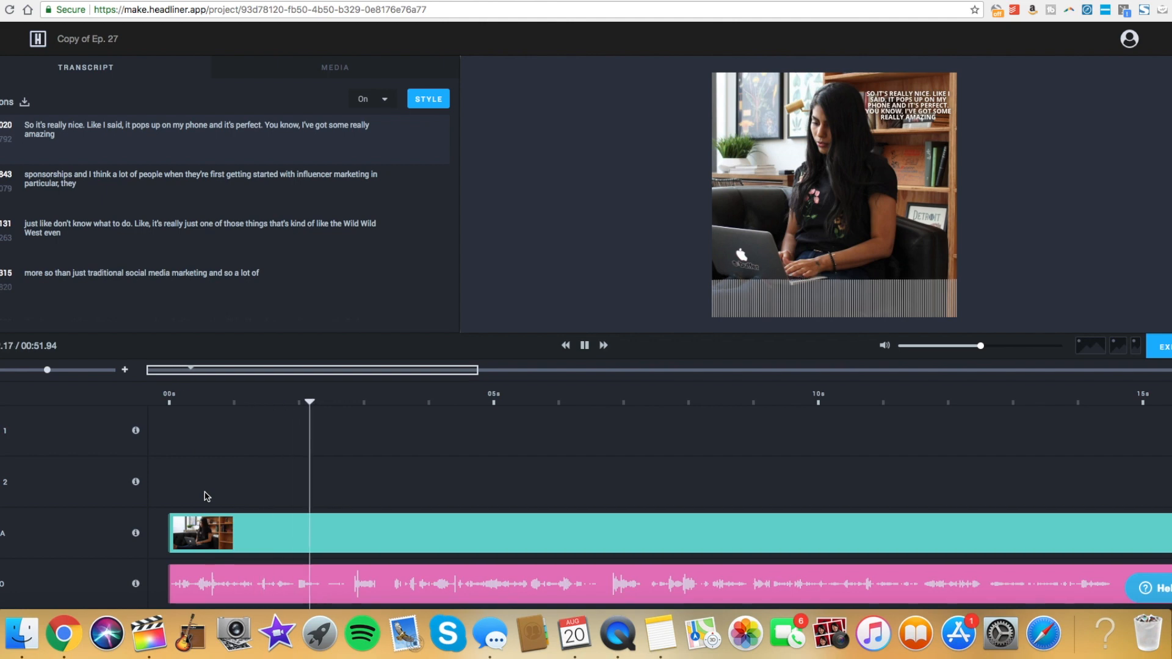
click(584, 345)
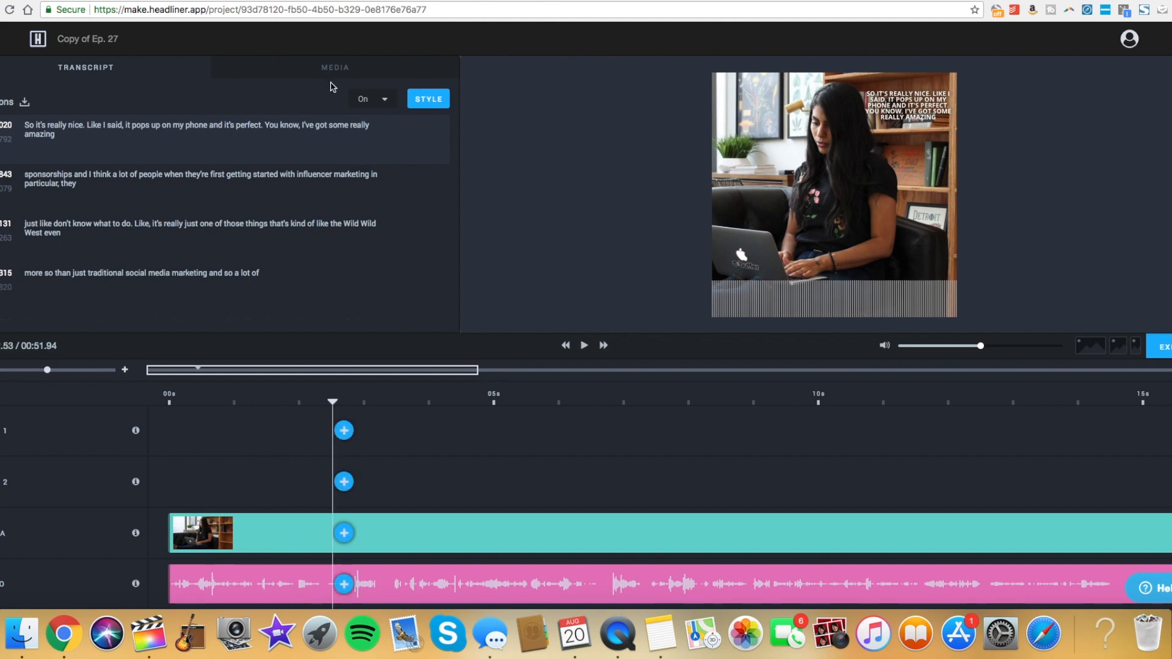
click(427, 98)
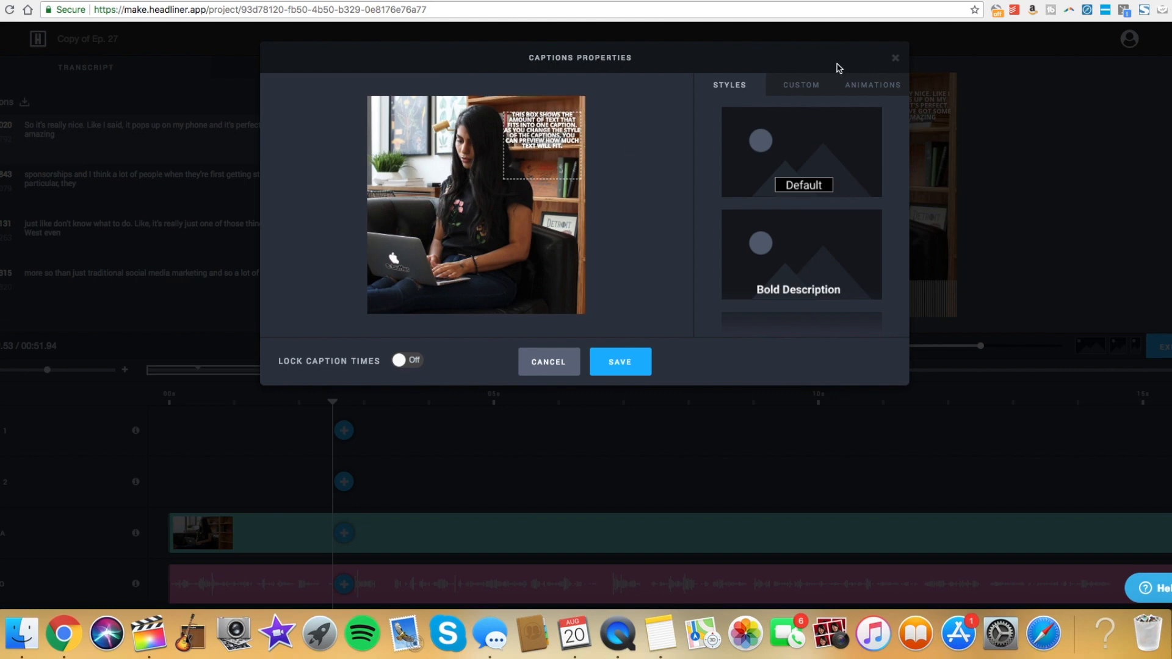
click(801, 84)
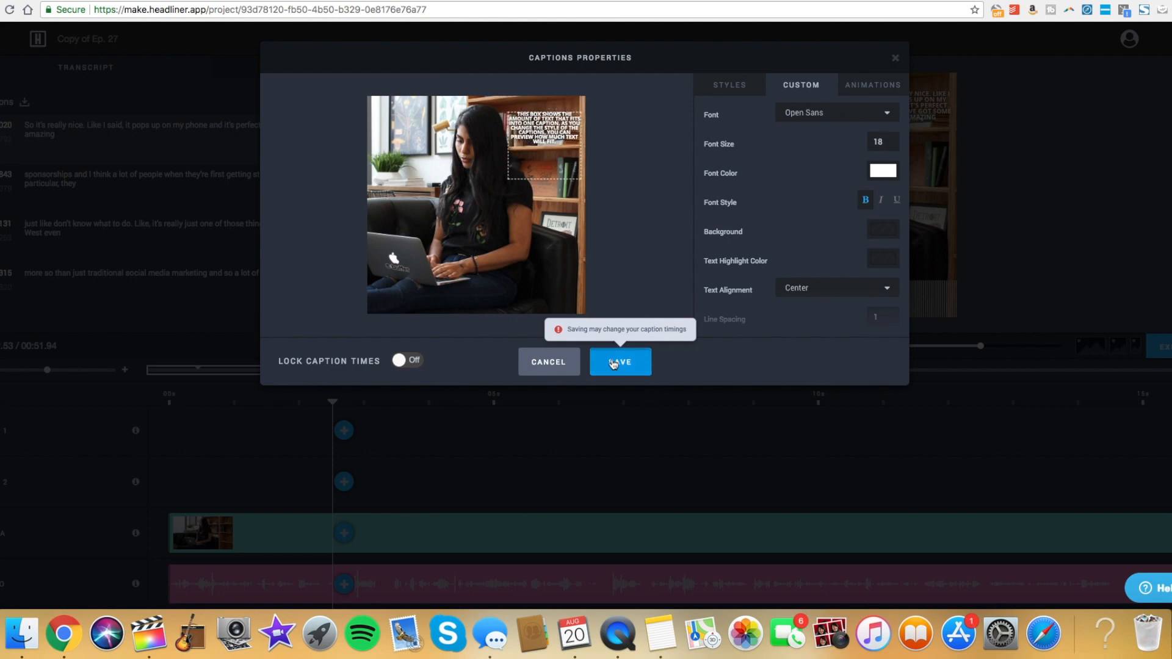
click(620, 362)
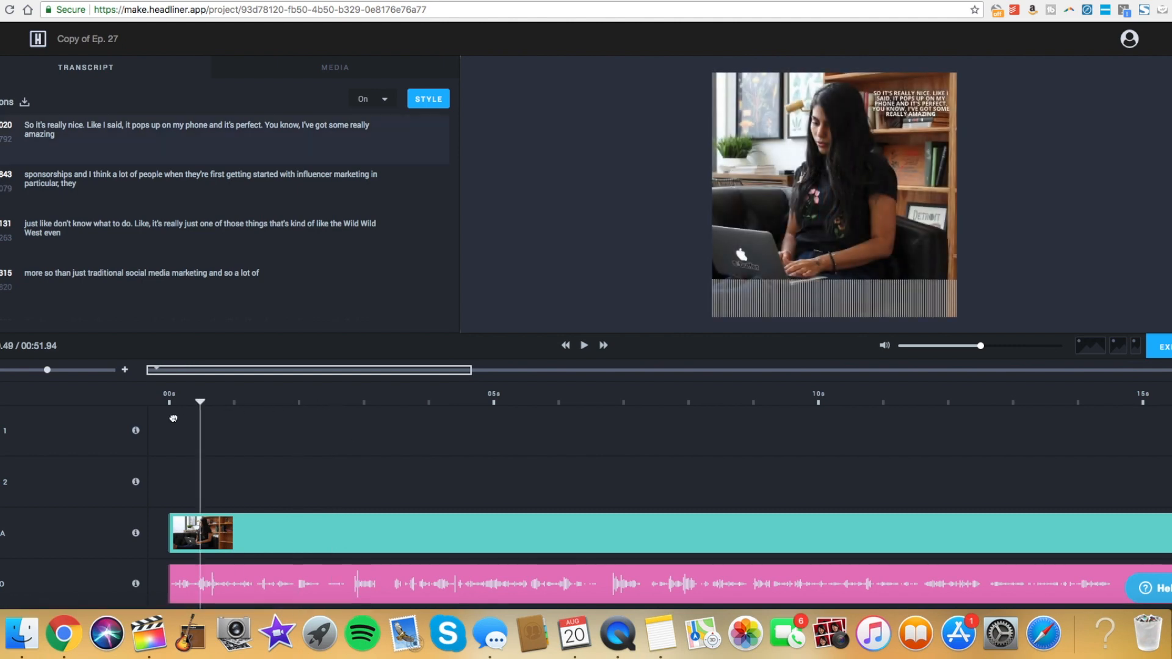
- Play and pause the captioned preview, then go back to the Projects list
click(584, 344)
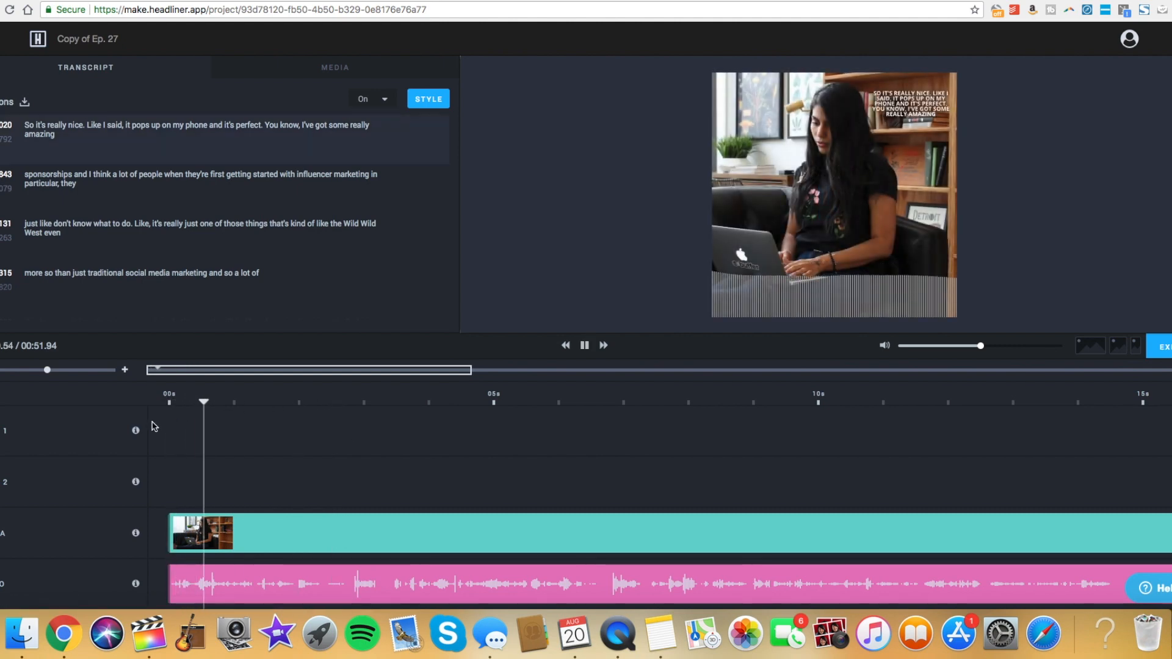
click(584, 345)
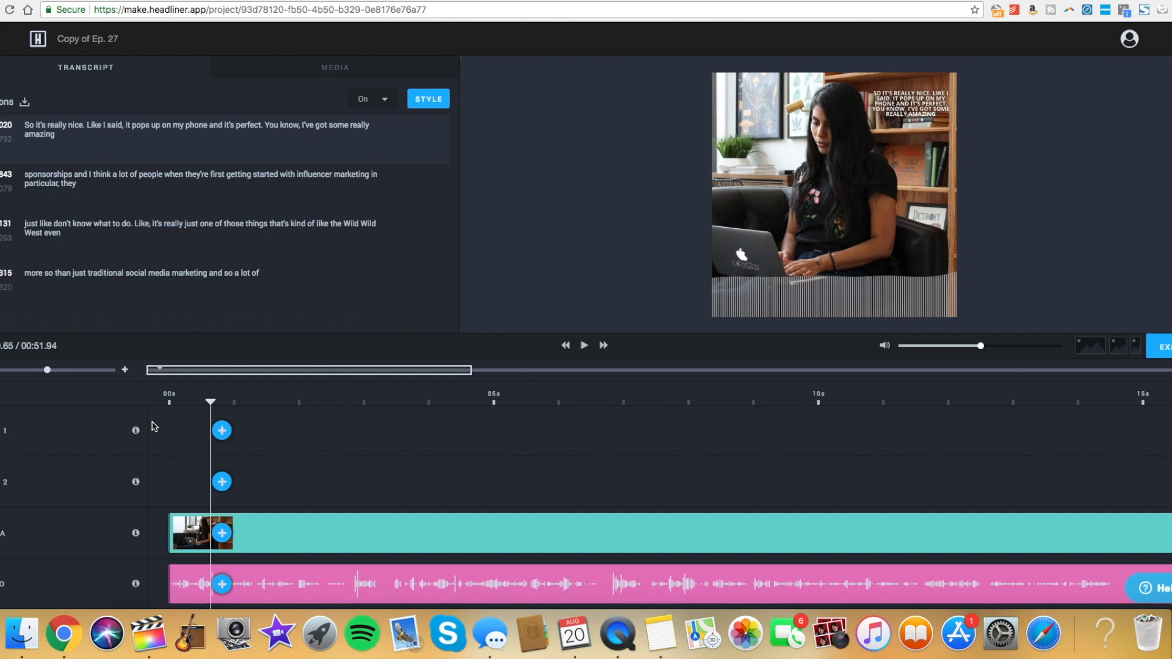
click(885, 346)
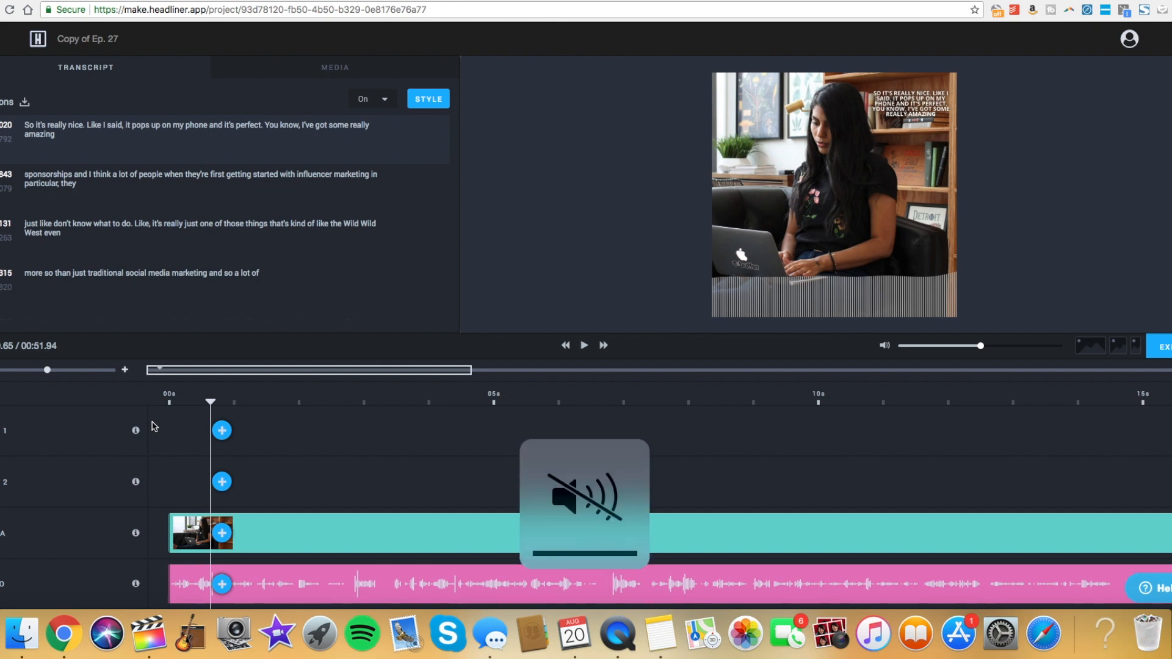
click(584, 345)
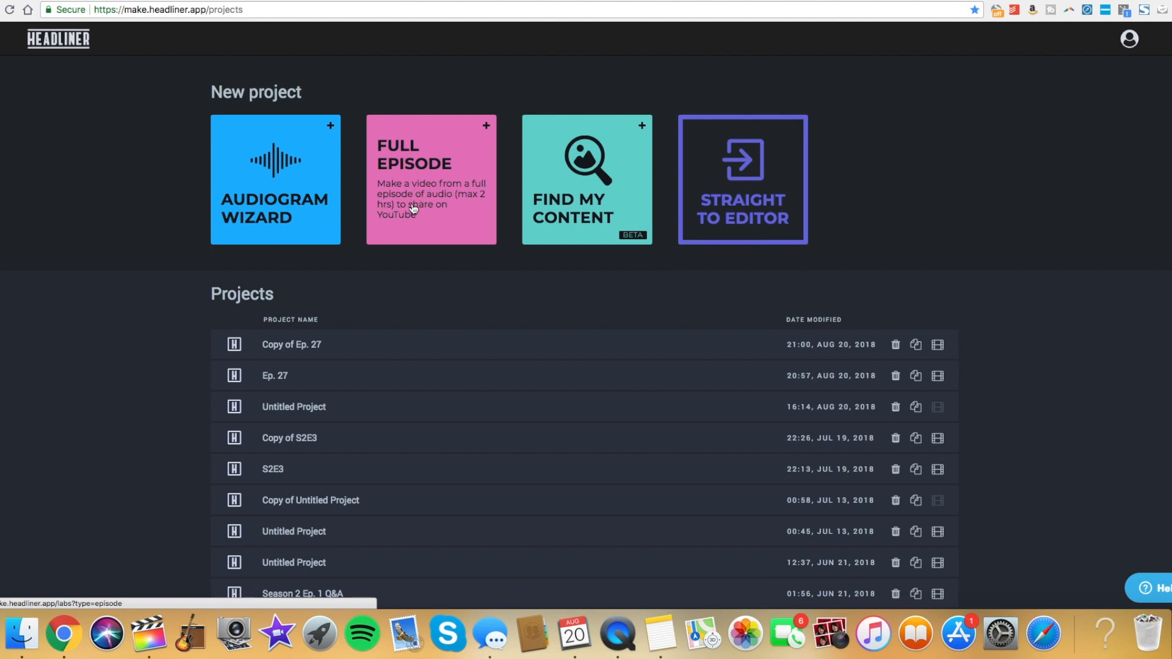
- Create a new blank Landscape project through Straight to Editor
scroll(up, 3)
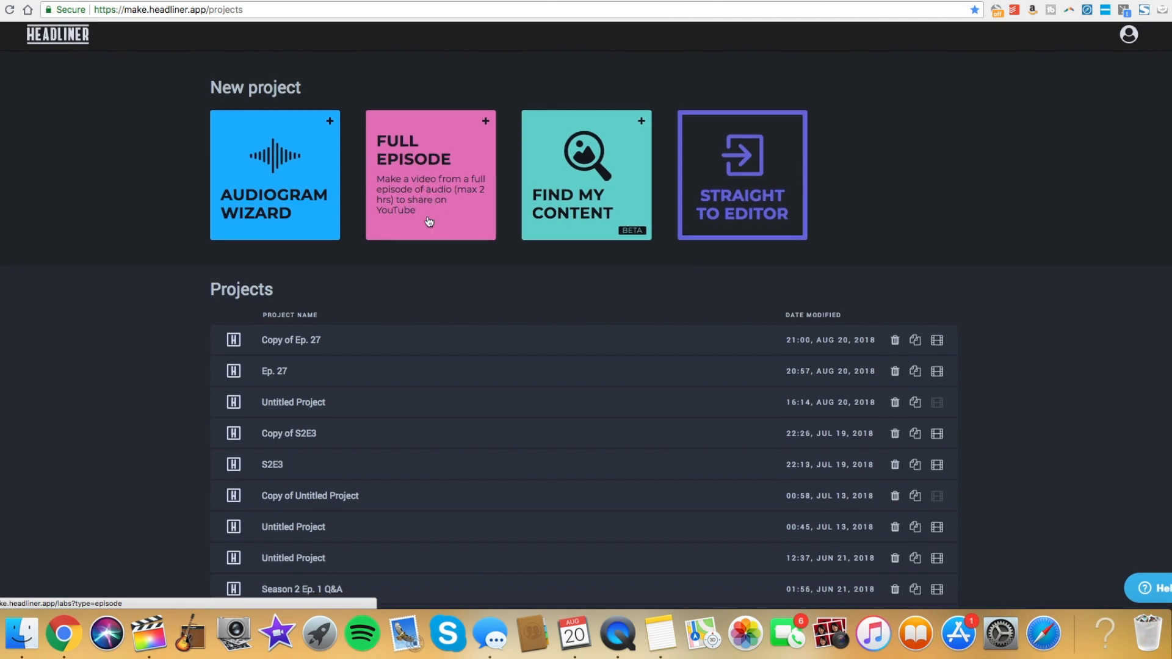
mouse_move(437, 184)
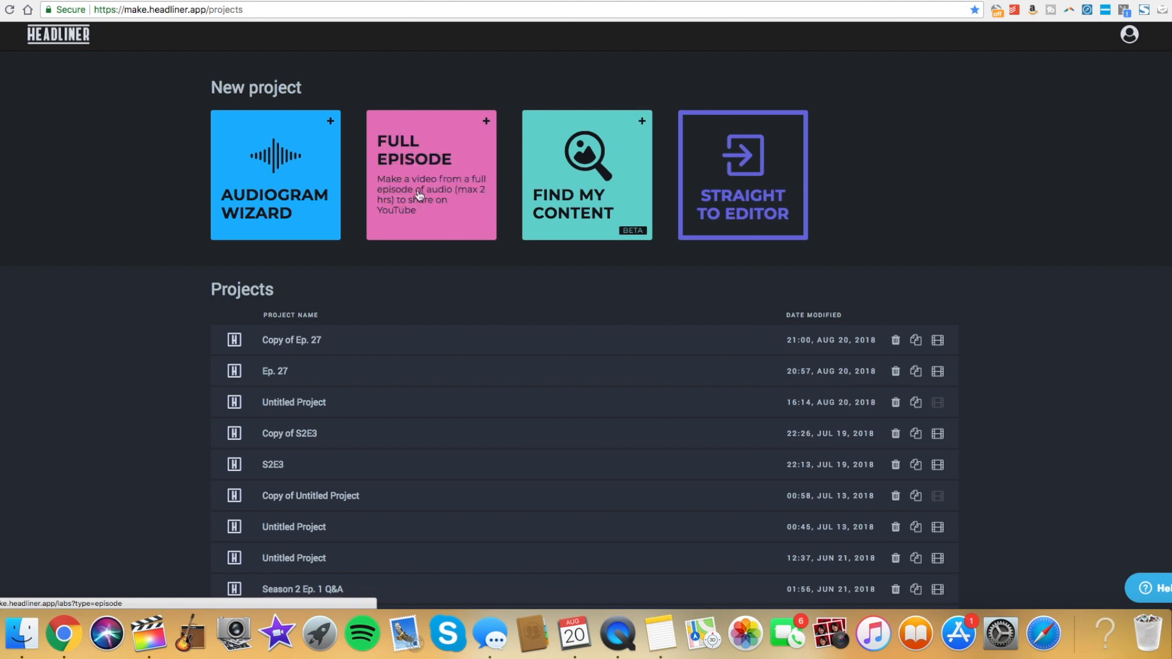
mouse_move(606, 196)
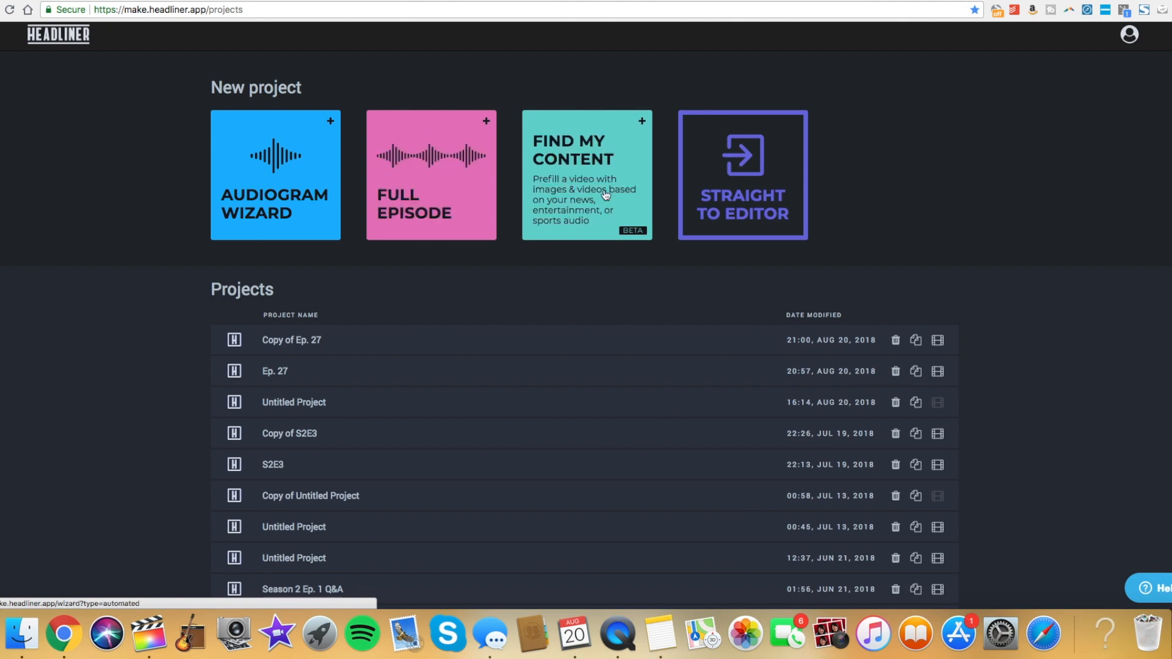
mouse_move(645, 143)
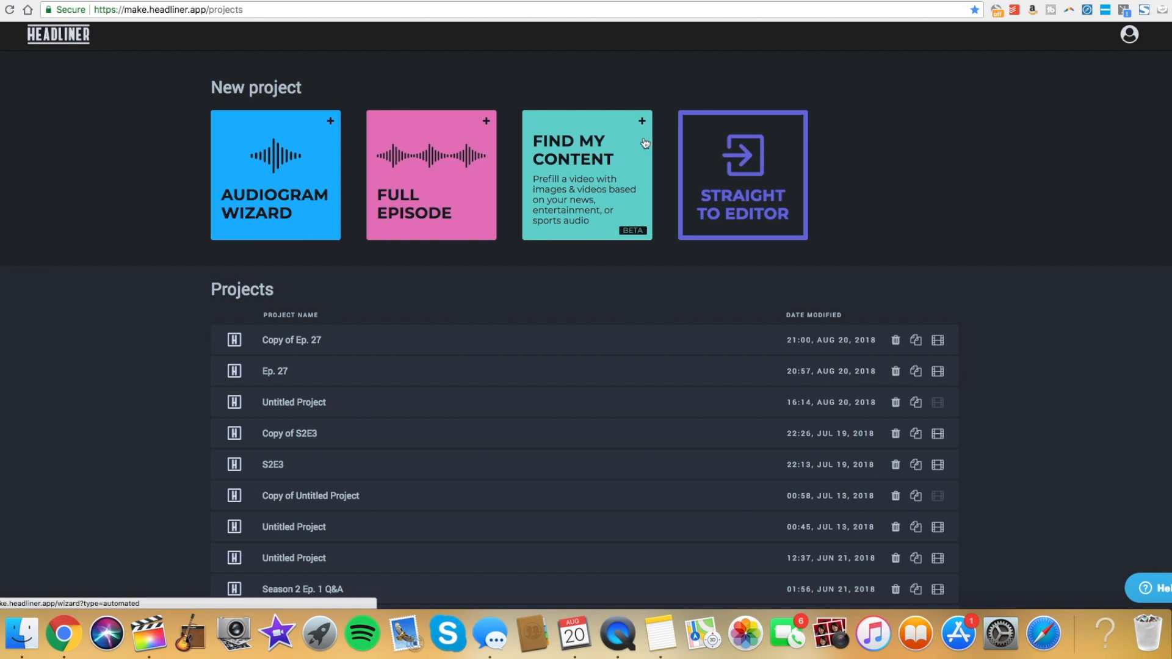
mouse_move(740, 180)
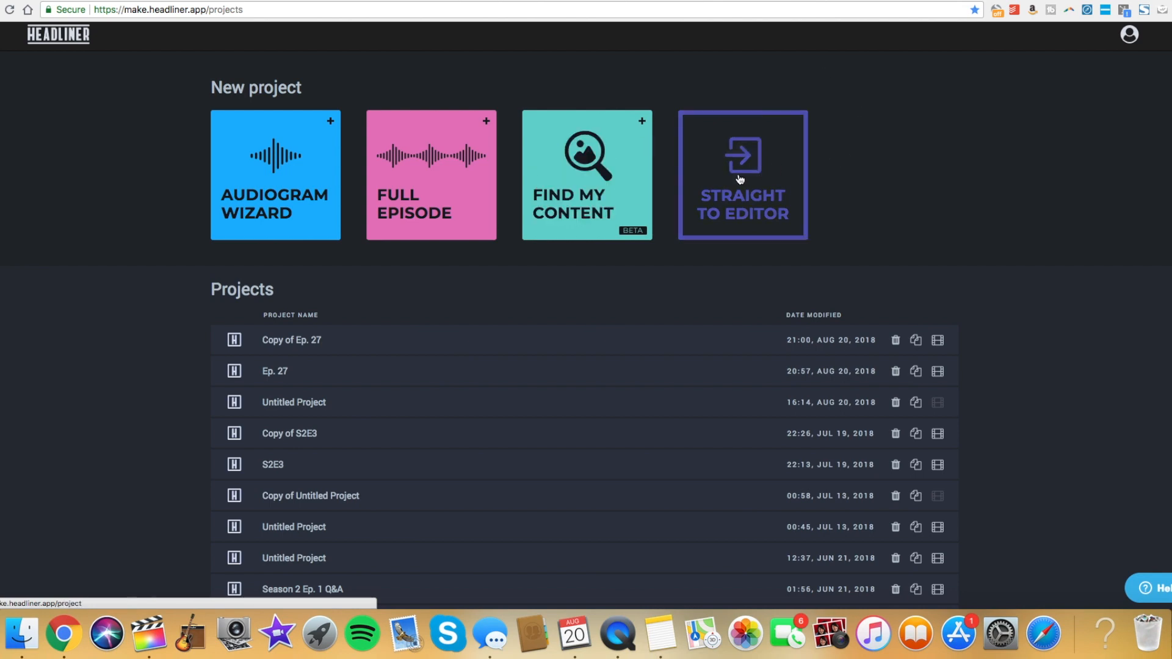
click(741, 174)
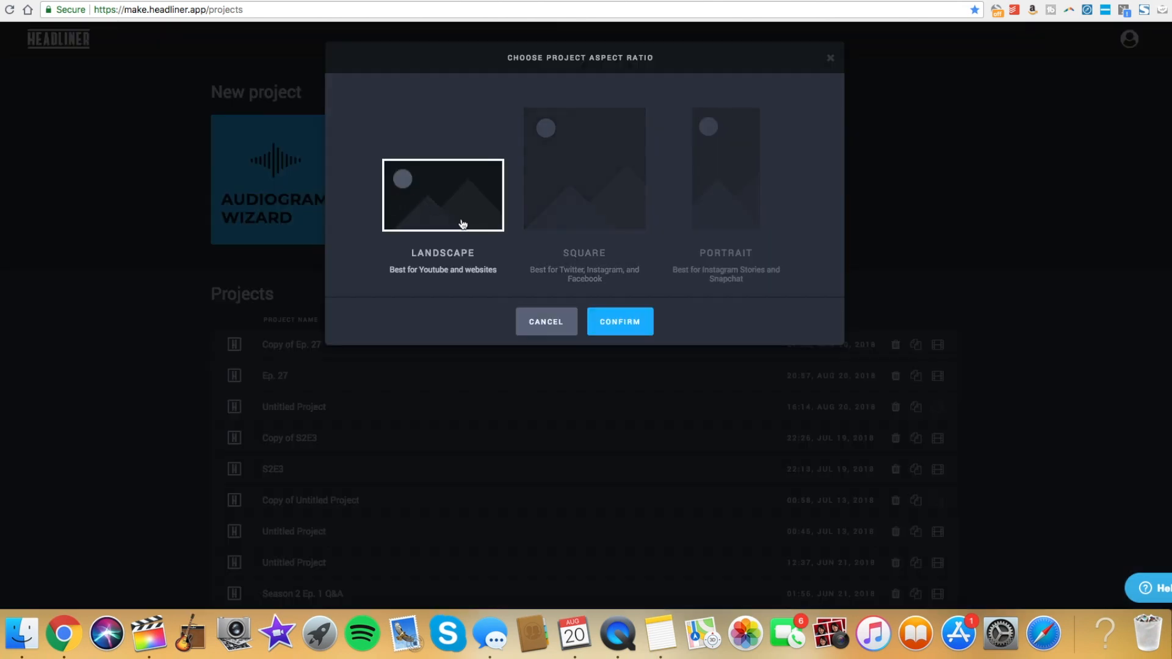
mouse_move(621, 321)
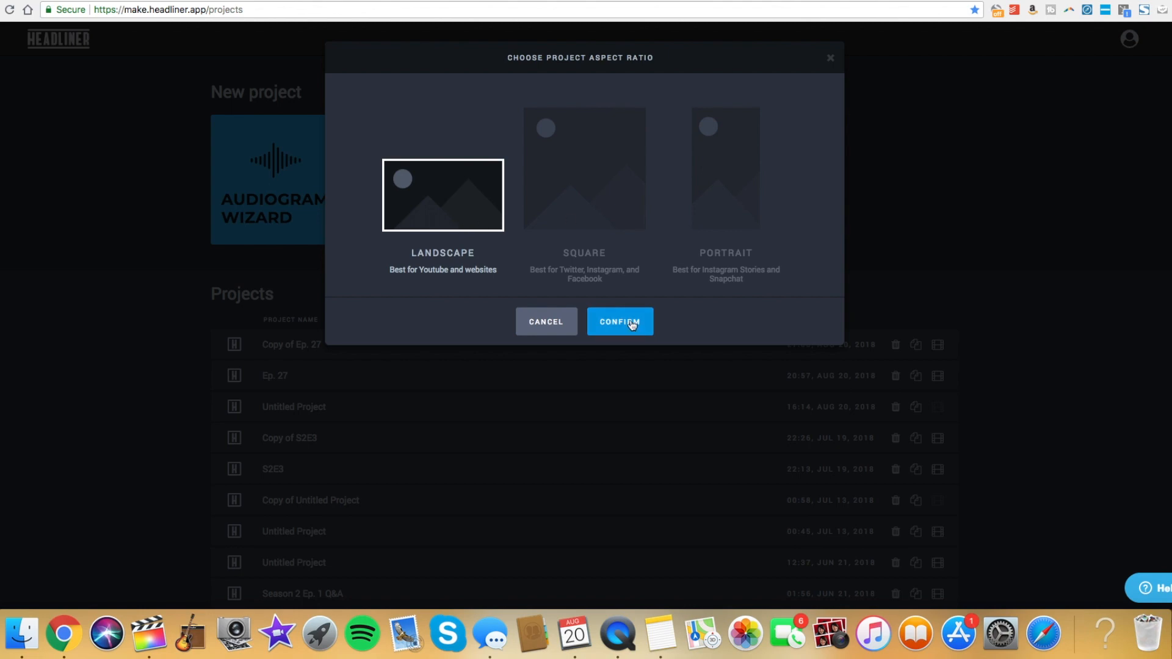
click(619, 321)
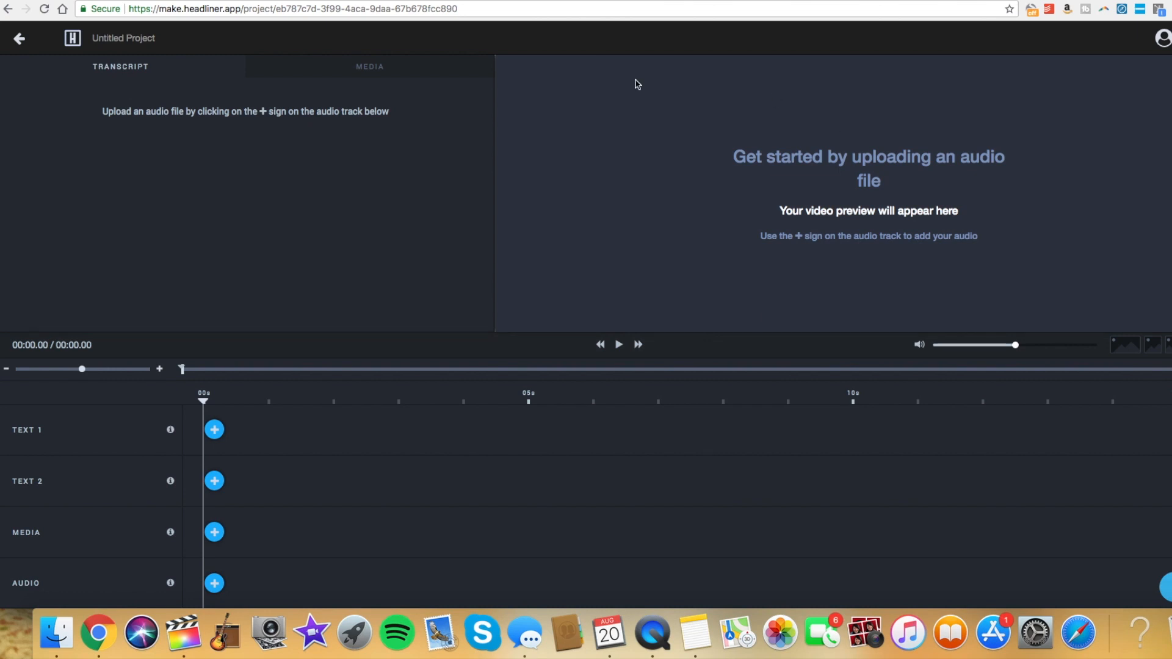
mouse_move(201, 575)
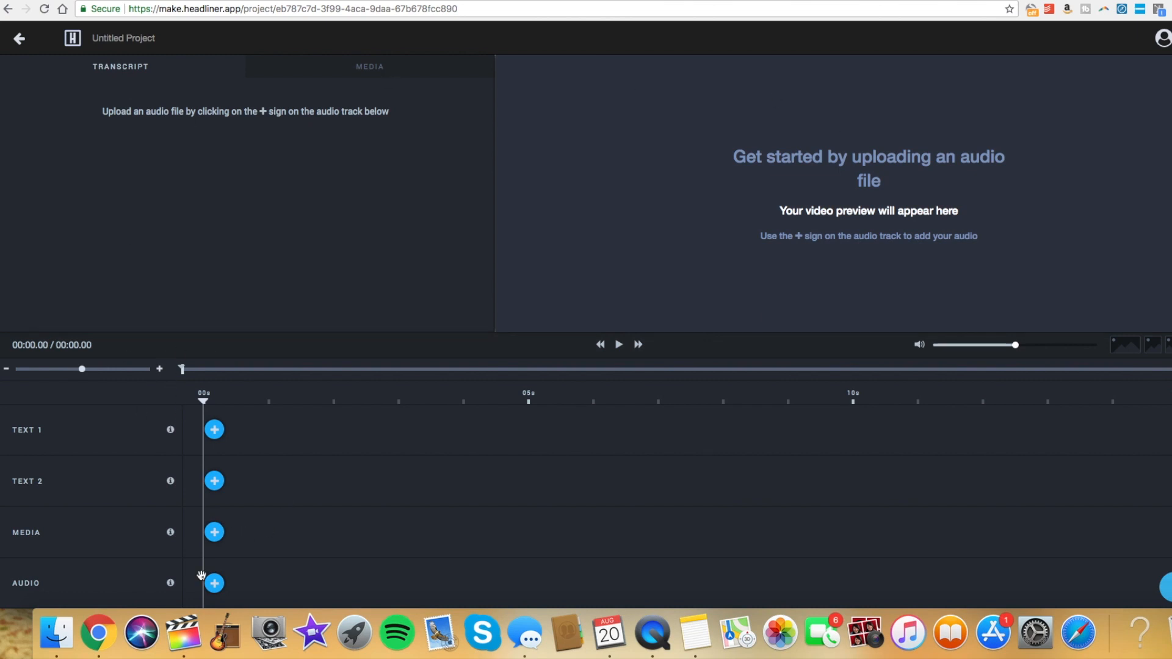
- Add a 1-minute clip of the podcast episode m4a to the audio track with transcription on
click(215, 583)
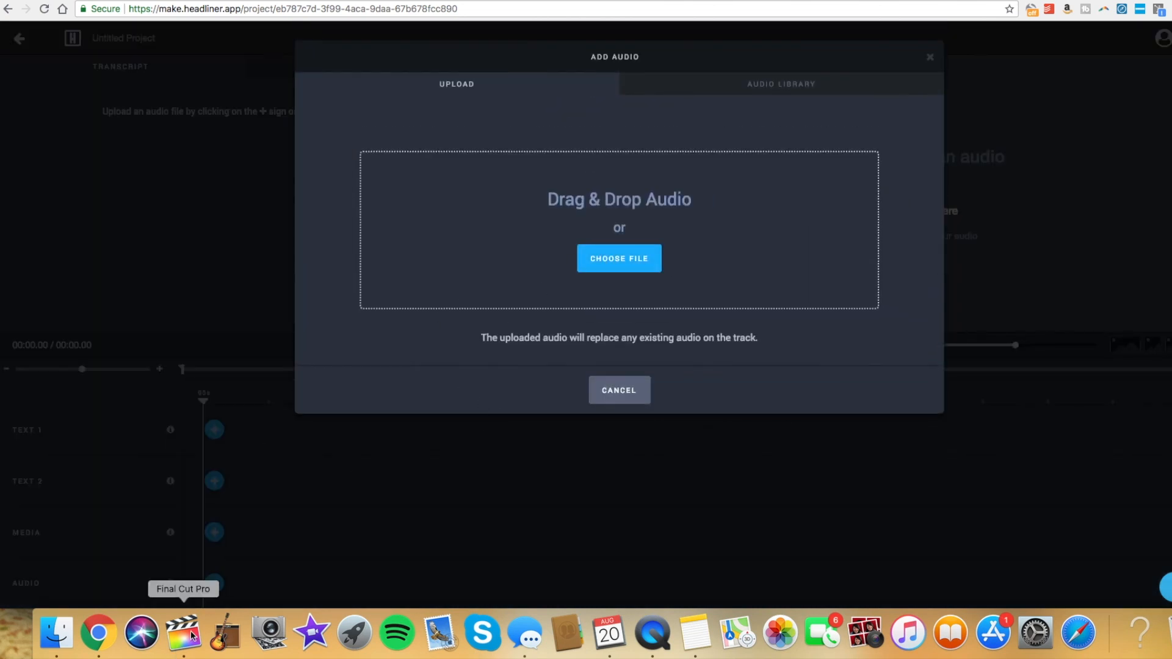
click(618, 390)
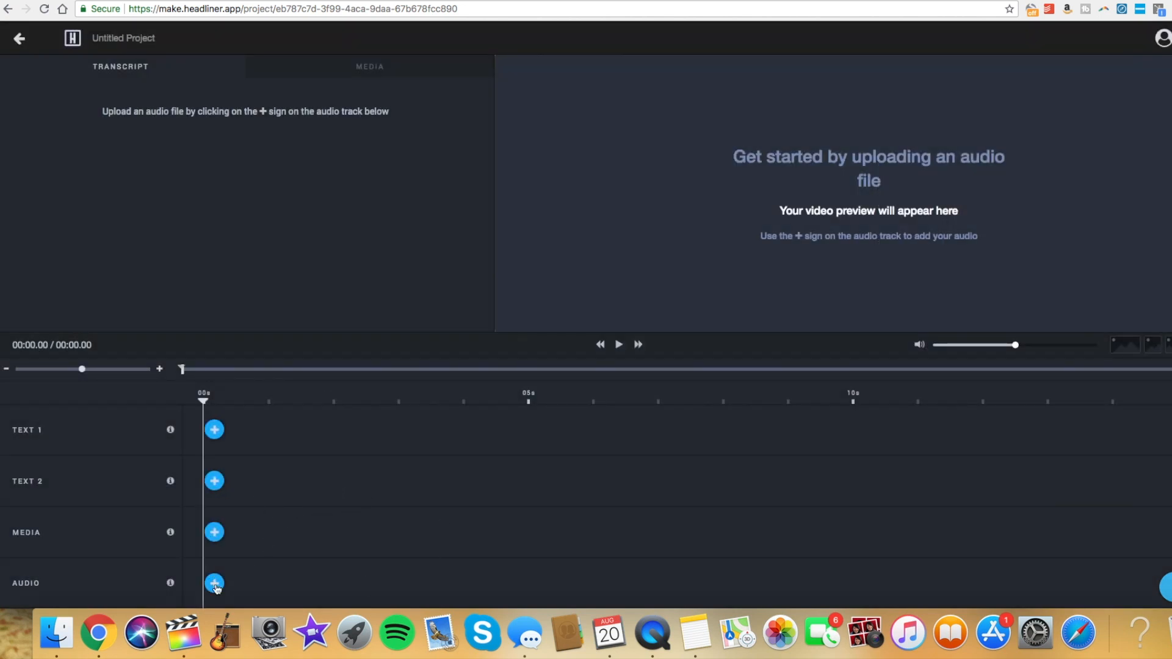
click(215, 583)
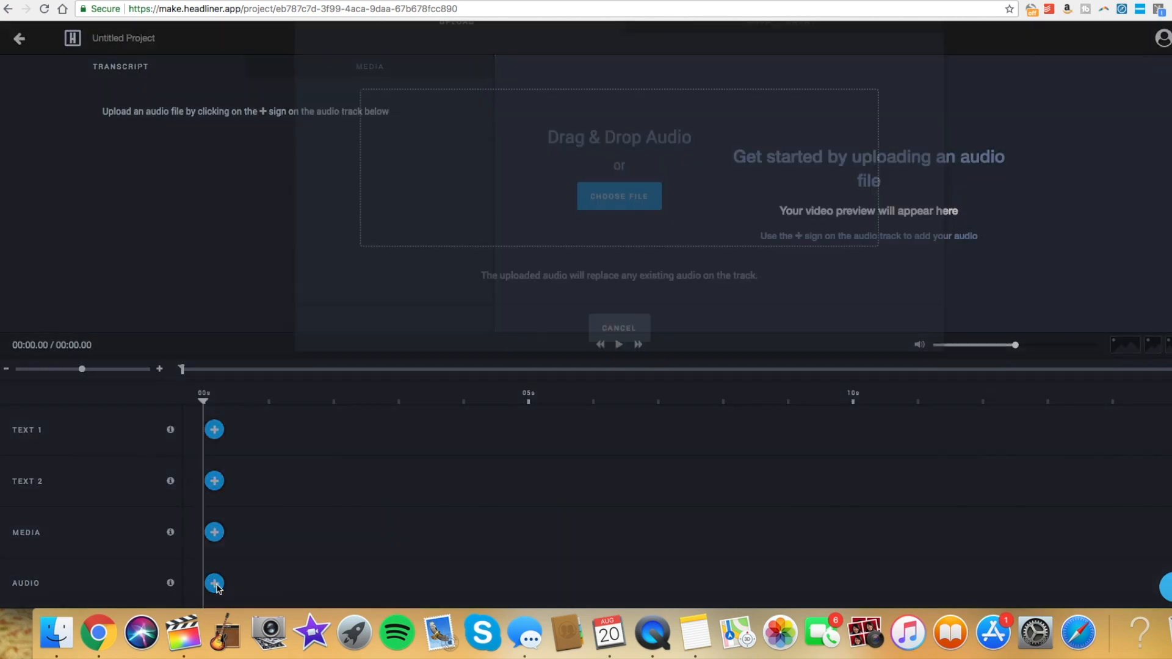
click(619, 195)
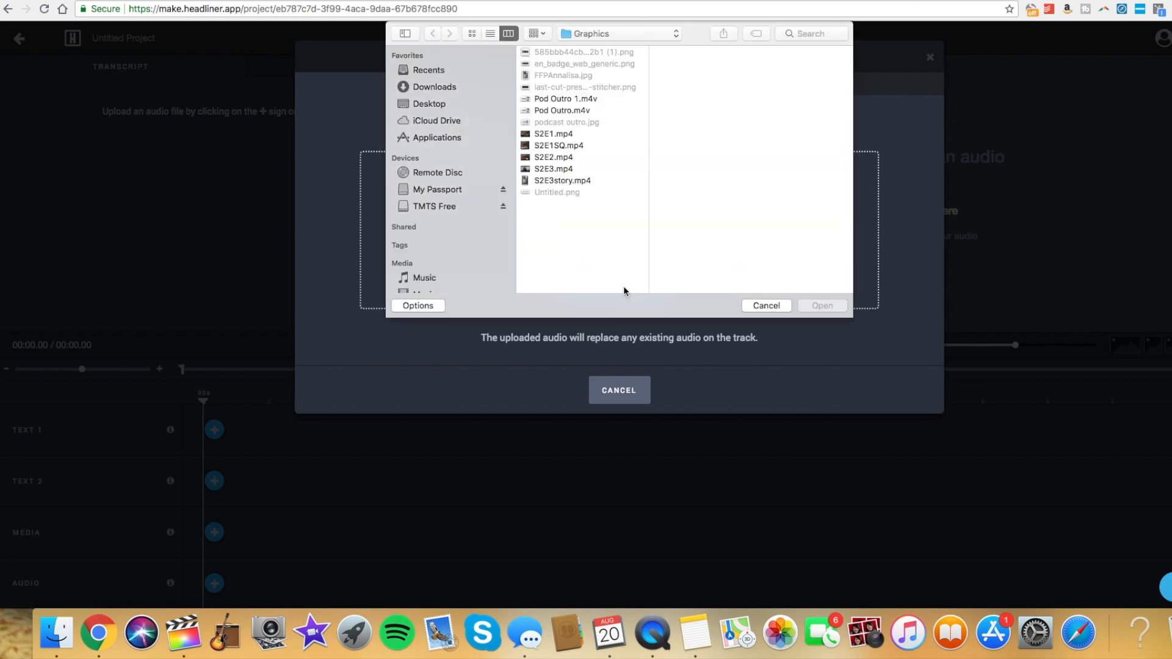
click(821, 305)
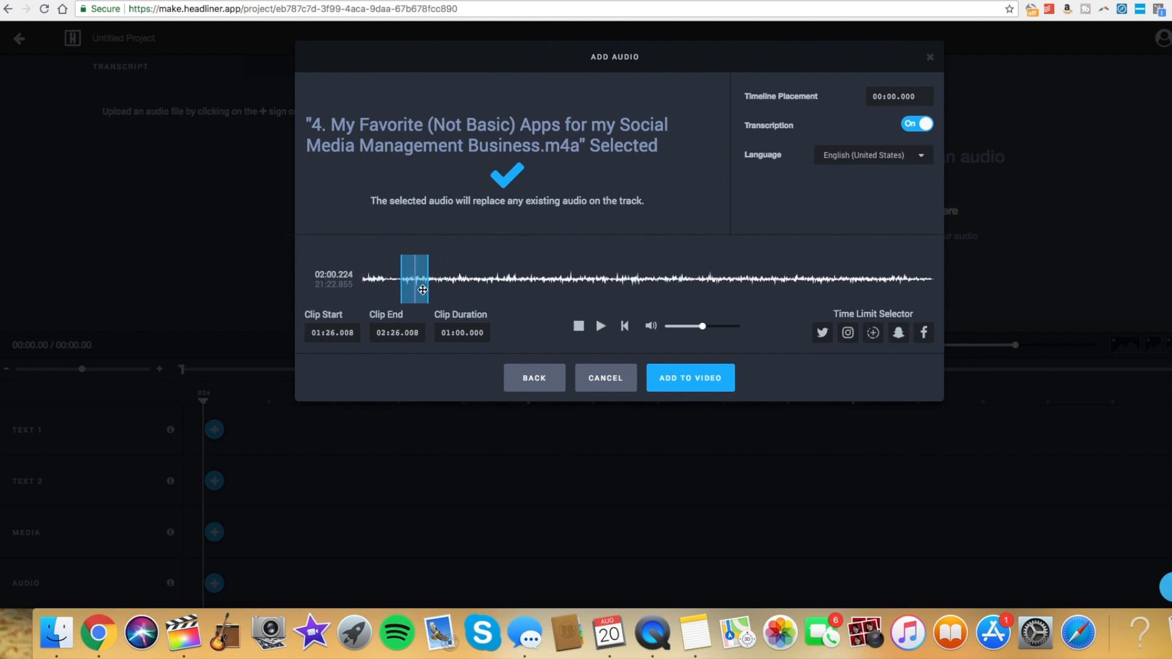
click(689, 378)
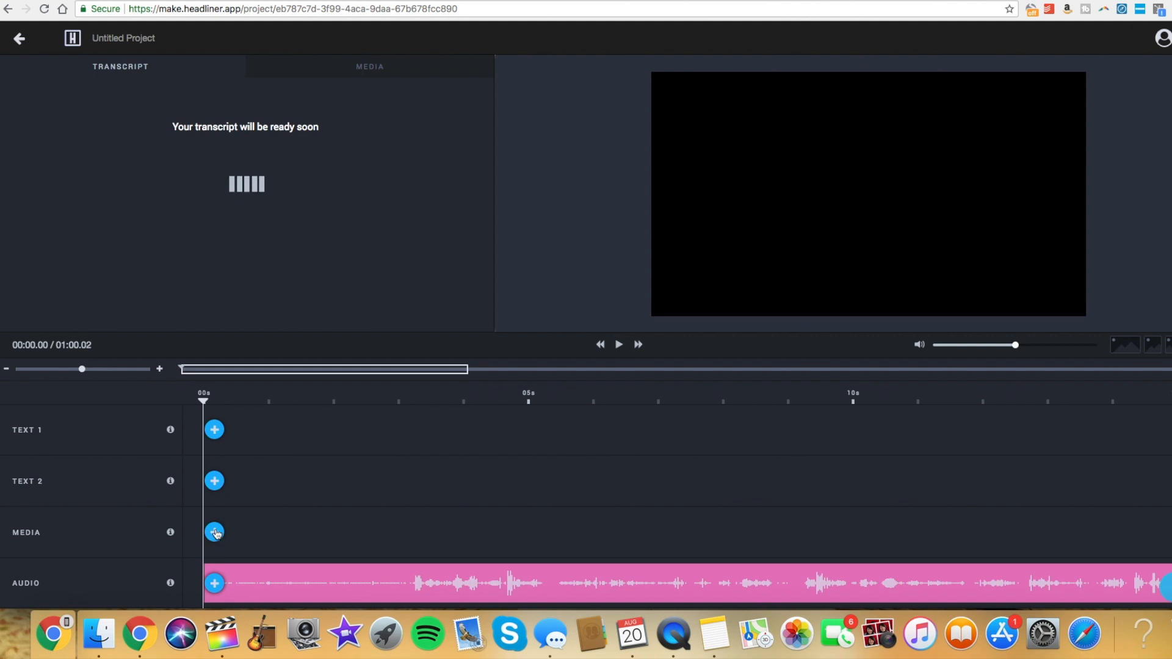
- Search Pixabay for 'iphone', switch results to Videos and browse the stock clips
click(215, 533)
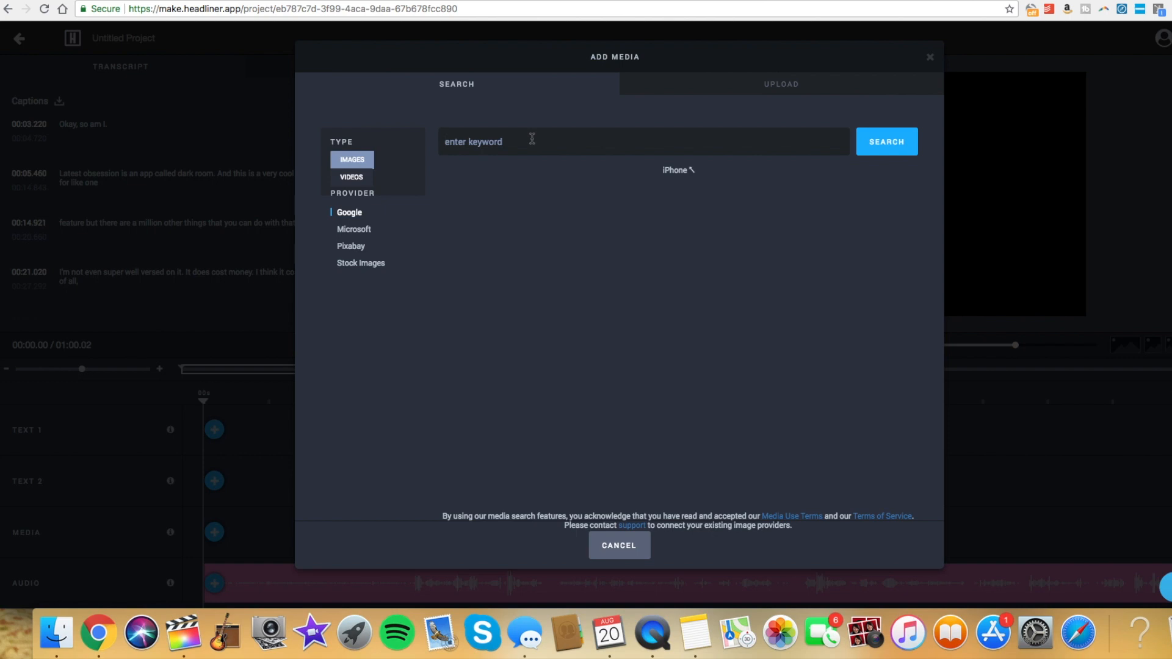
text(iphone)
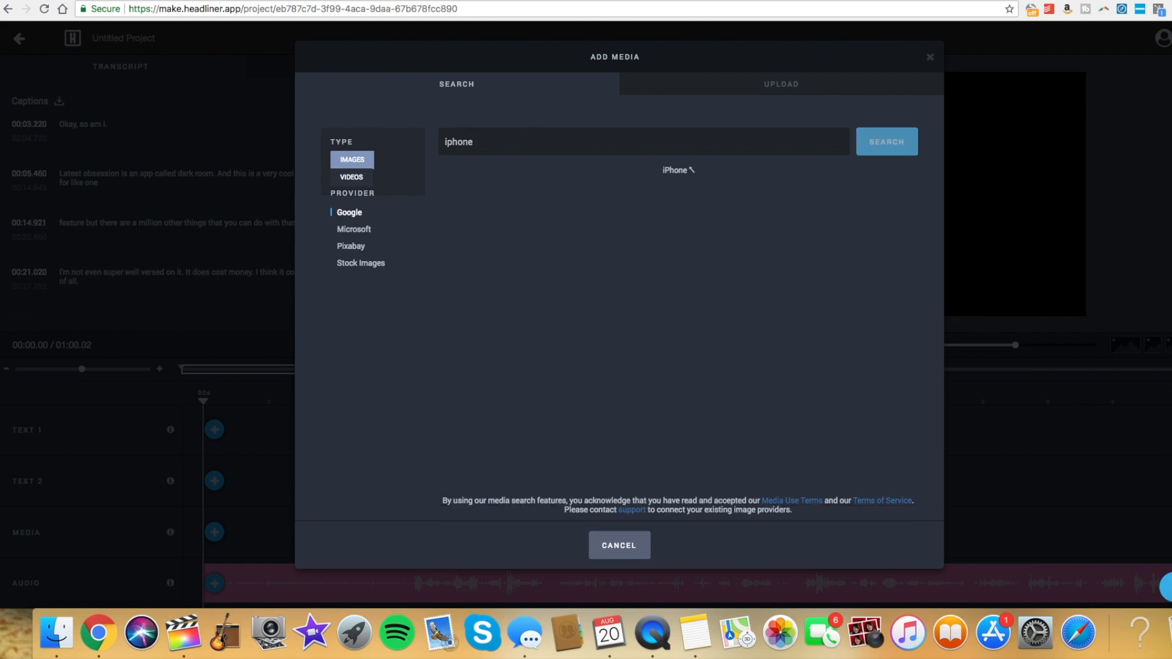
click(886, 142)
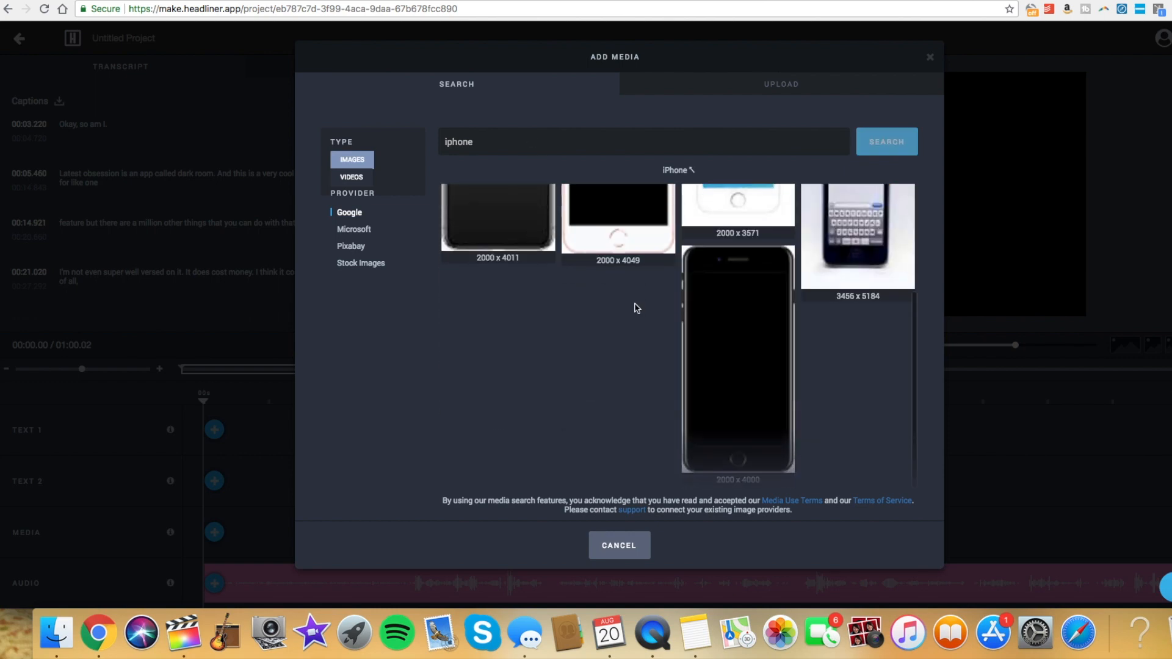
scroll(down, 3)
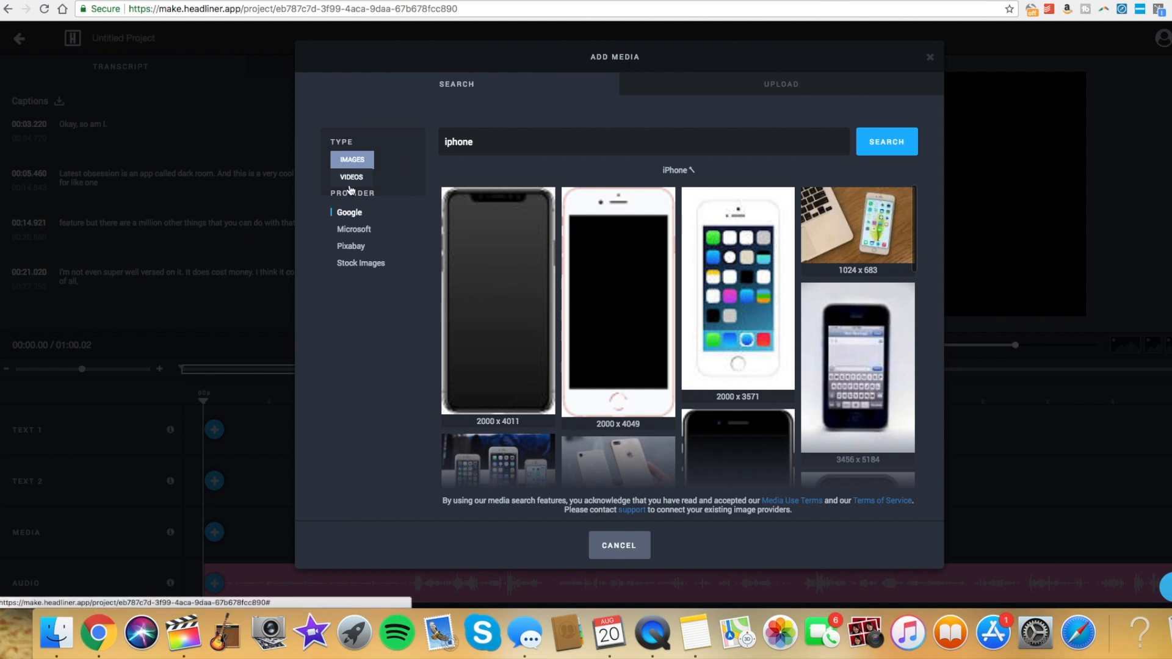
click(351, 177)
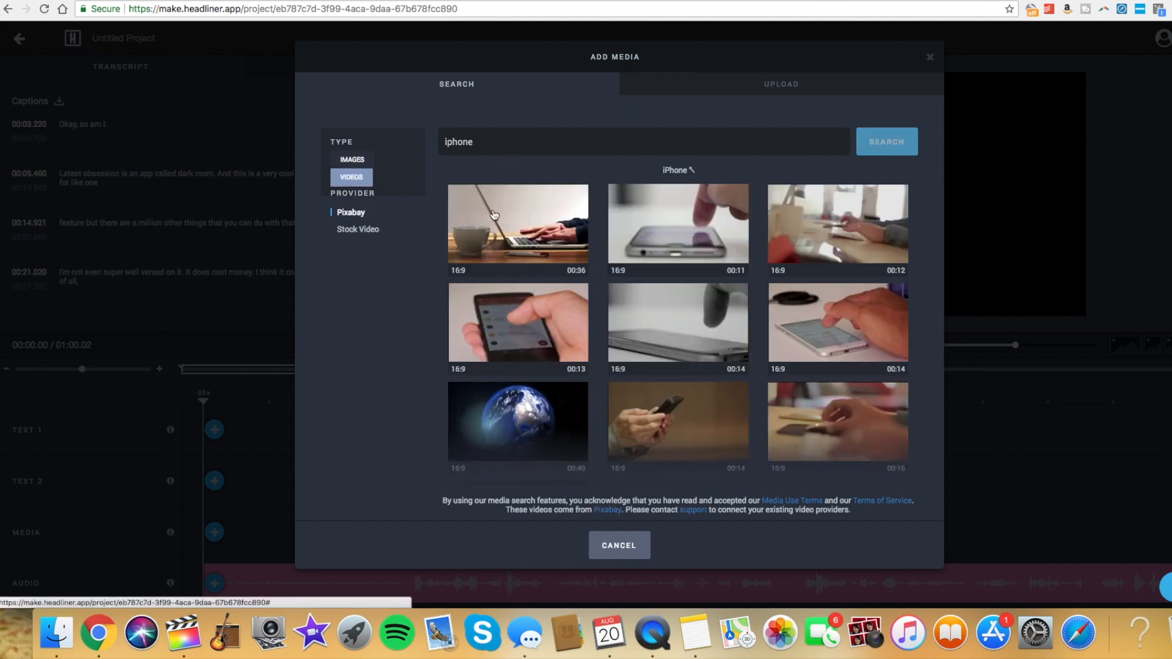
scroll(down, 3)
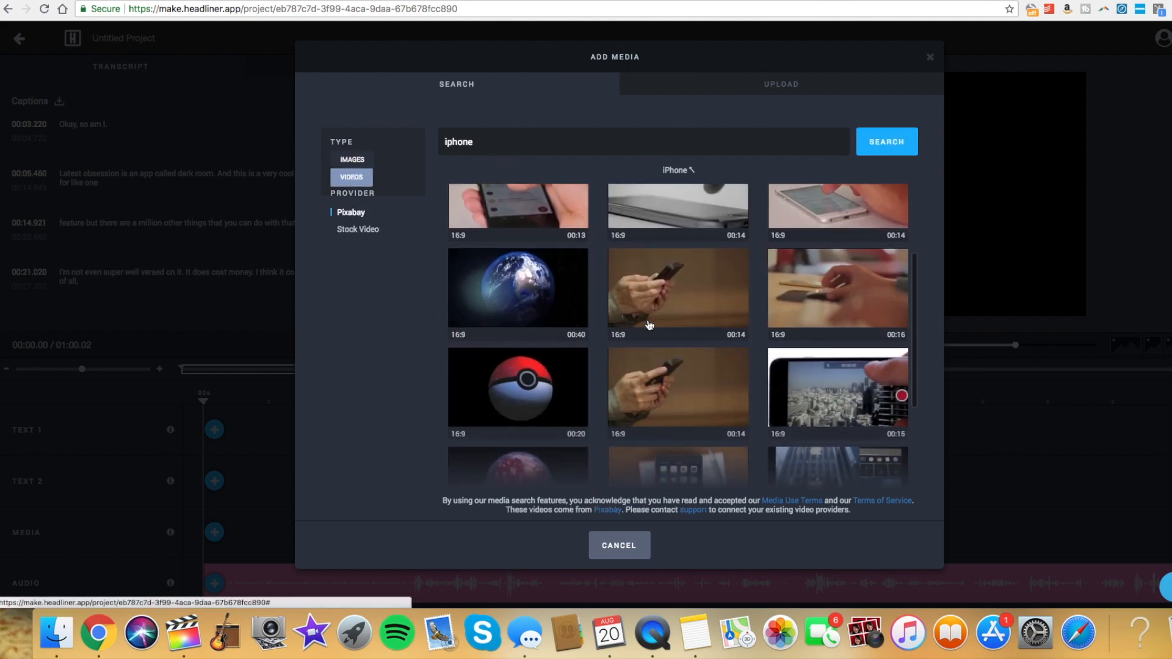
scroll(down, 3)
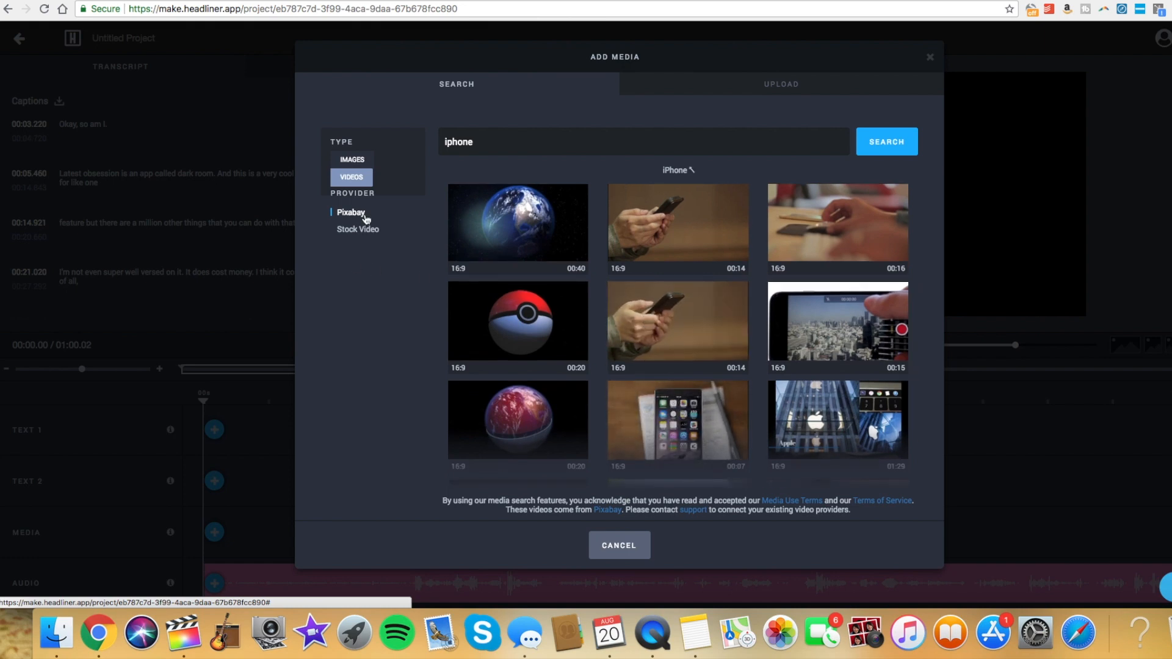
scroll(down, 3)
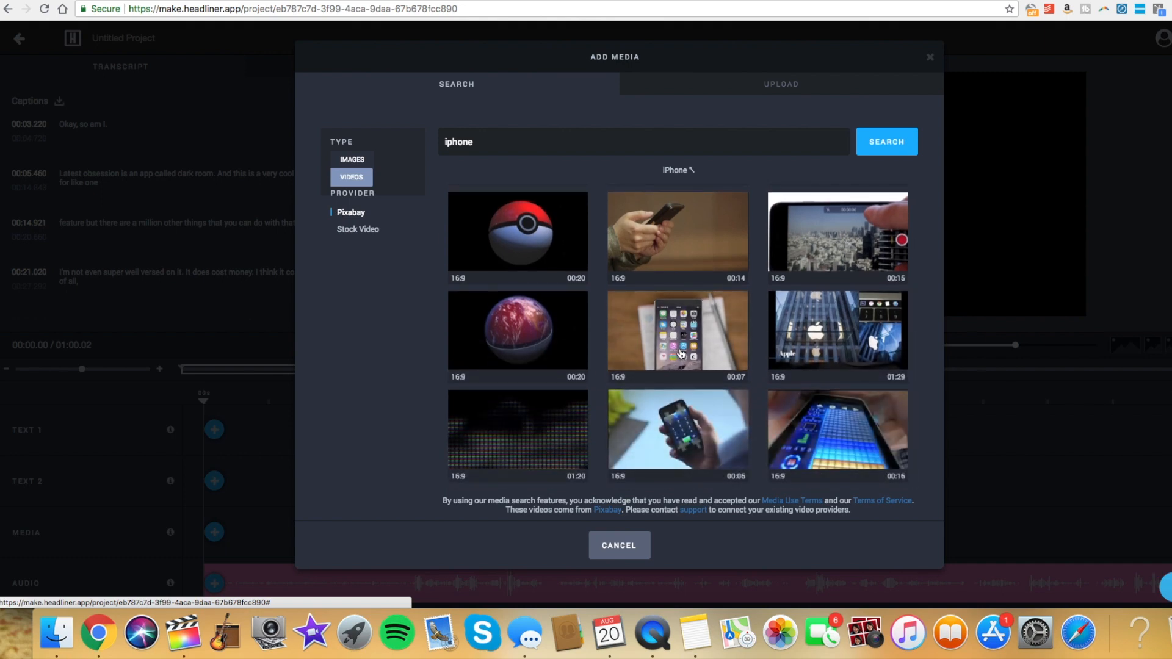
scroll(down, 3)
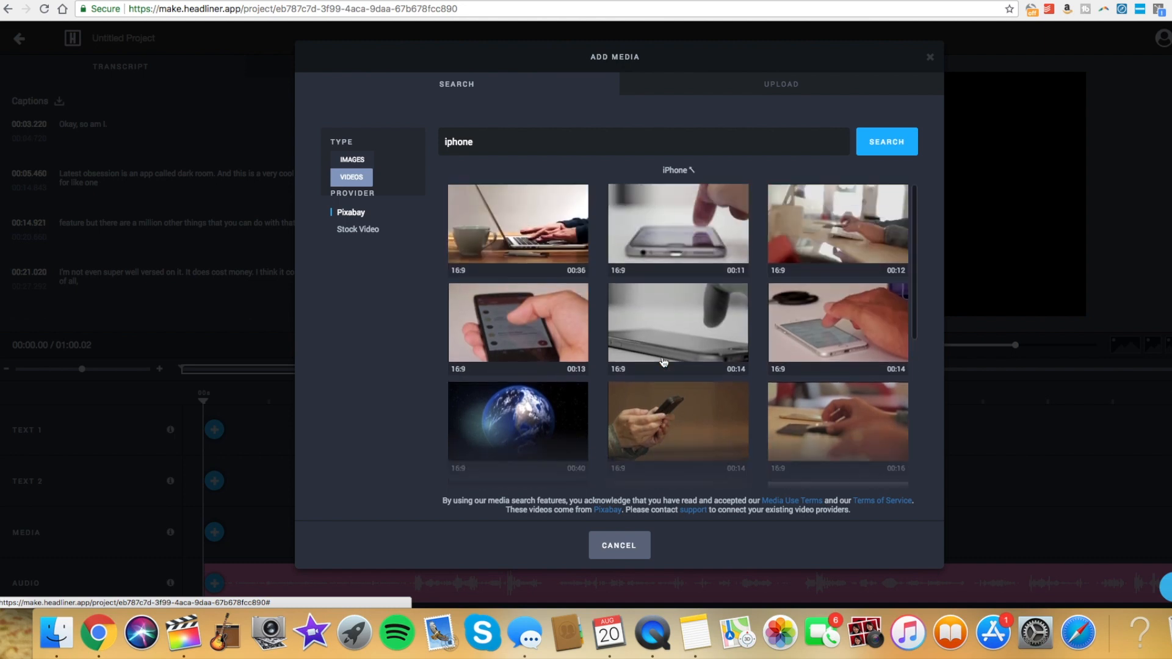
mouse_move(709, 245)
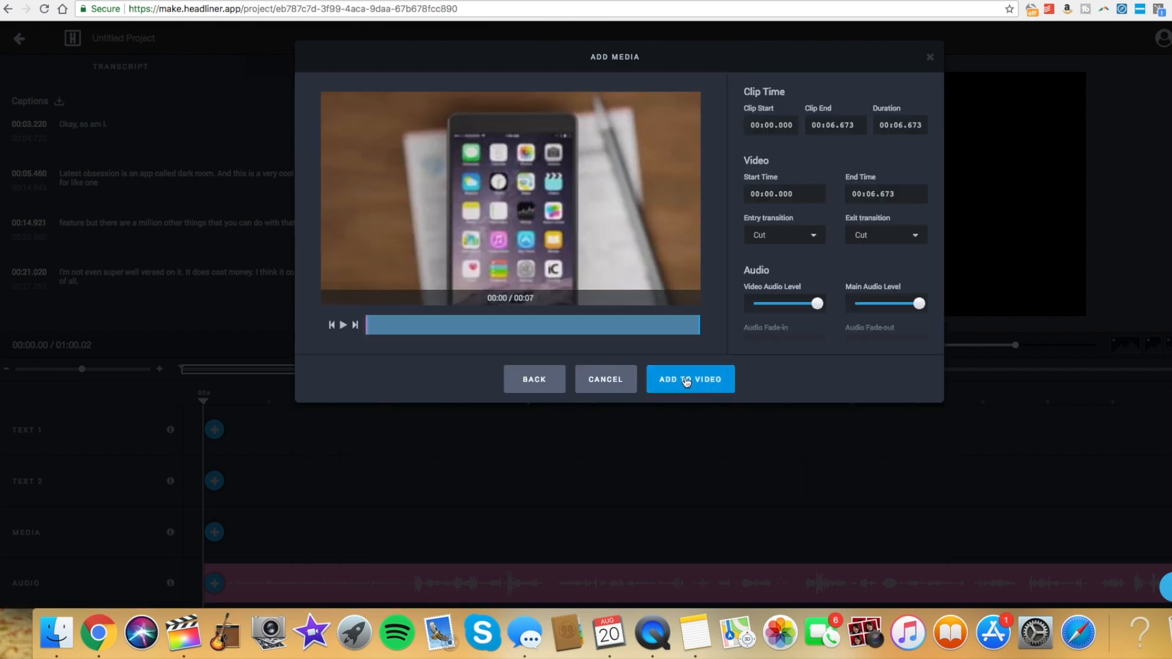
mouse_move(508, 227)
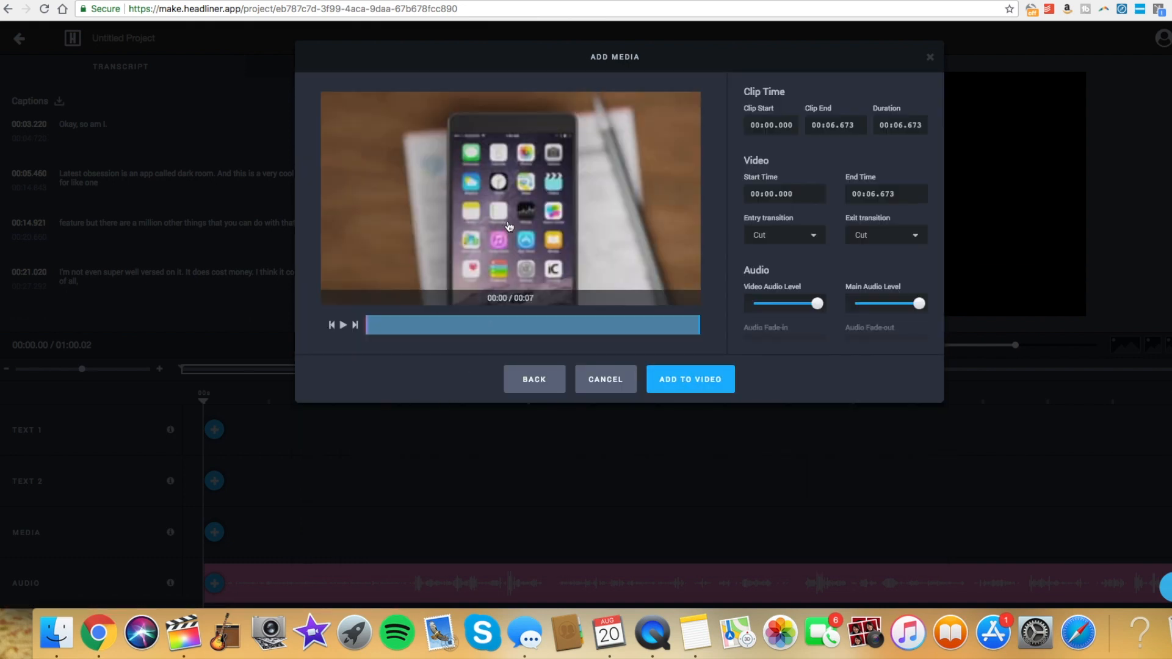
- Add the iPhone-on-desk clip with Slide Up entry, Dissolve exit and zero audio, playhead at its end
click(342, 325)
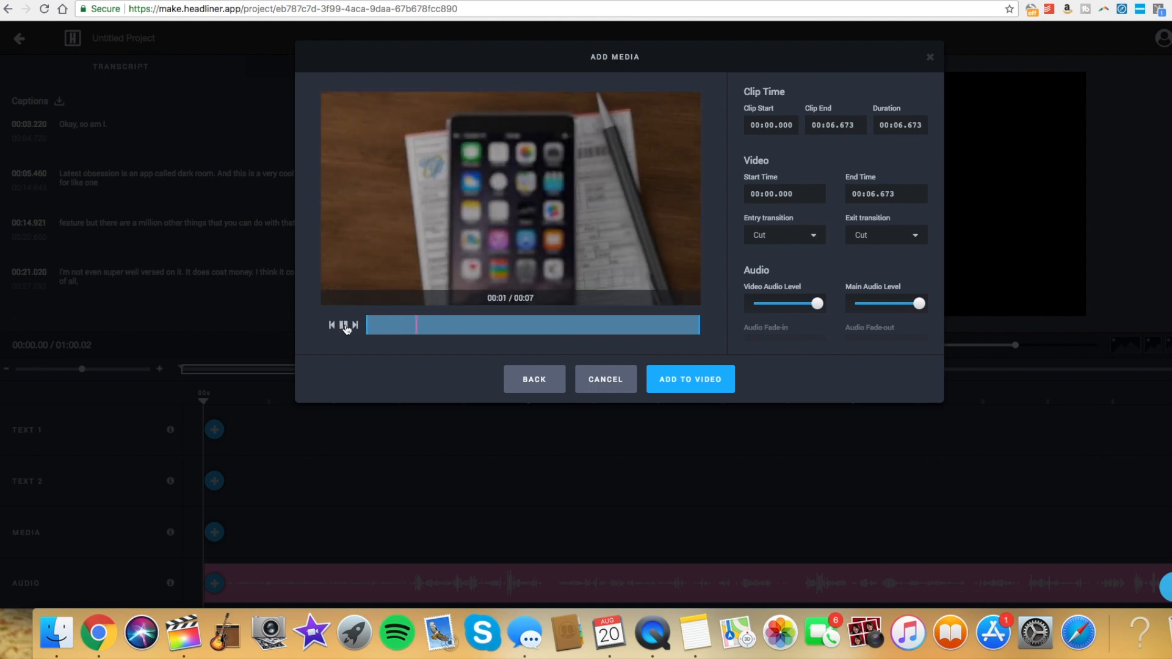
click(342, 325)
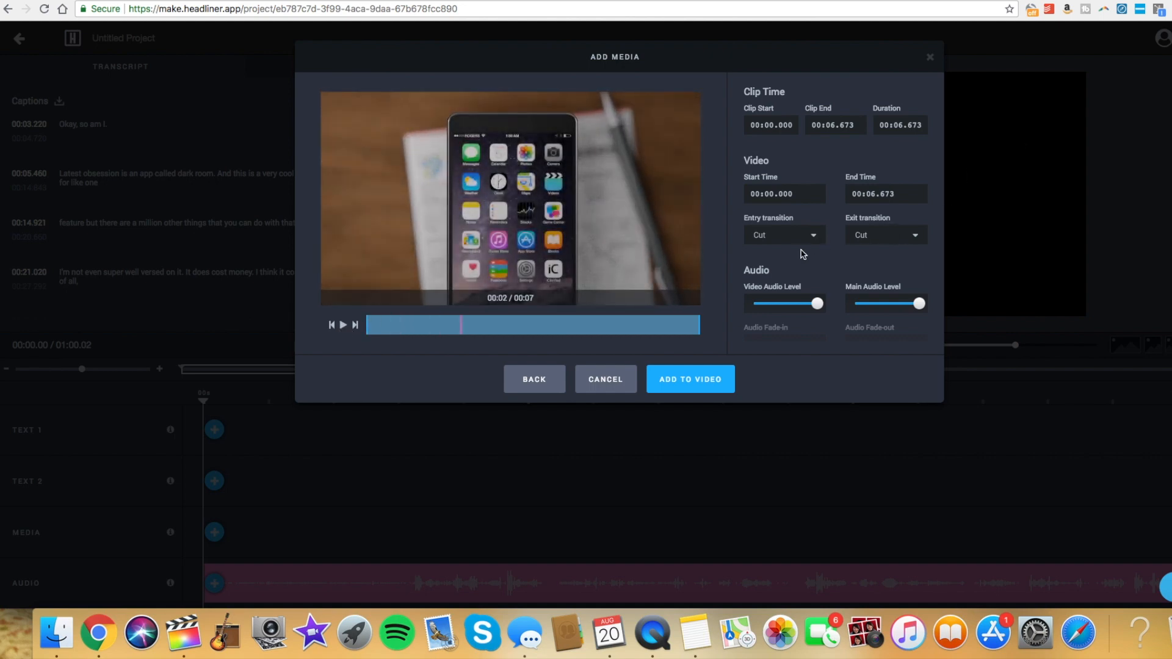
click(784, 234)
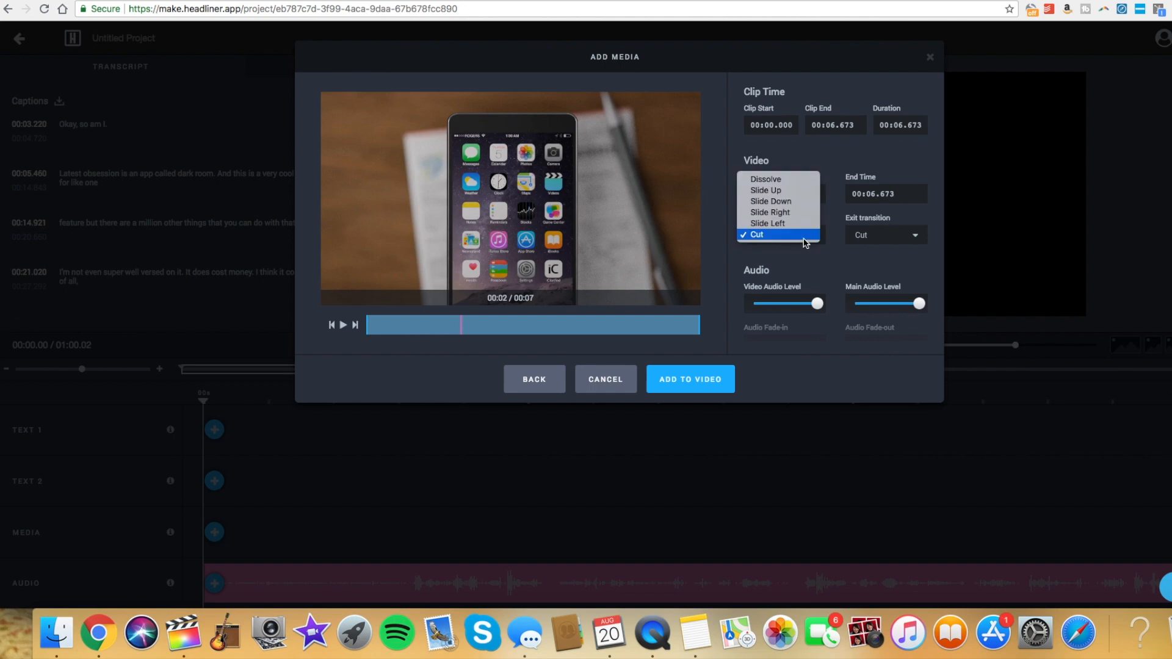
mouse_move(766, 191)
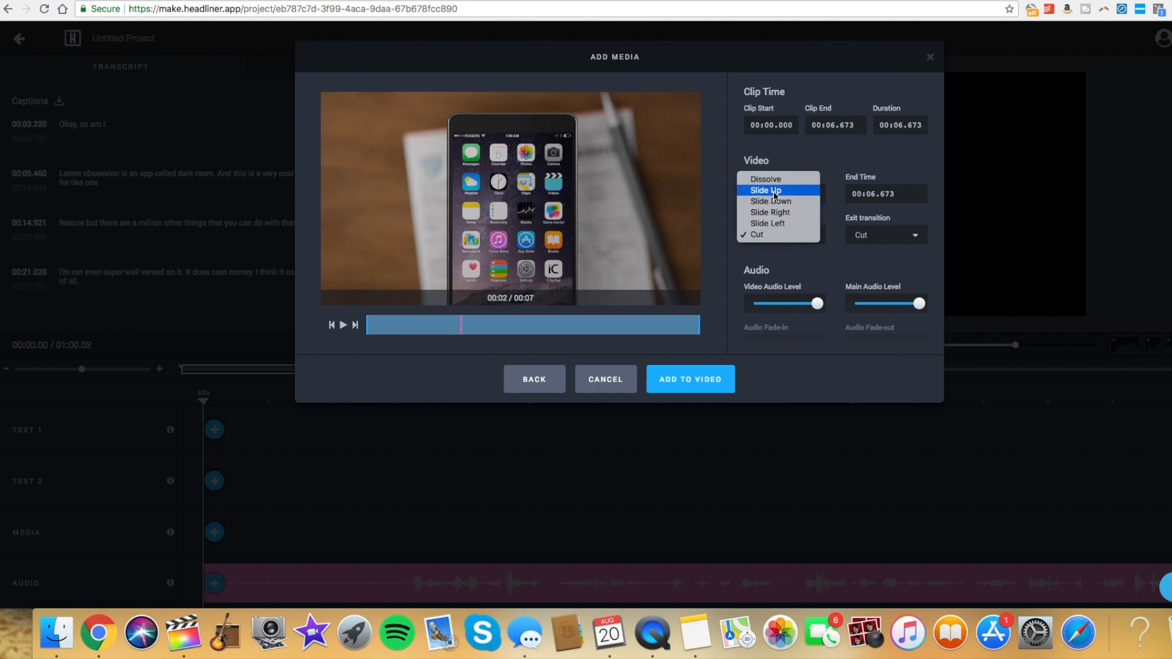
click(764, 191)
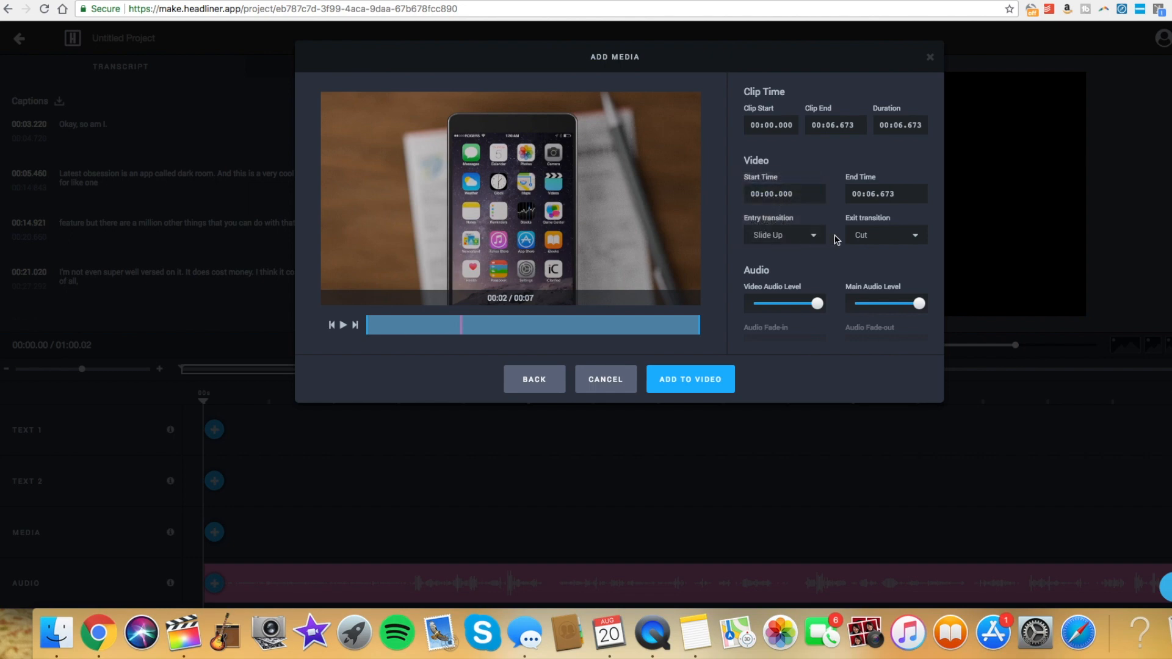
mouse_move(804, 239)
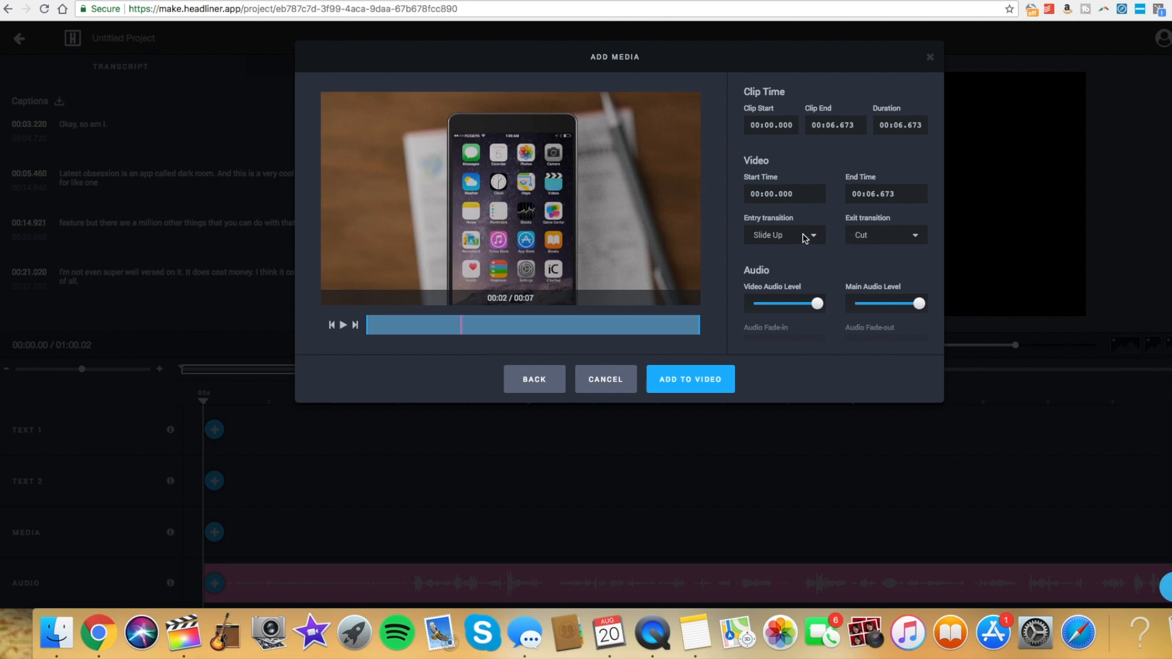
click(886, 235)
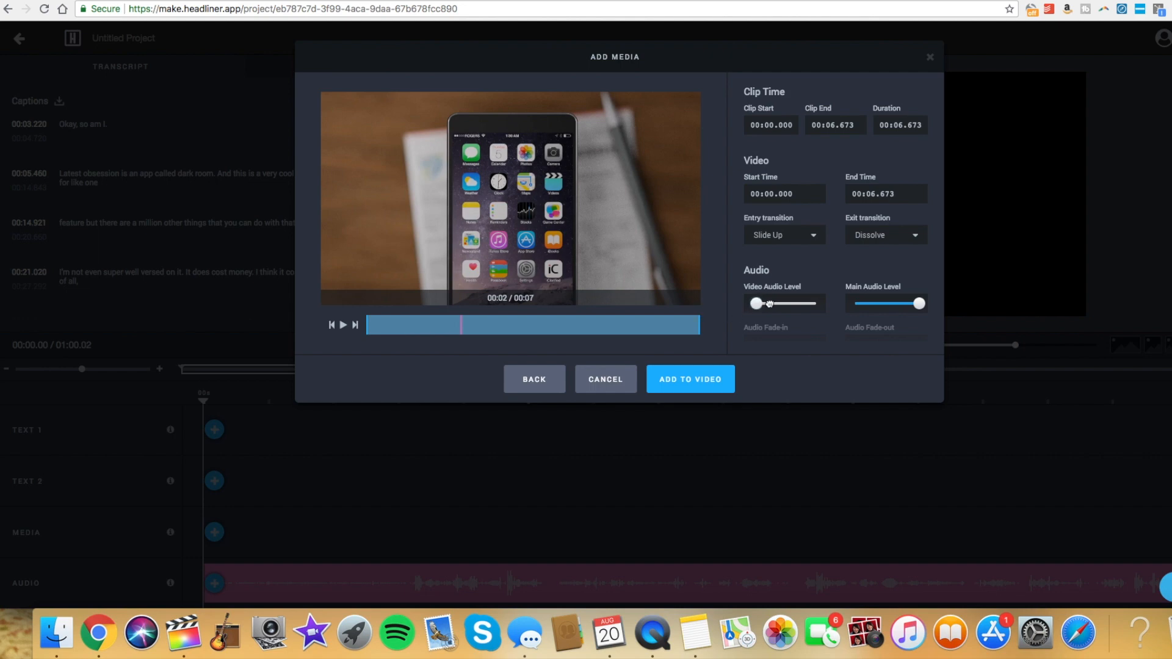
click(689, 378)
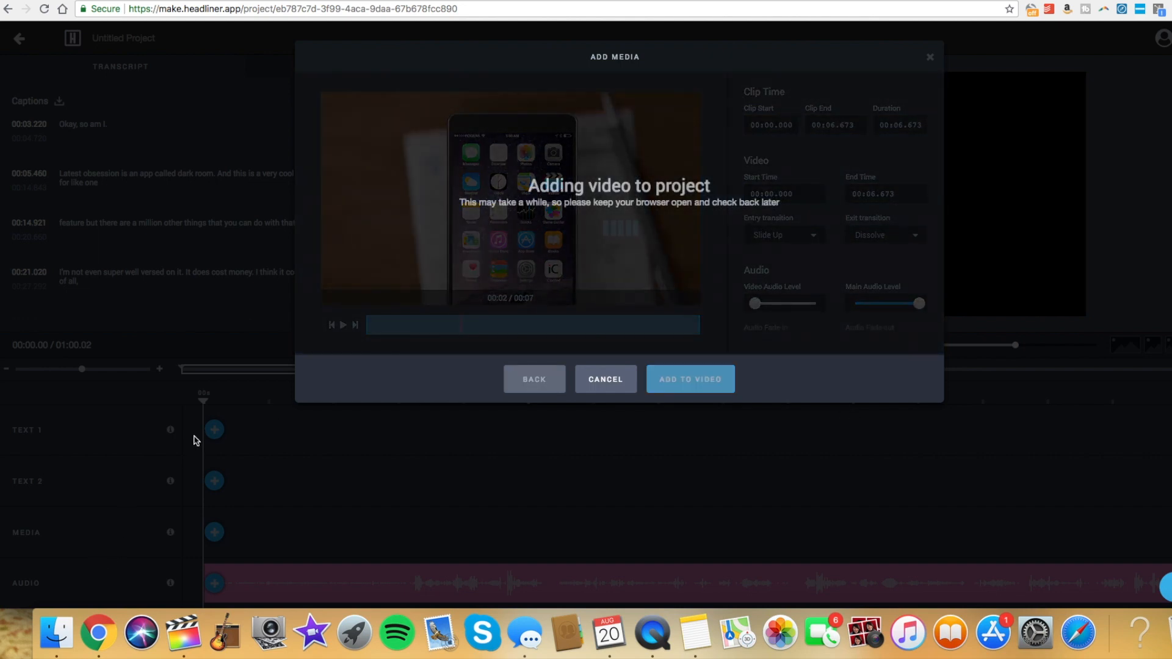
click(689, 378)
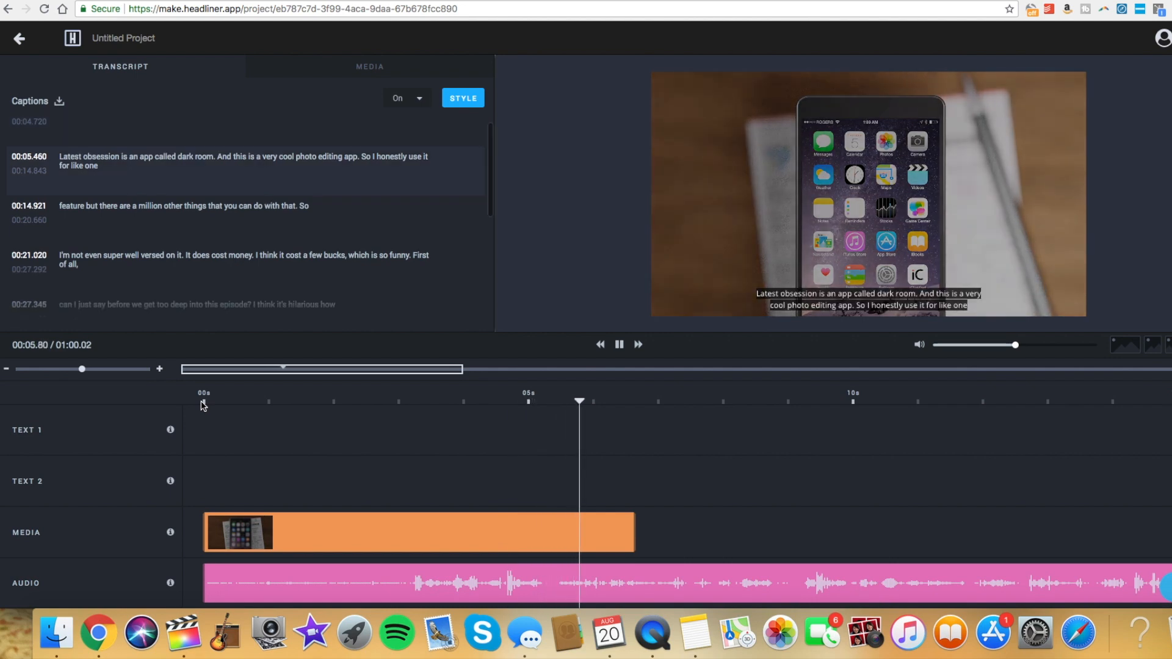
click(618, 345)
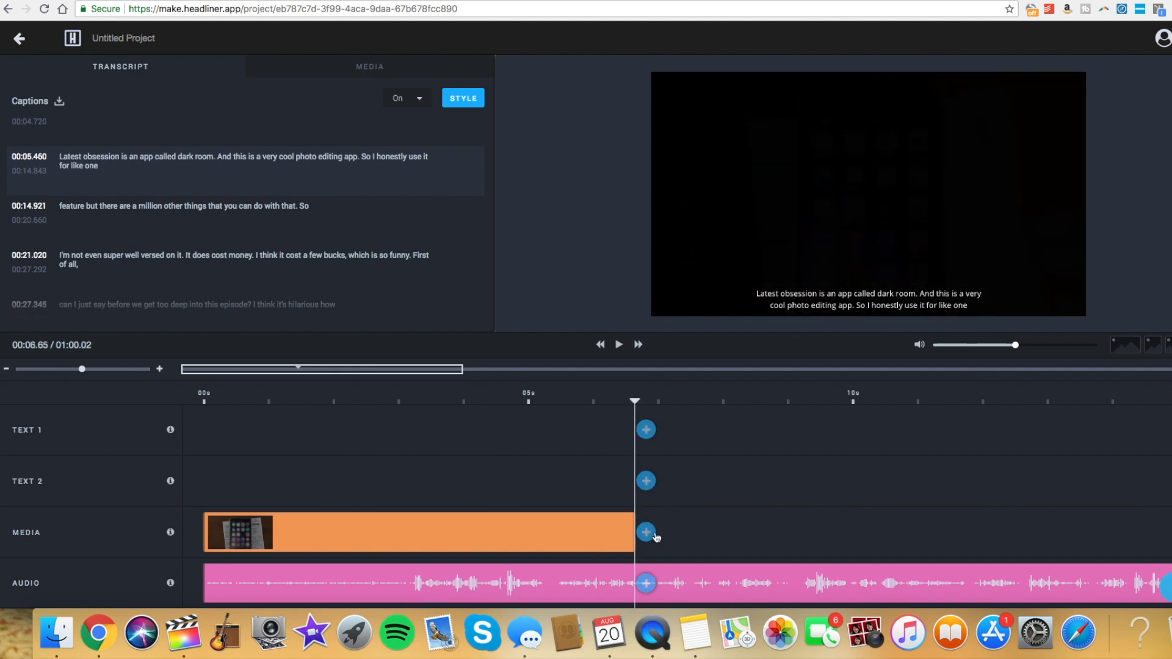
- Upload the woman-at-desk clip with Cut transitions and add it right after the iPhone clip
click(644, 533)
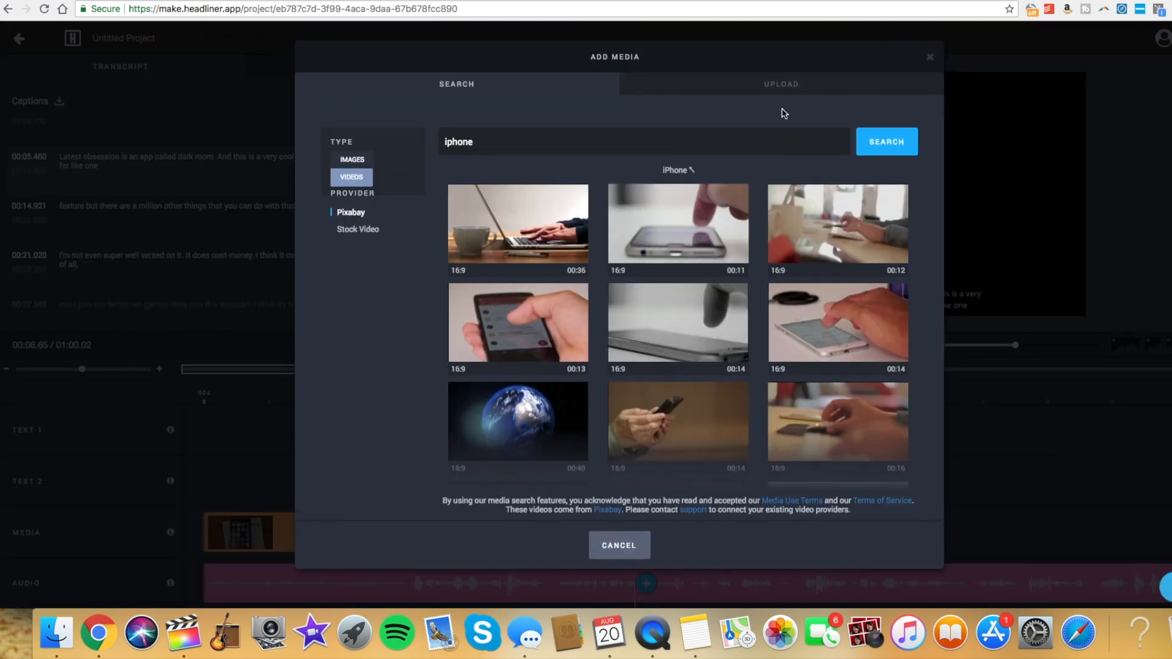
click(781, 84)
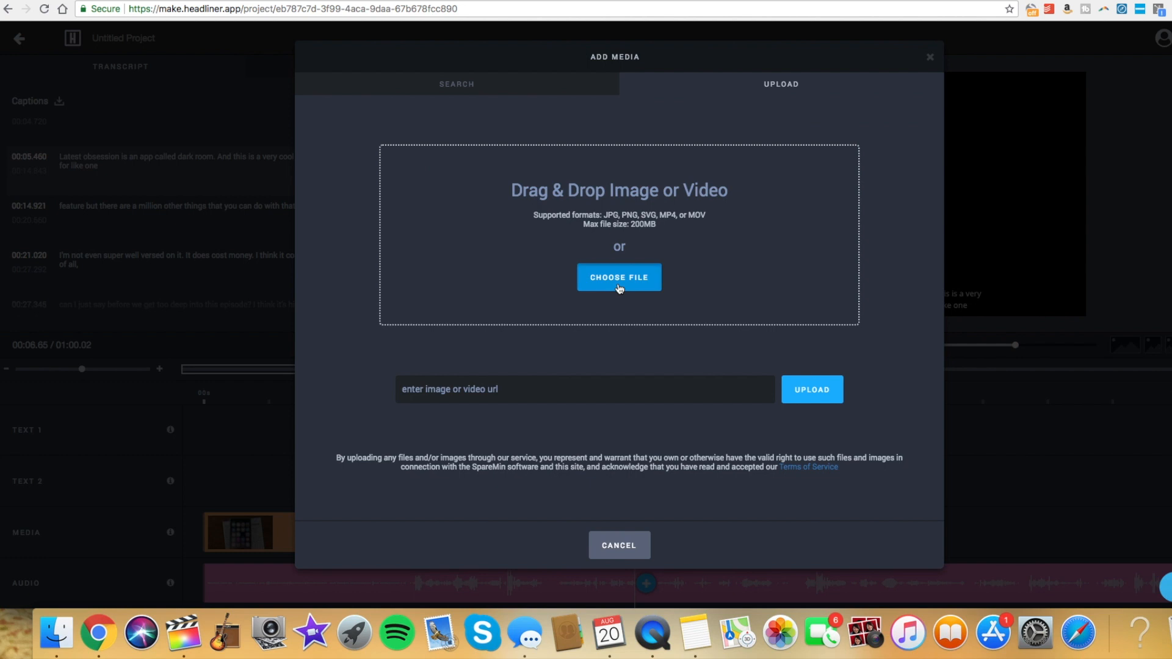
click(619, 278)
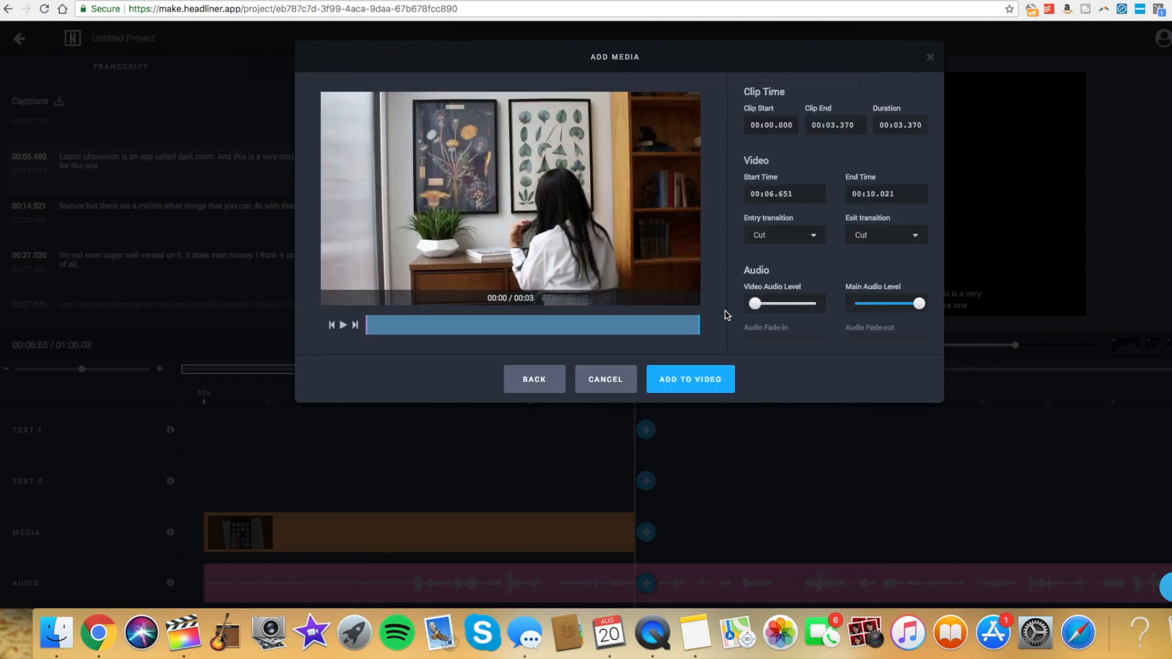
click(784, 234)
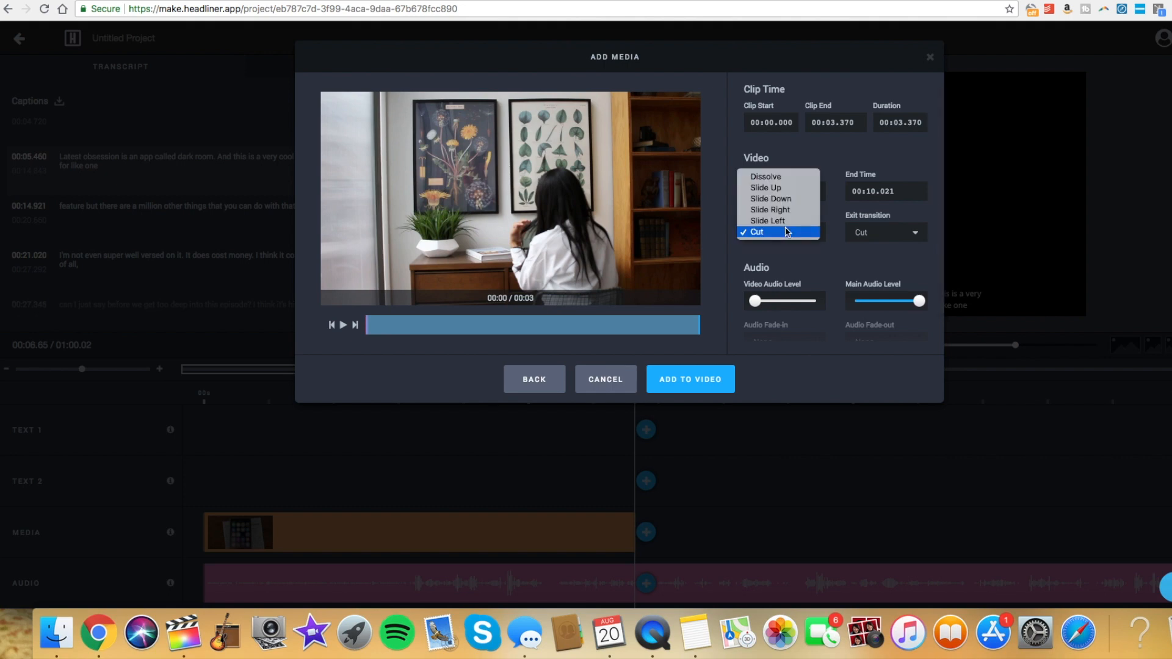
click(777, 232)
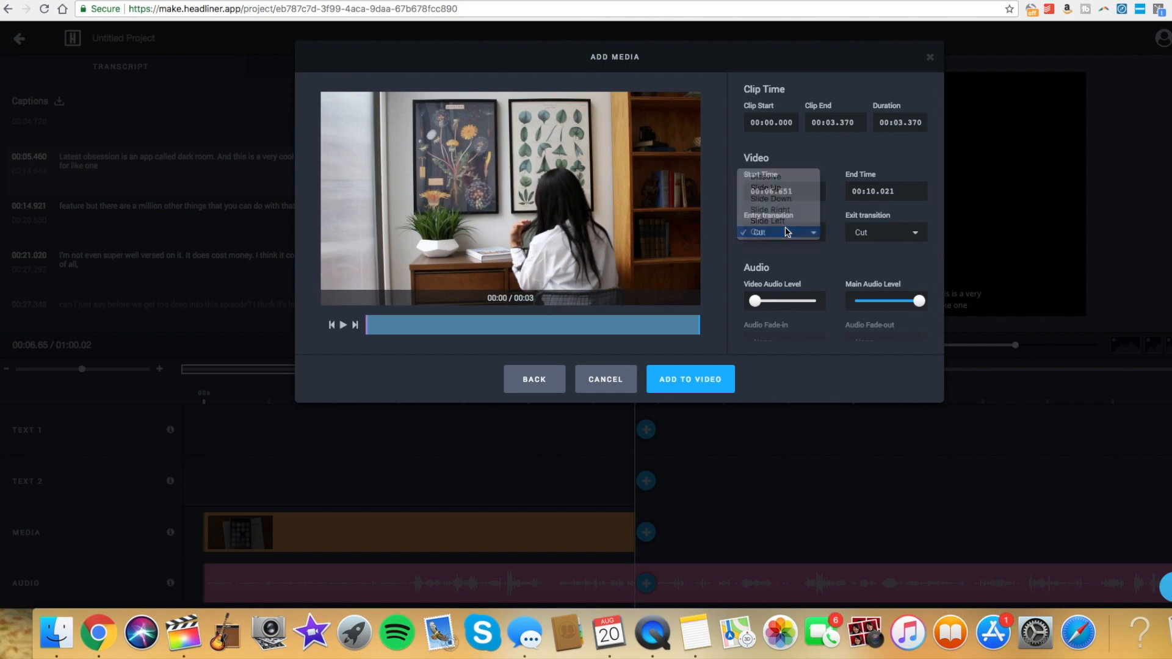
click(757, 232)
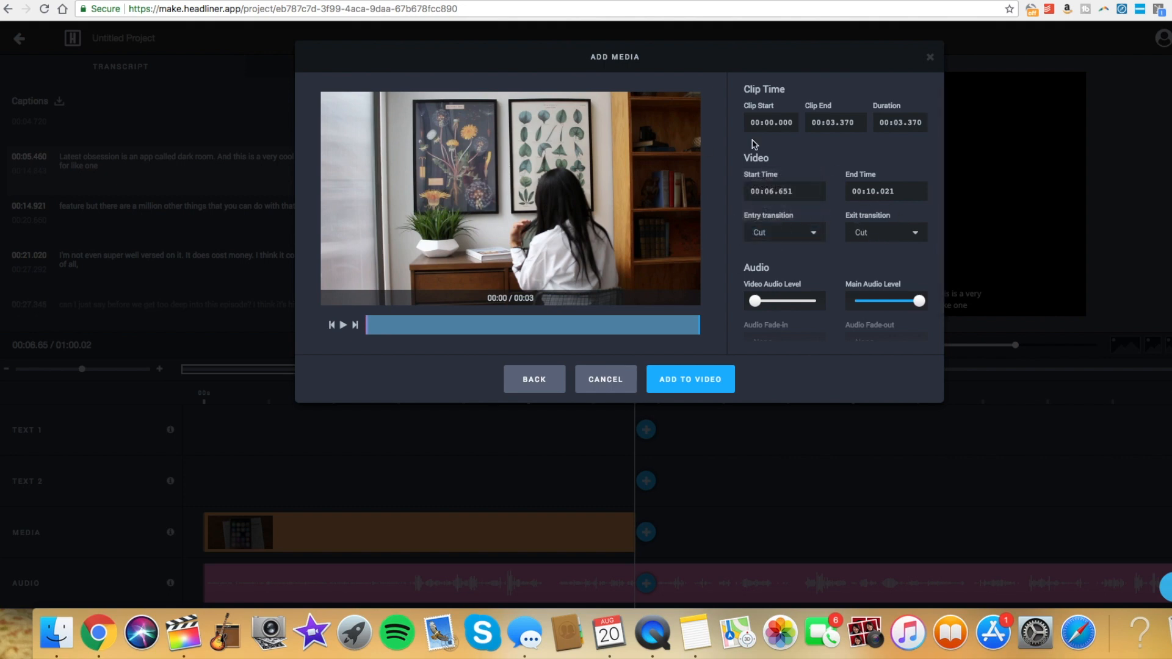
mouse_move(693, 374)
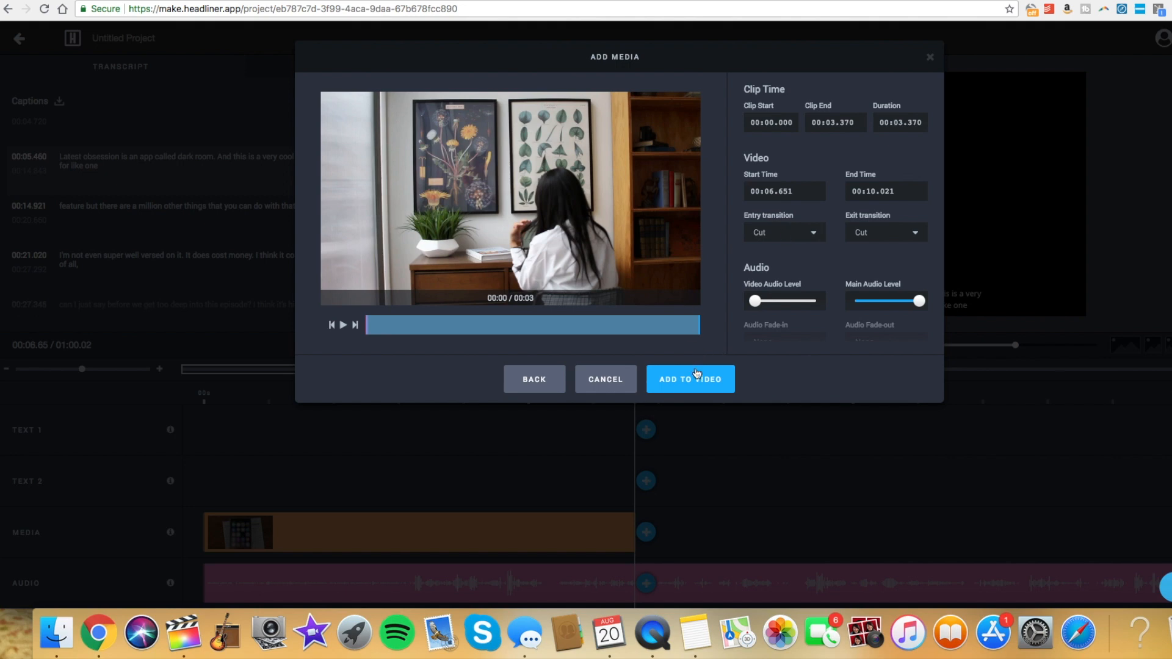
click(688, 379)
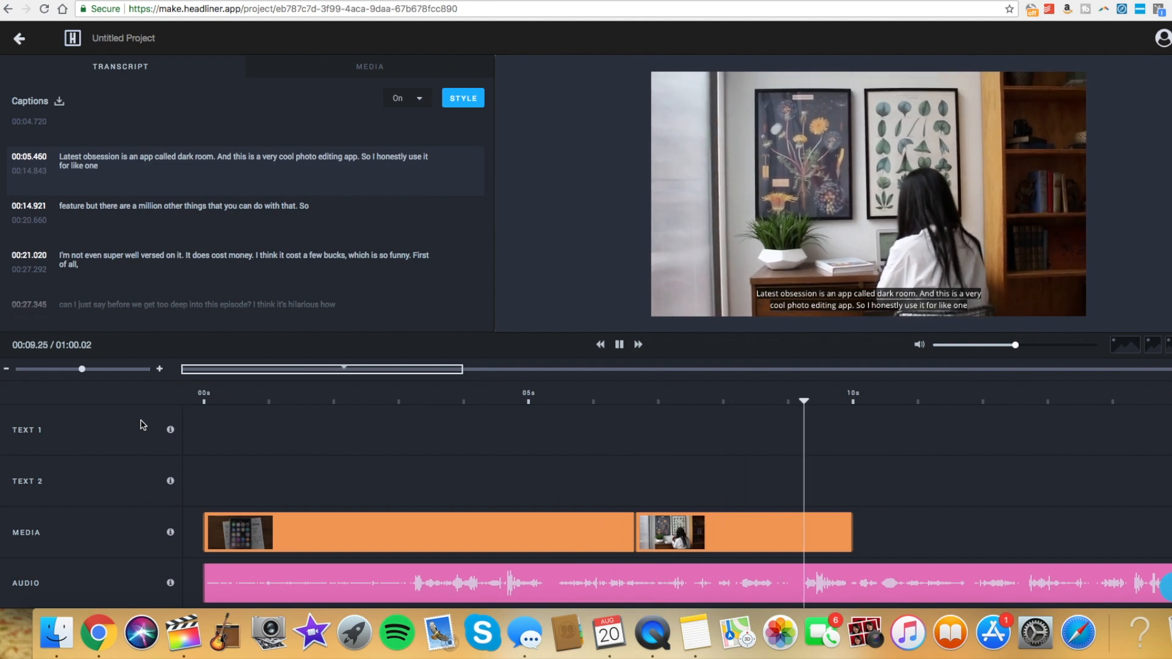
- Move the playhead to 10s and search Pixabay videos for 'camera' to add a third clip
click(620, 345)
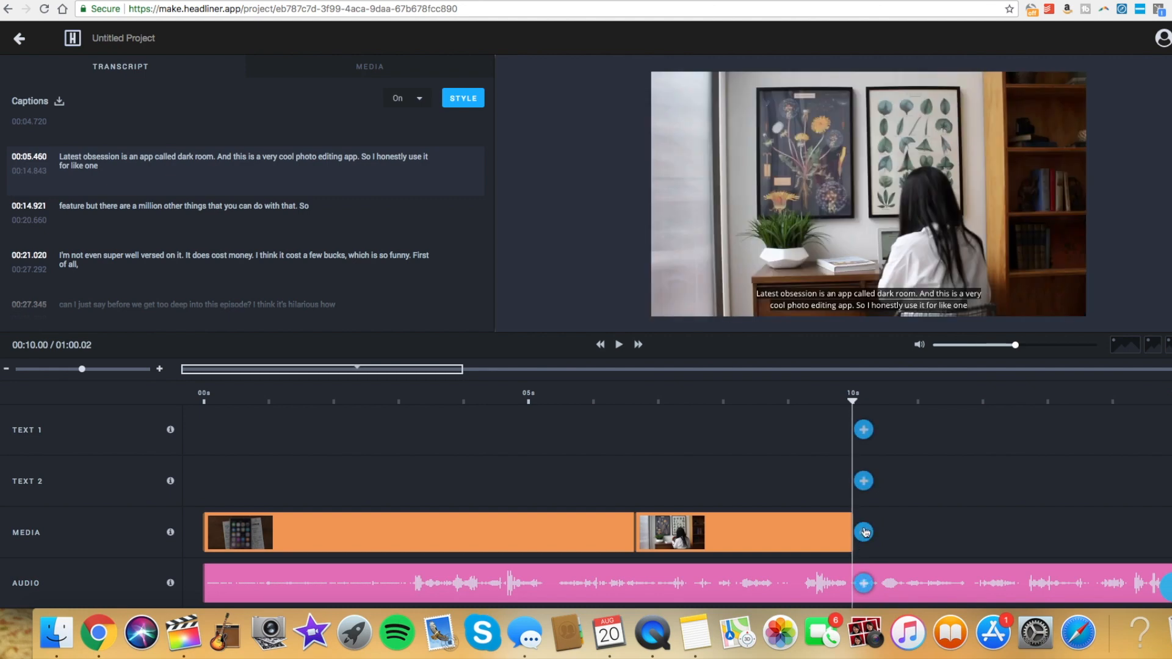
click(864, 533)
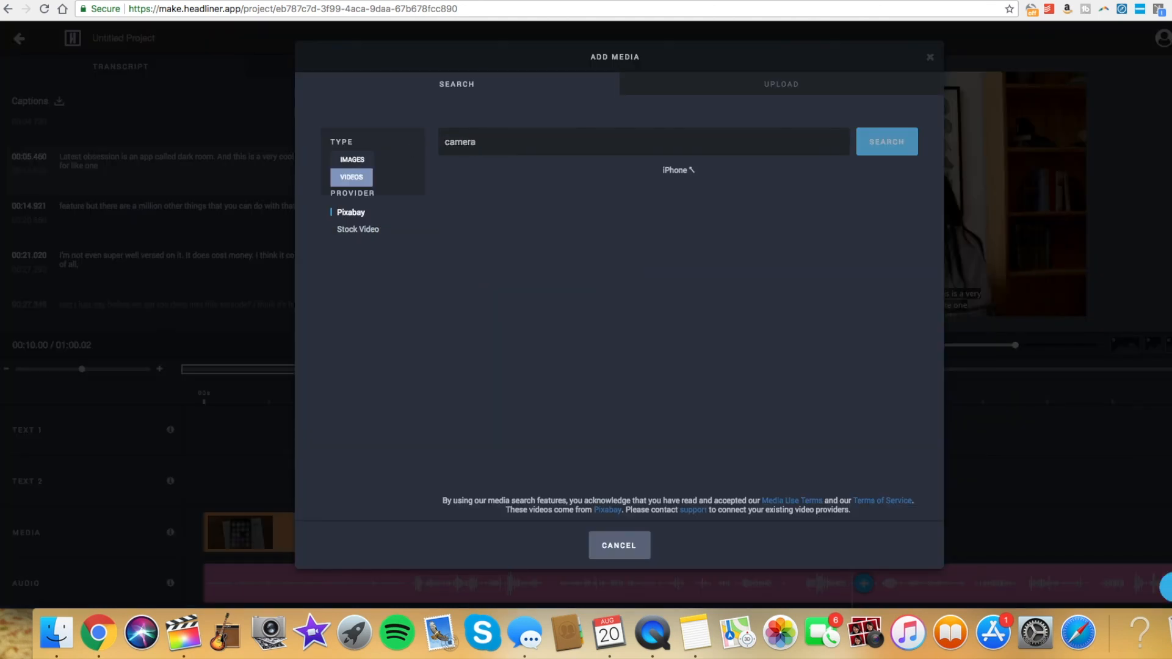
click(618, 545)
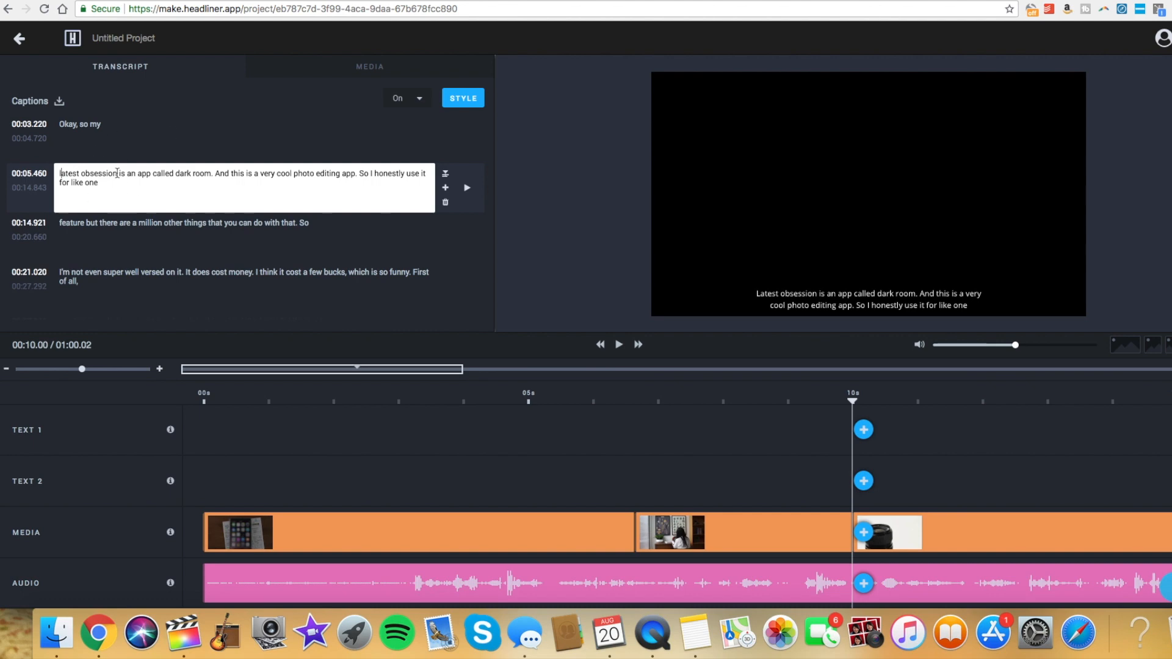
mouse_move(142, 151)
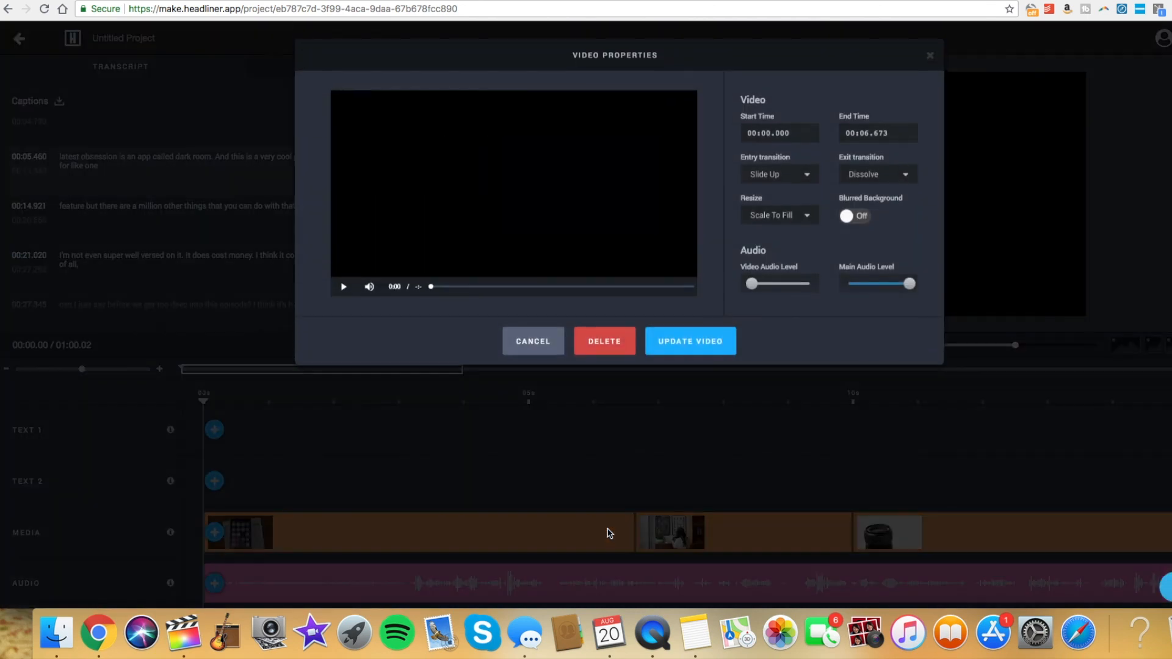
- Set the opening iPhone clip's exit transition to Cut instead of dissolve and play the preview
click(533, 340)
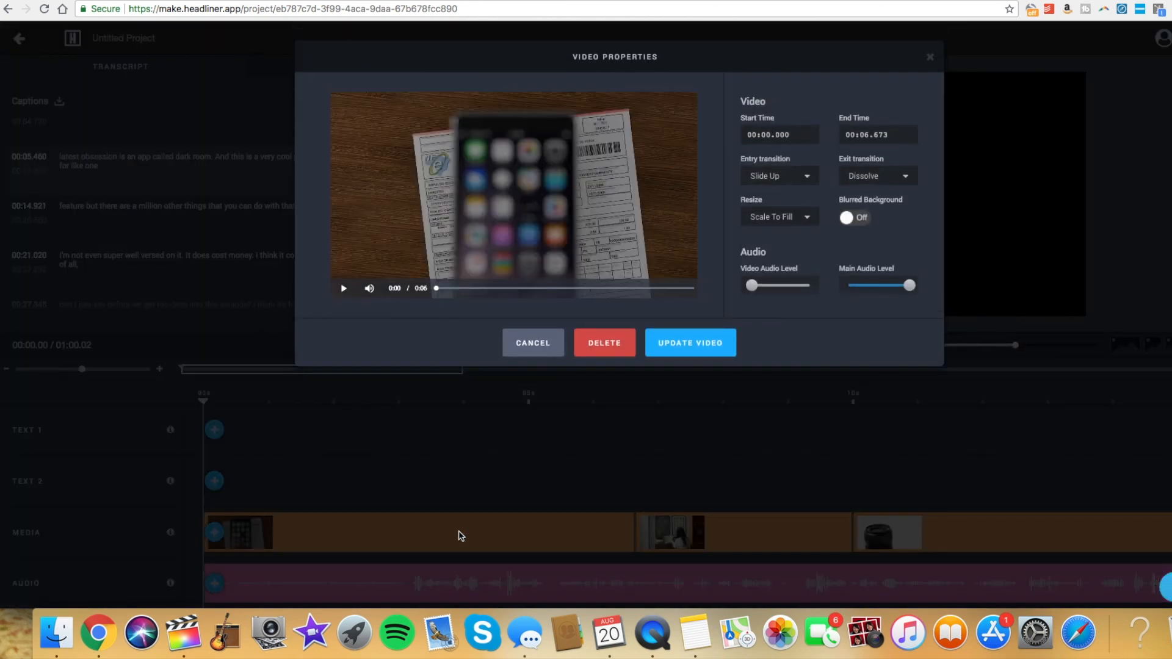
mouse_move(855, 208)
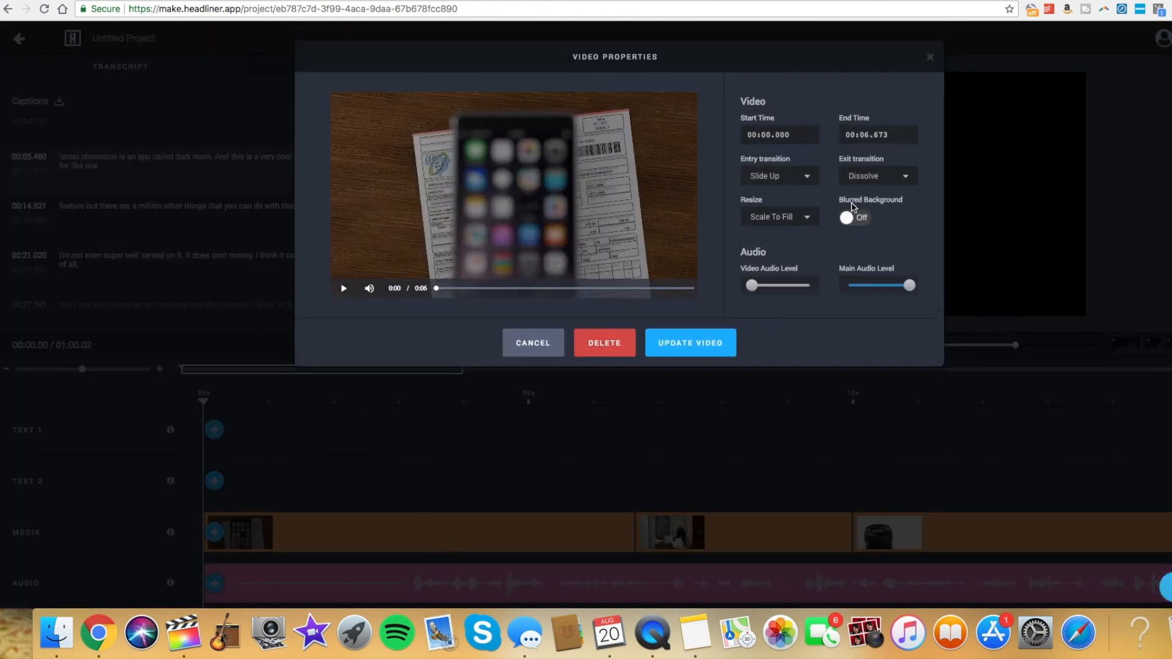
click(878, 176)
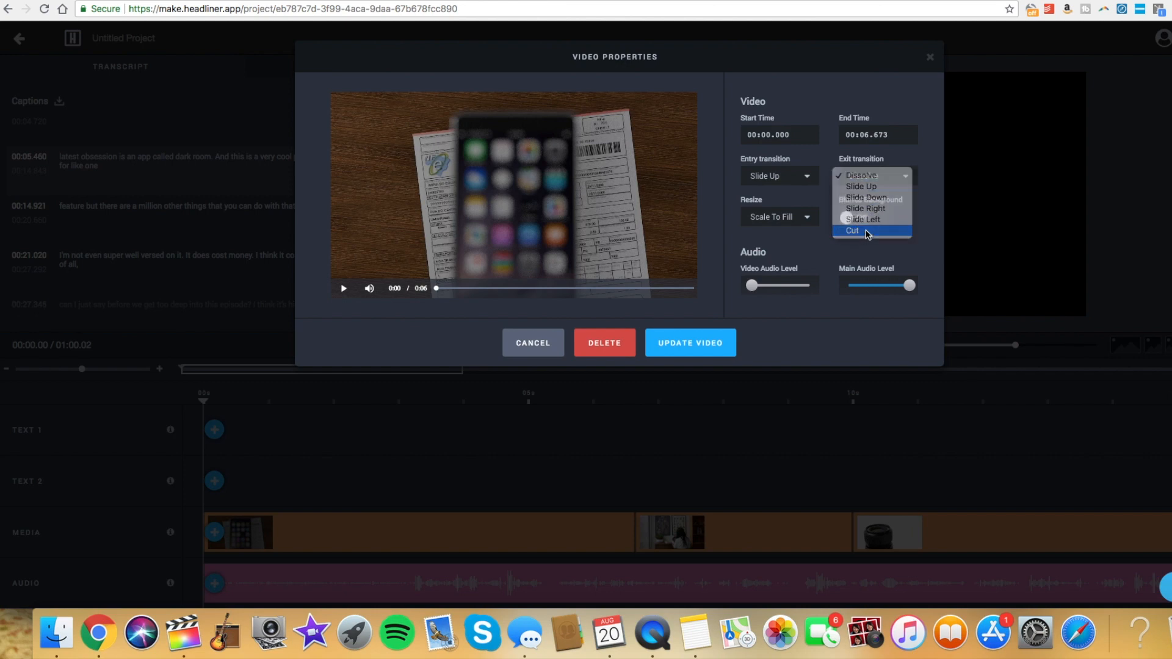
click(689, 342)
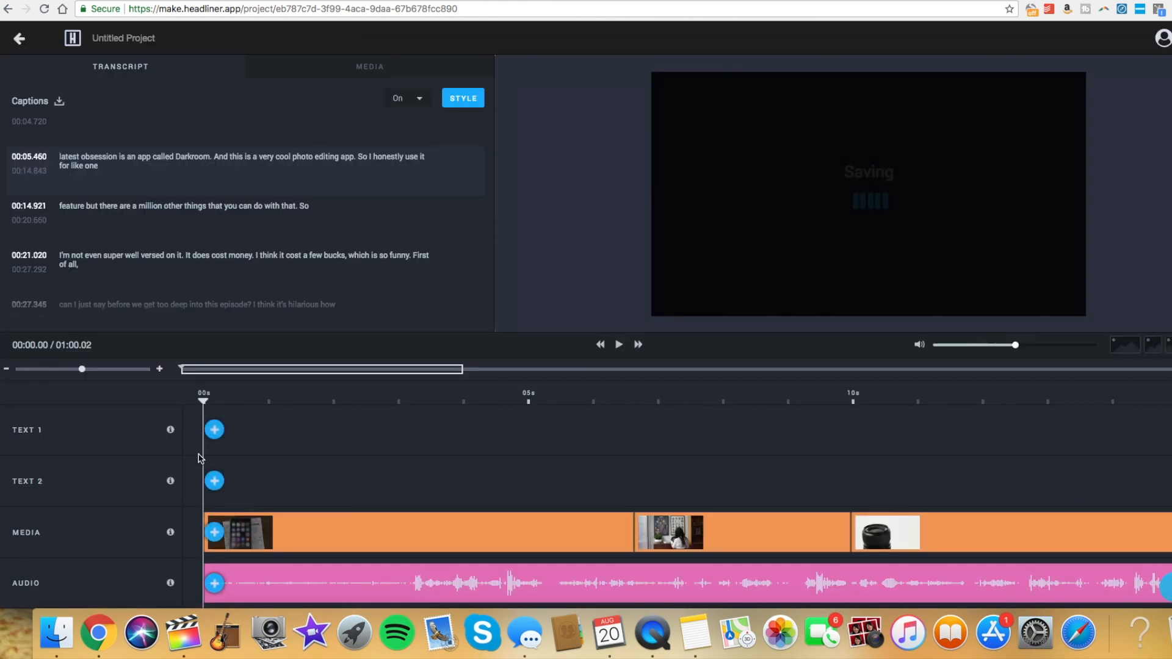
click(618, 344)
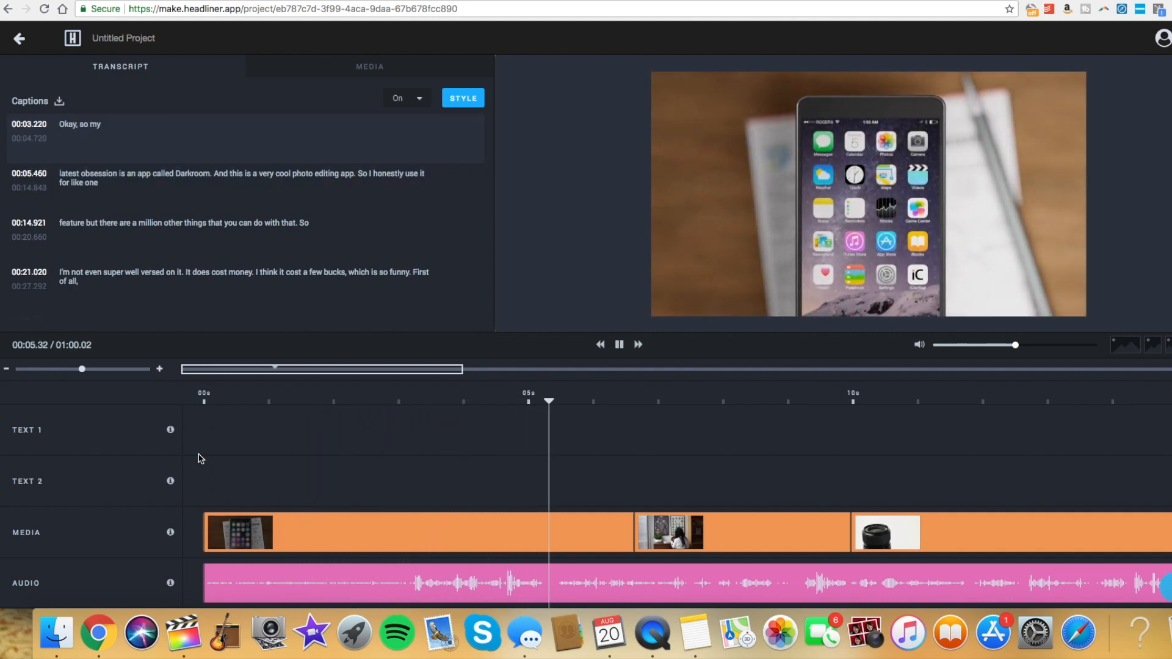
click(617, 344)
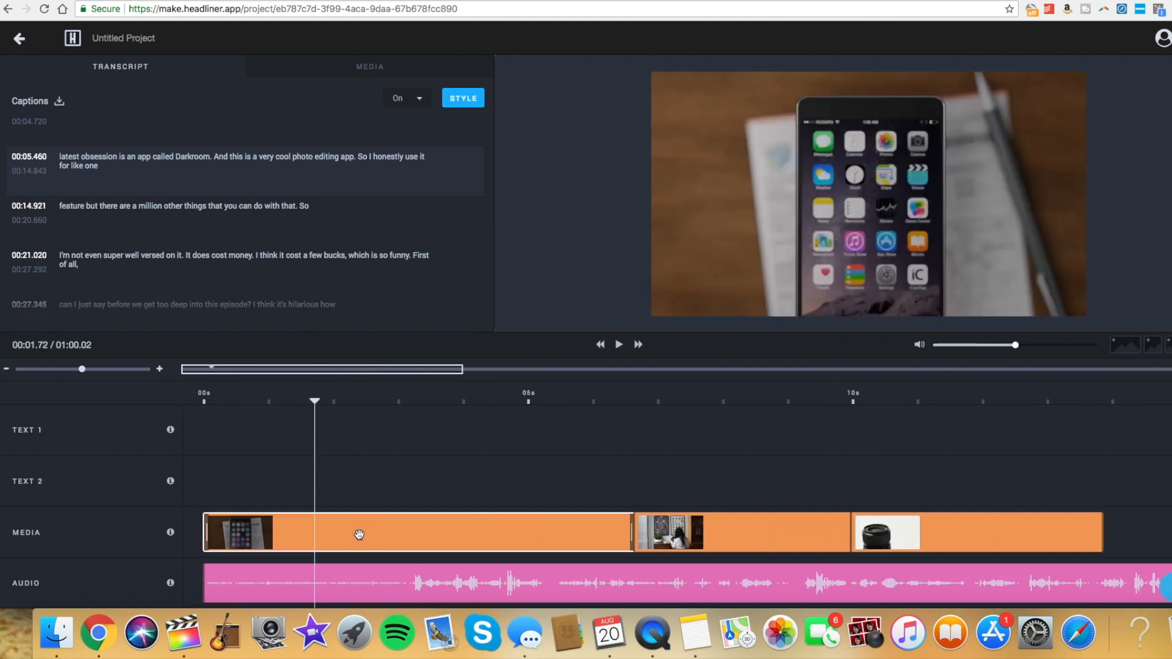
click(462, 98)
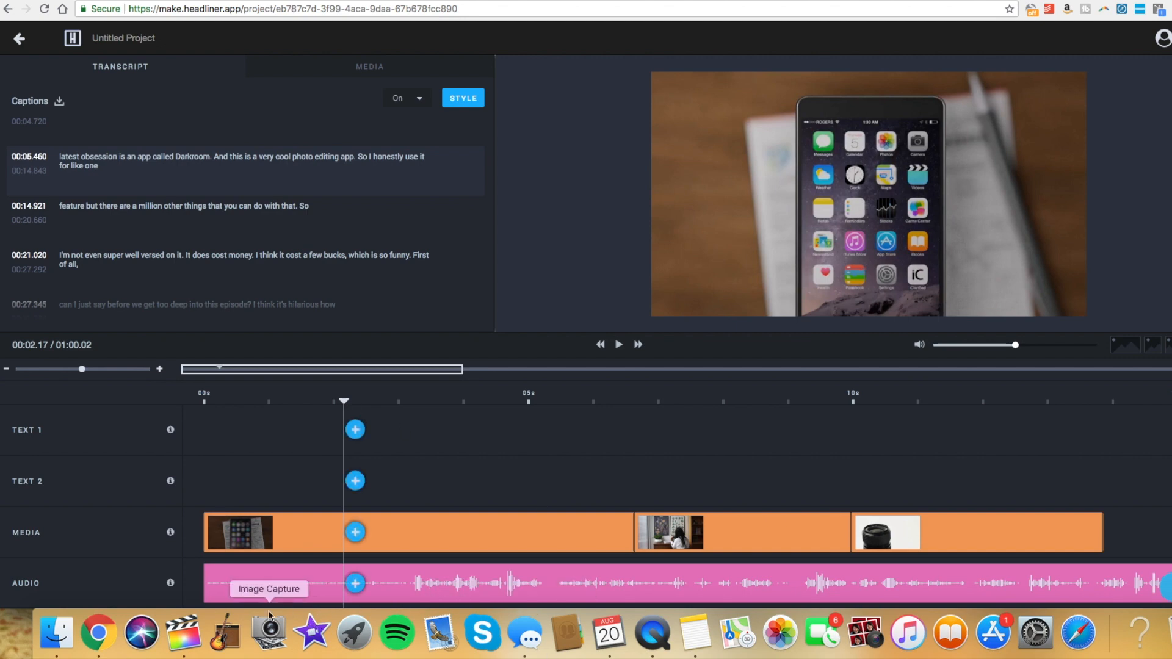
mouse_move(574, 508)
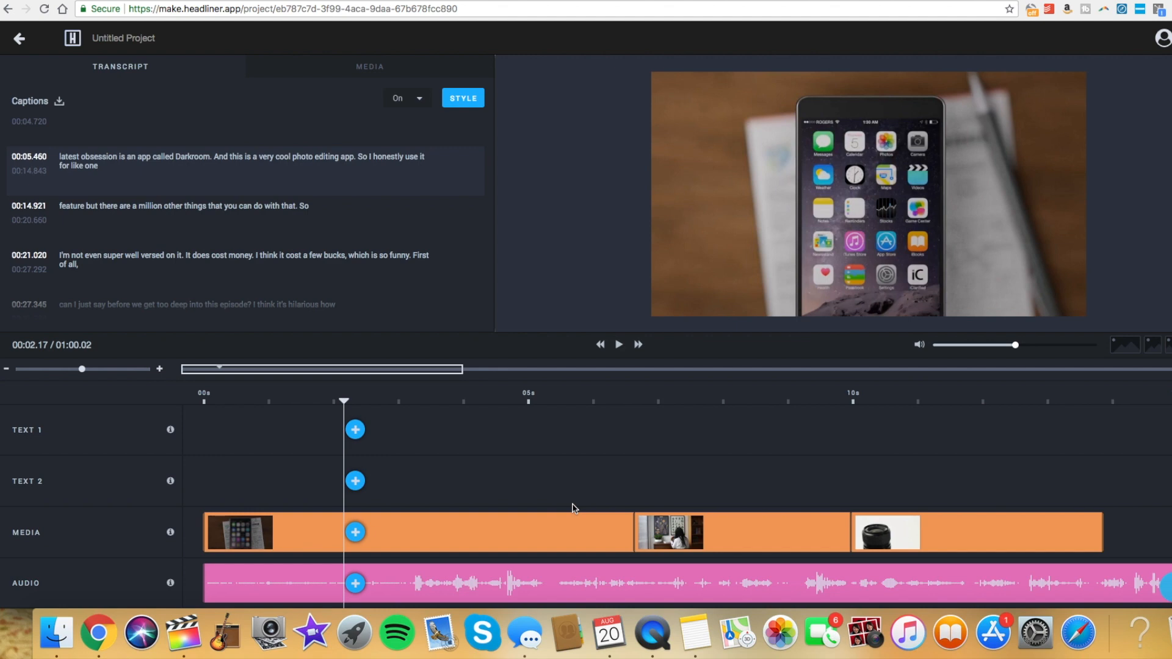
mouse_move(292, 381)
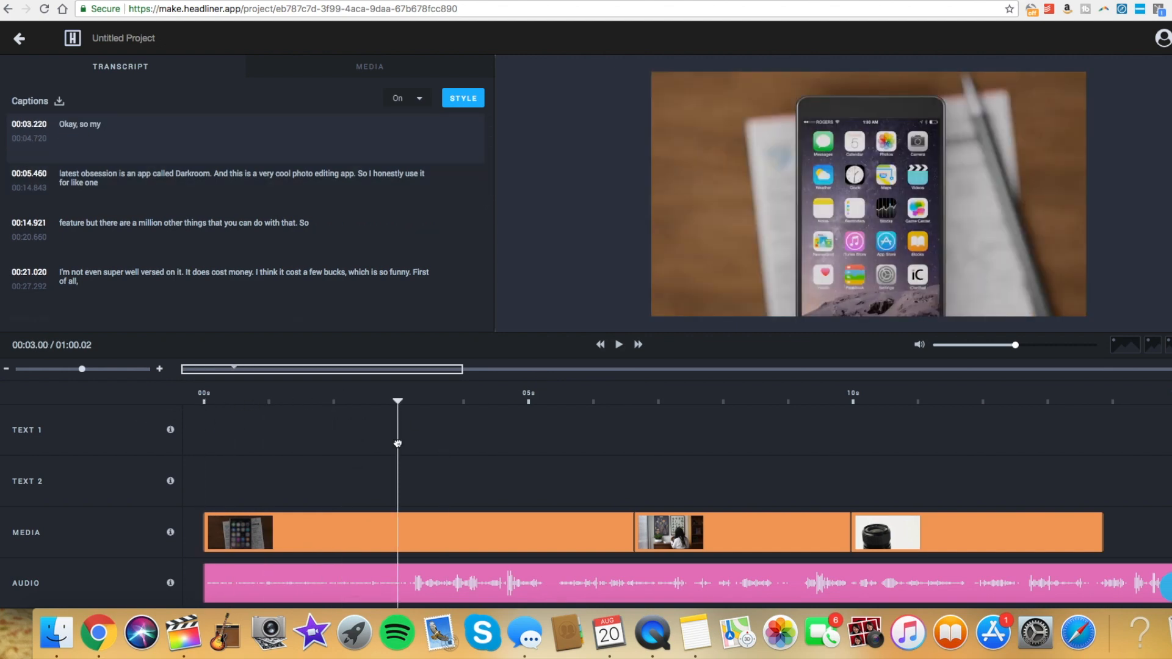
click(745, 402)
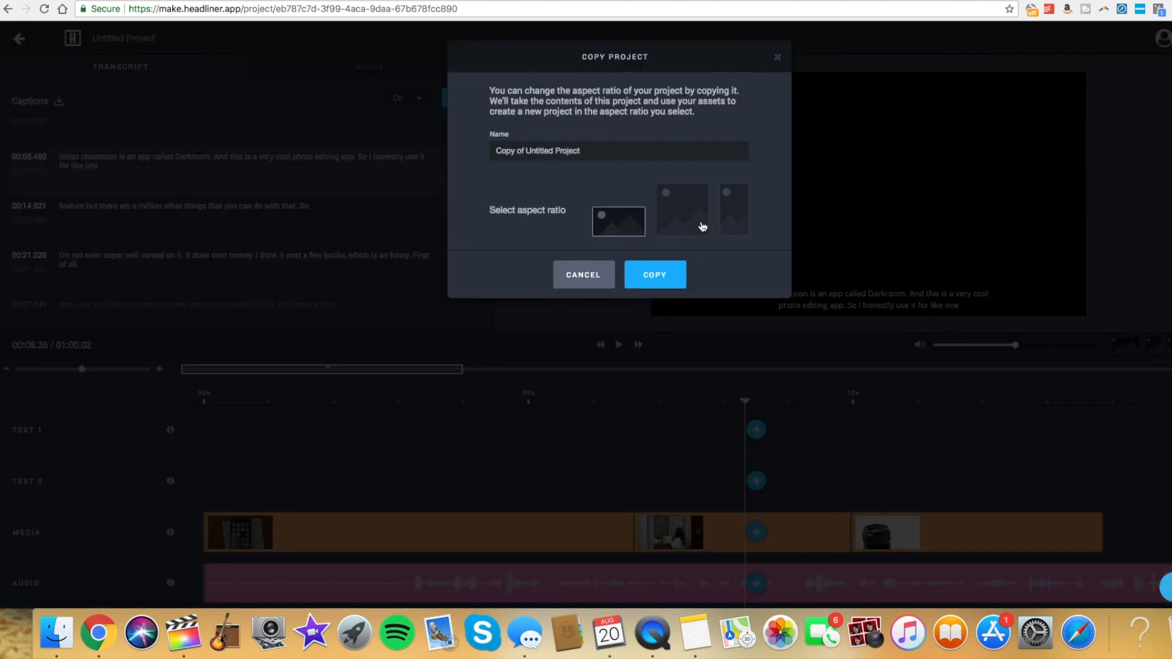
- Create a vertical copy named 'Copy of Untitled Project', preview it briefly, and return to the projects list
click(734, 209)
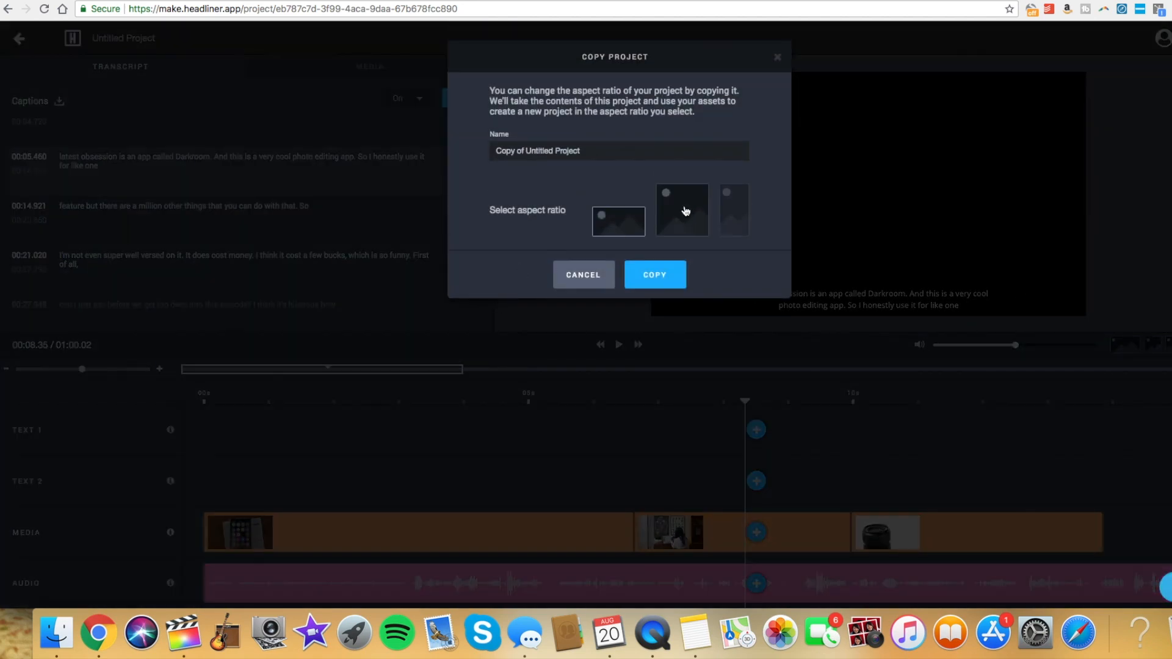
click(655, 275)
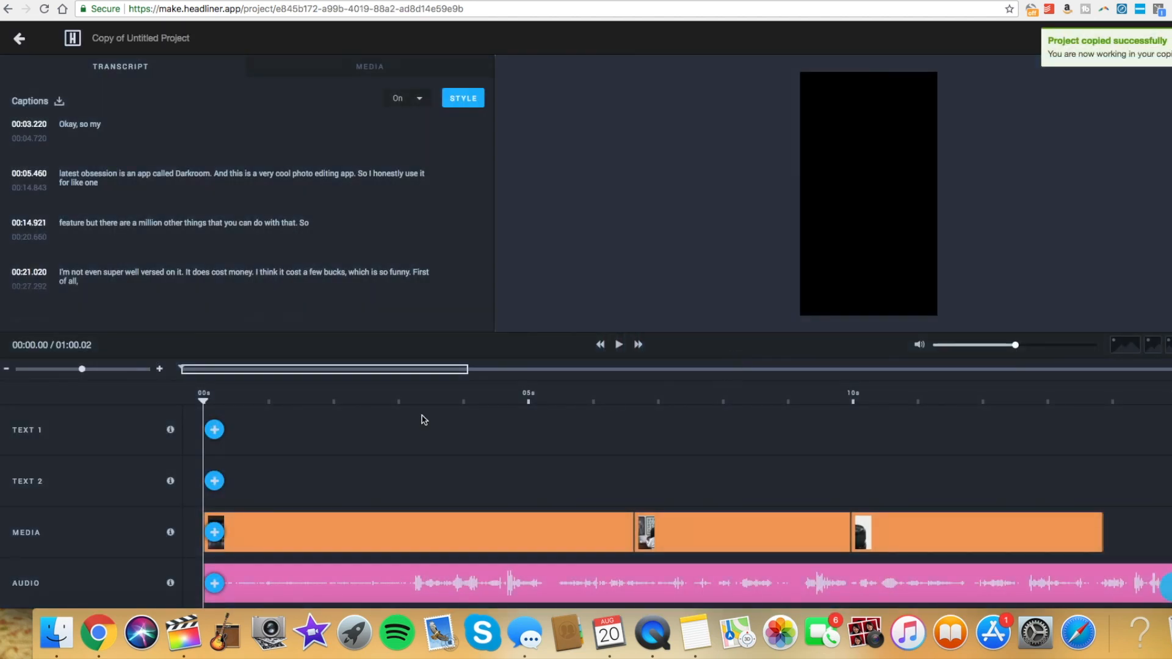
click(387, 402)
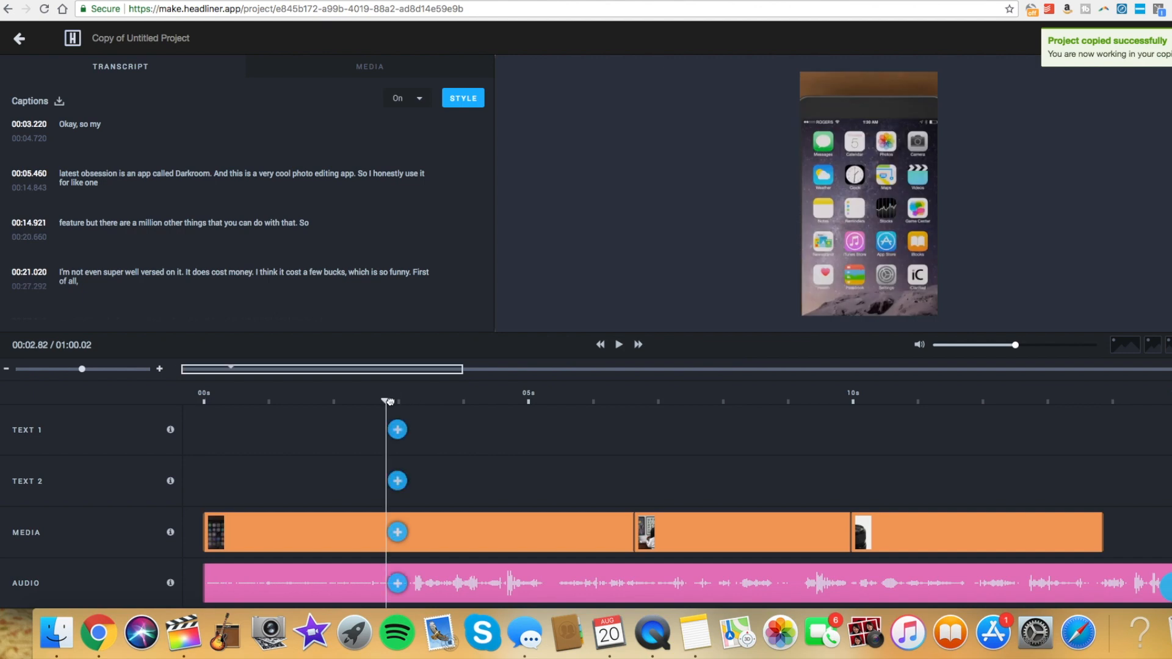
click(18, 38)
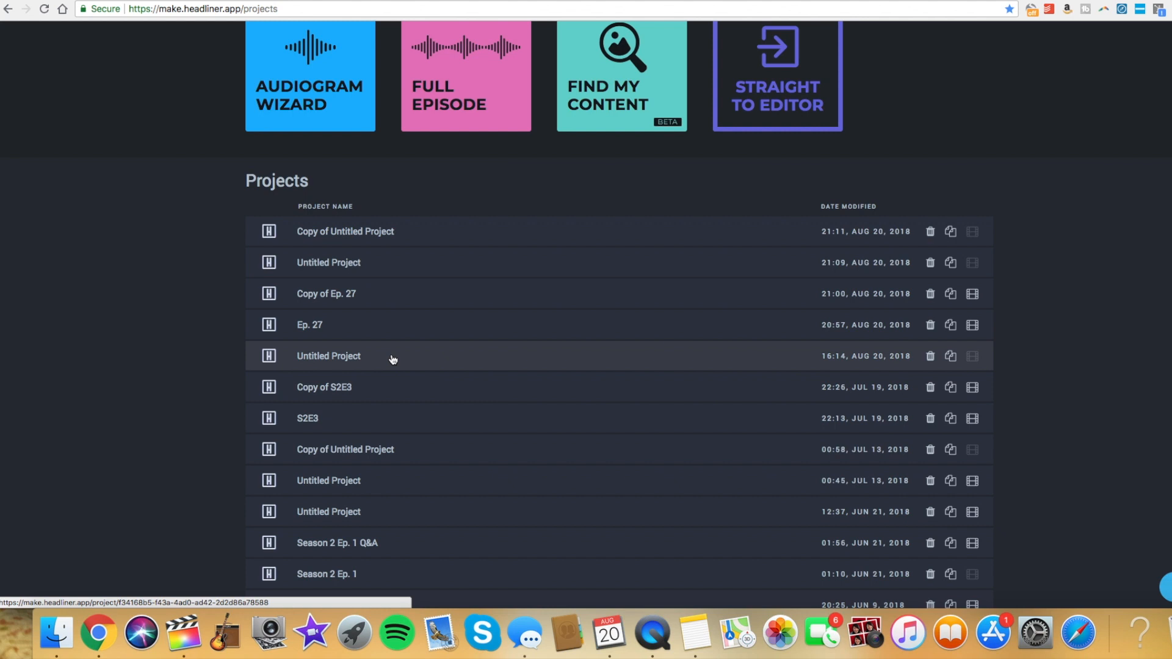
mouse_move(994, 255)
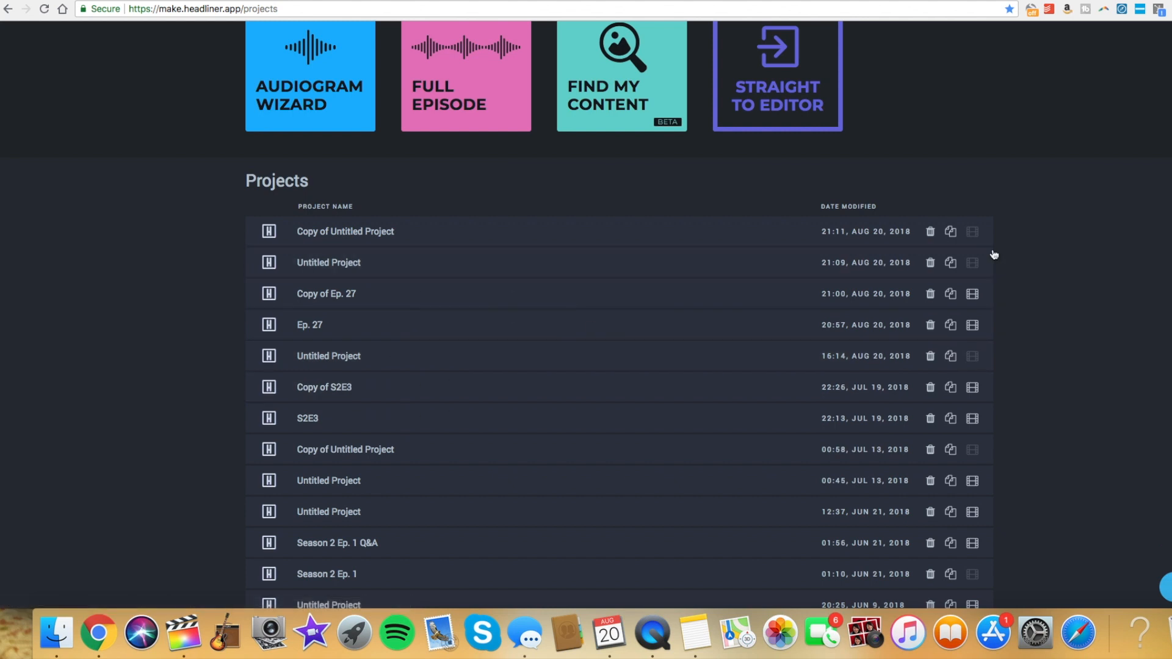
mouse_move(397, 264)
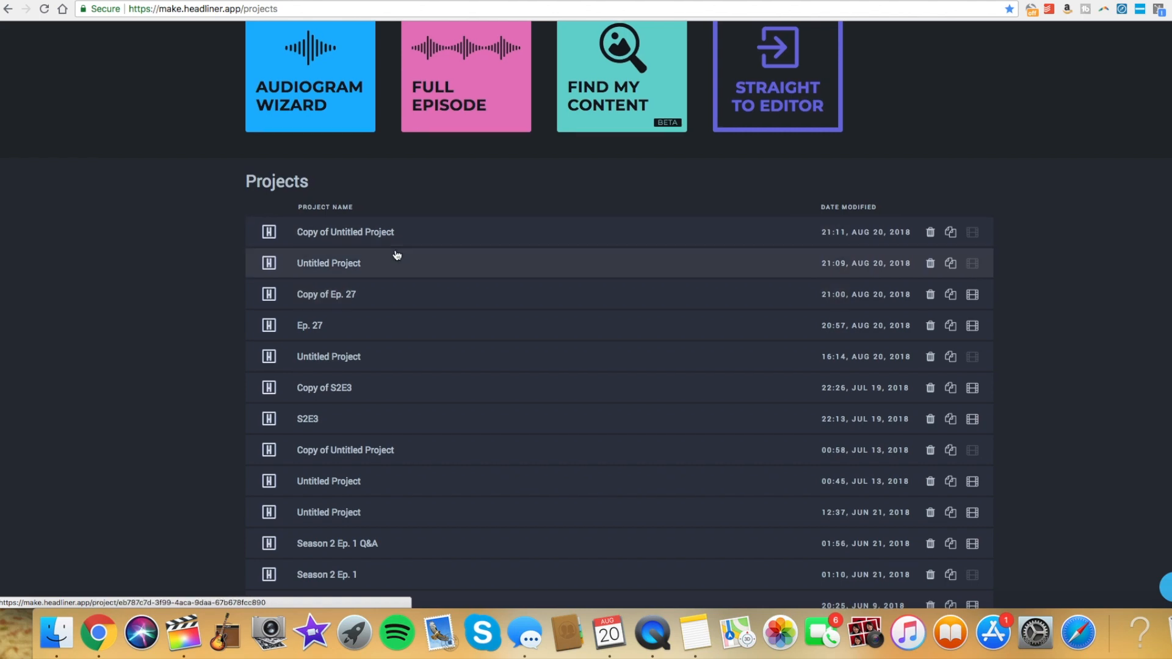
- Scroll the Projects list to reach a finished project's Download & Share page
scroll(up, 3)
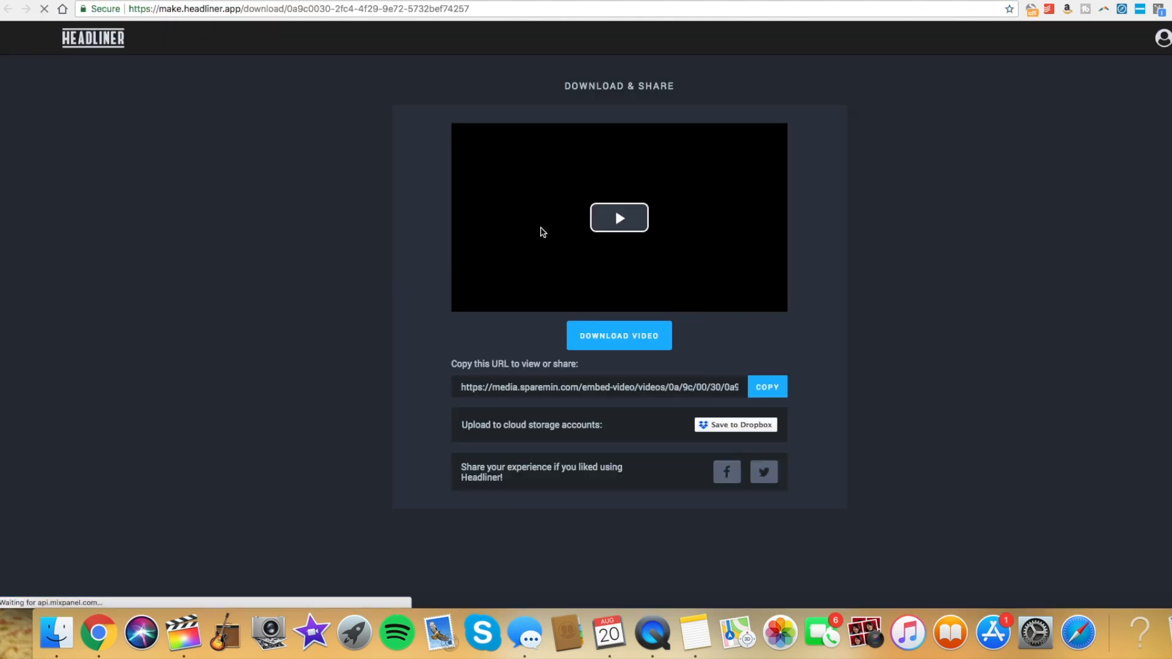
- Play the finished vertical Freelance Friday audiogram with waveform and captions on the share page
click(617, 218)
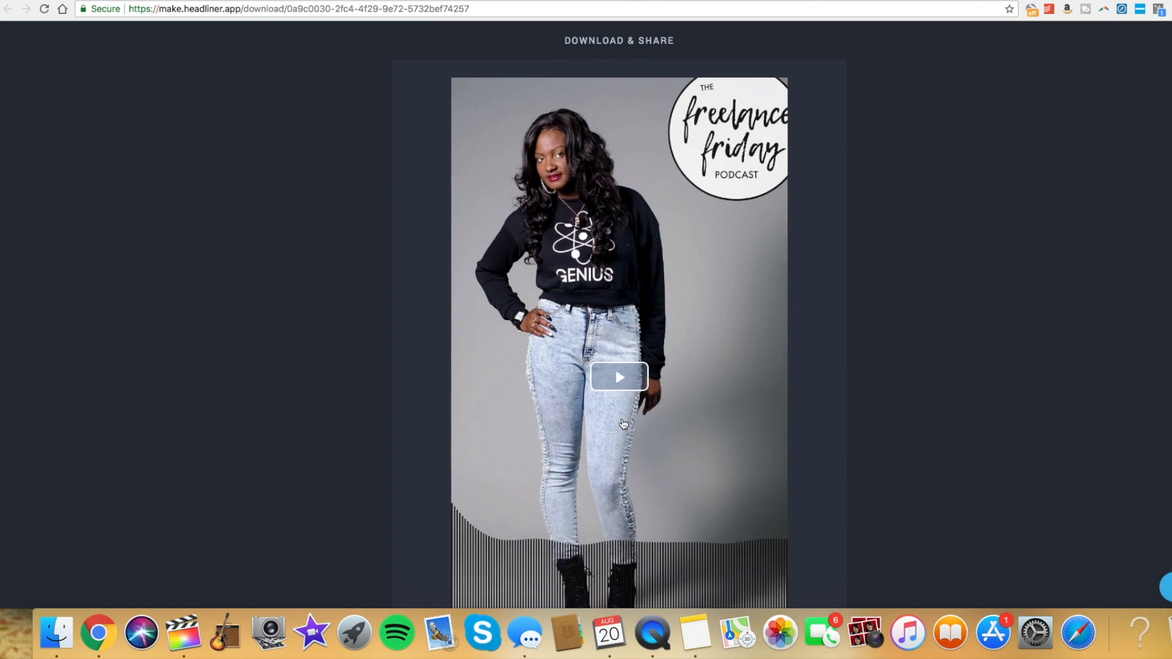
scroll(down, 3)
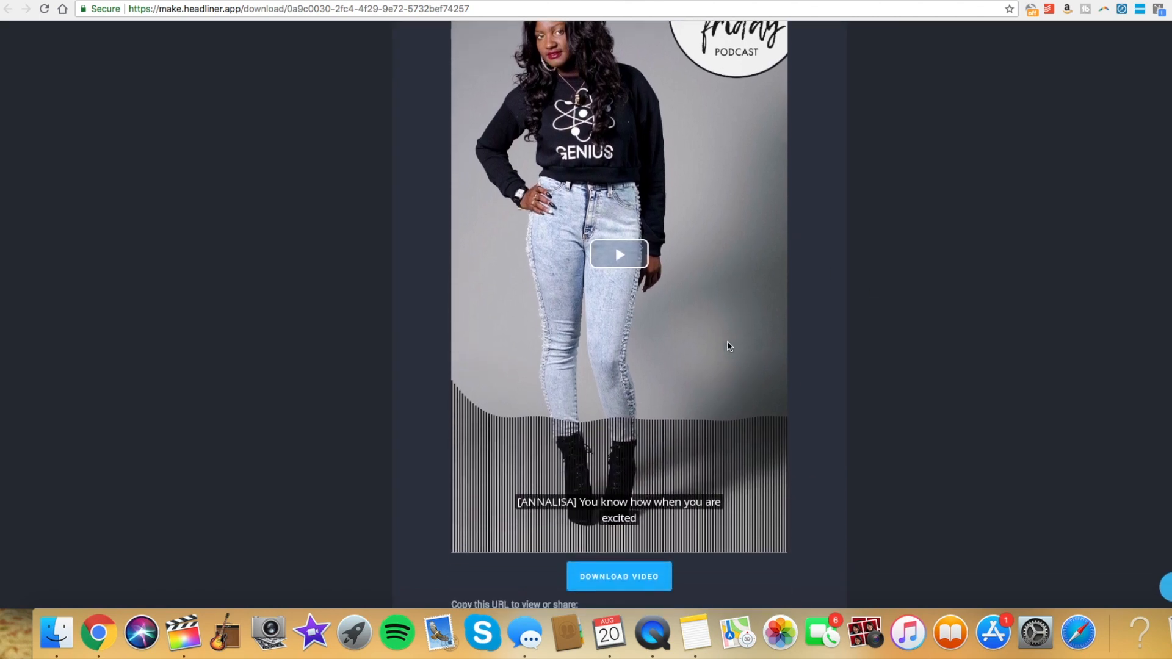
scroll(down, 3)
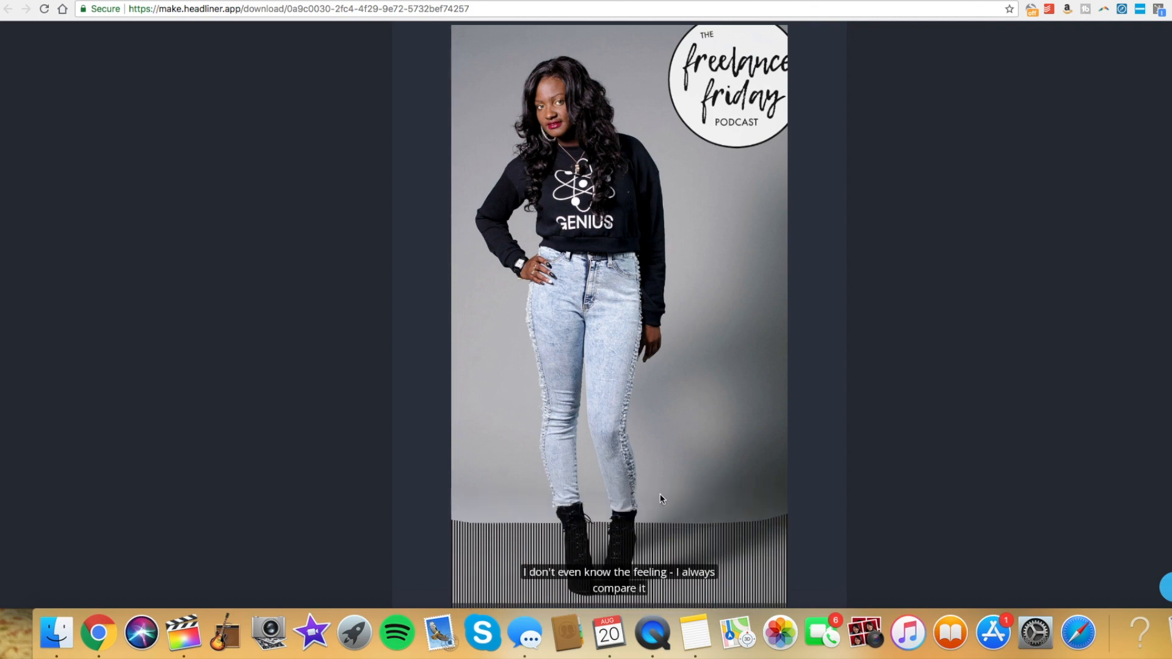
mouse_move(607, 468)
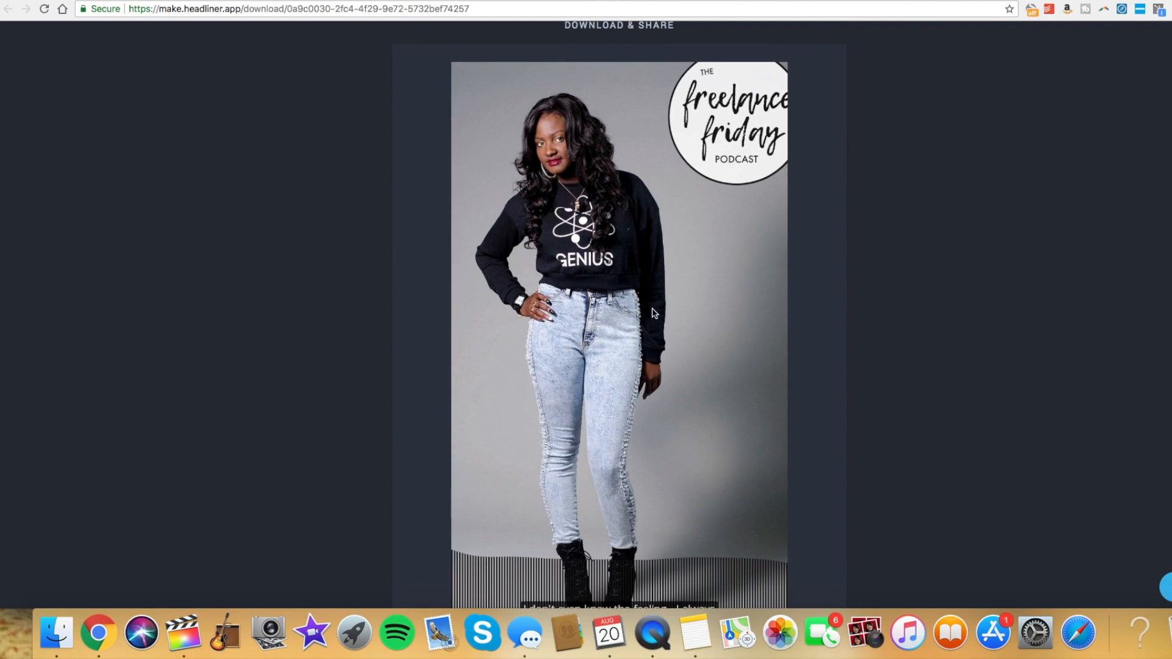
scroll(down, 3)
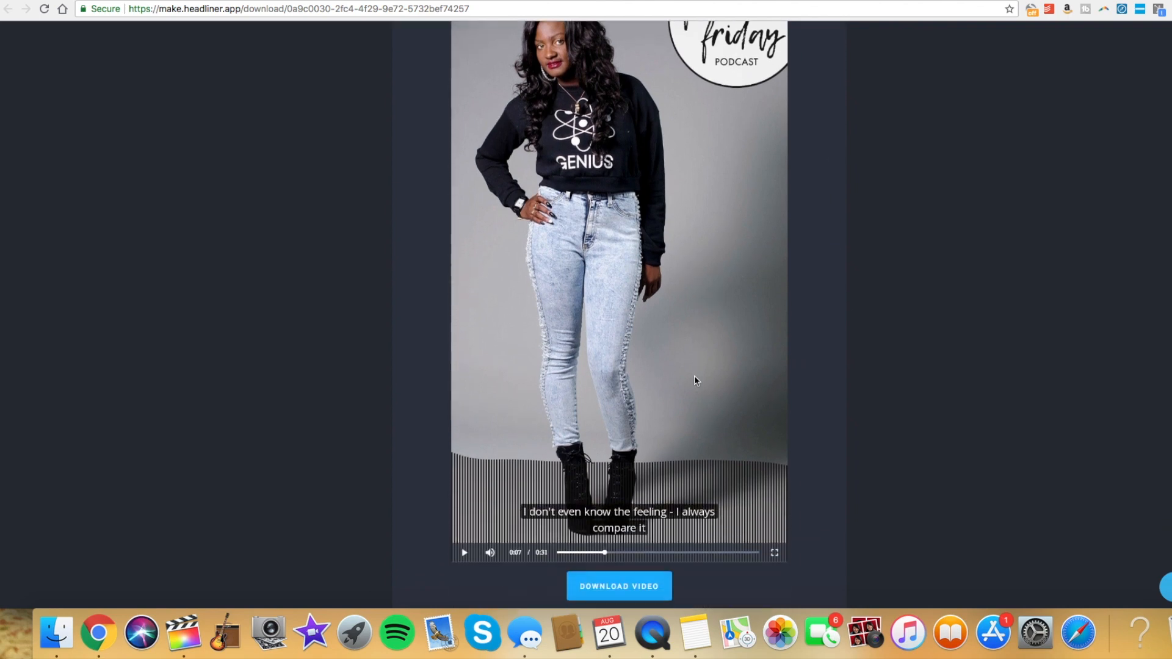
scroll(down, 3)
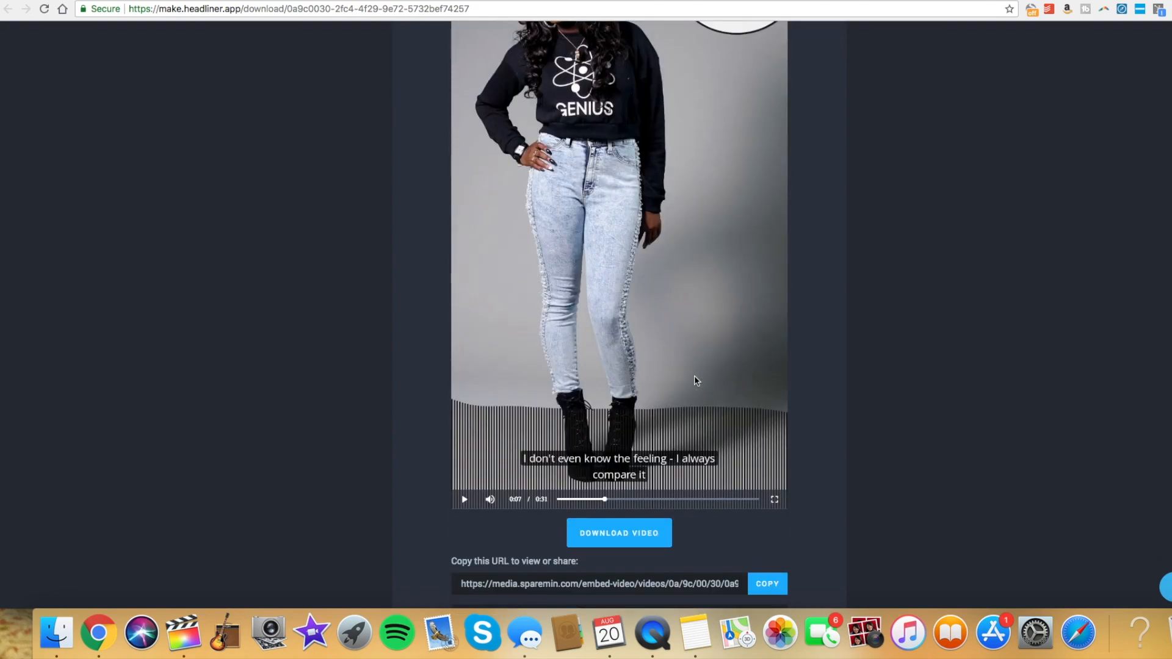
scroll(up, 3)
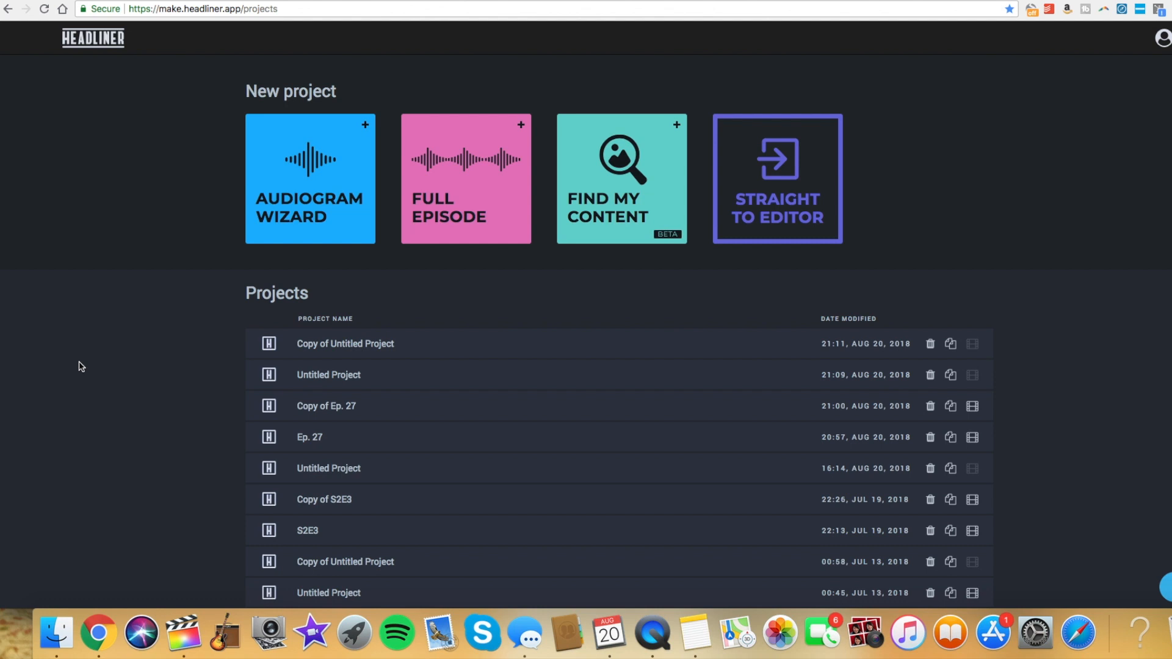
mouse_move(85, 365)
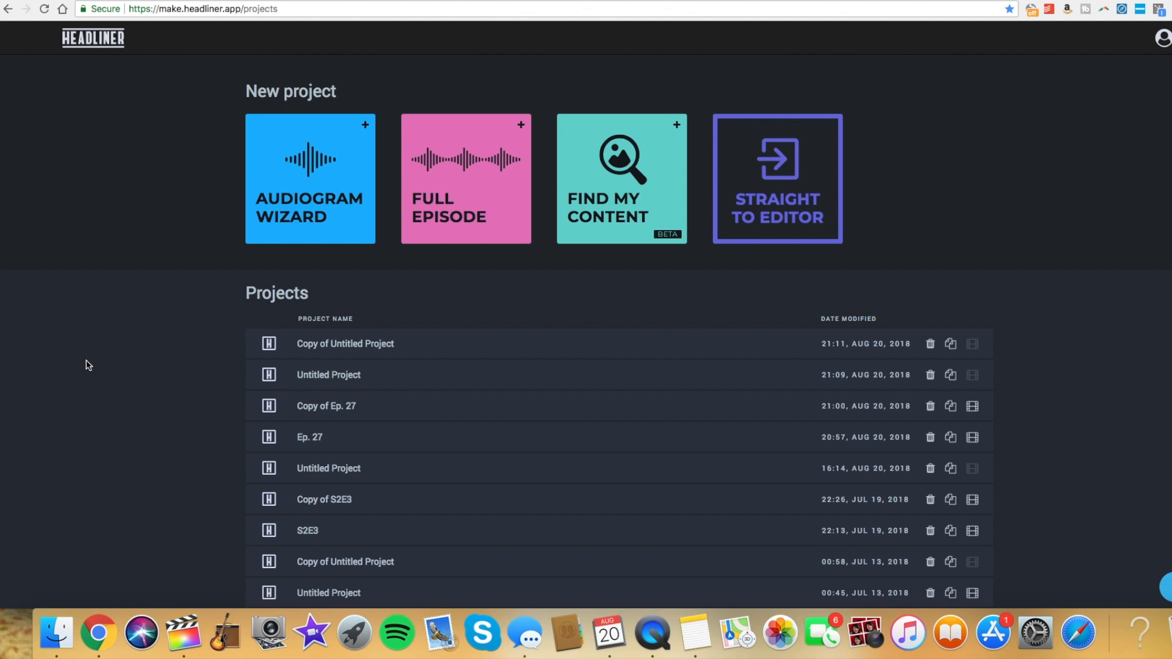